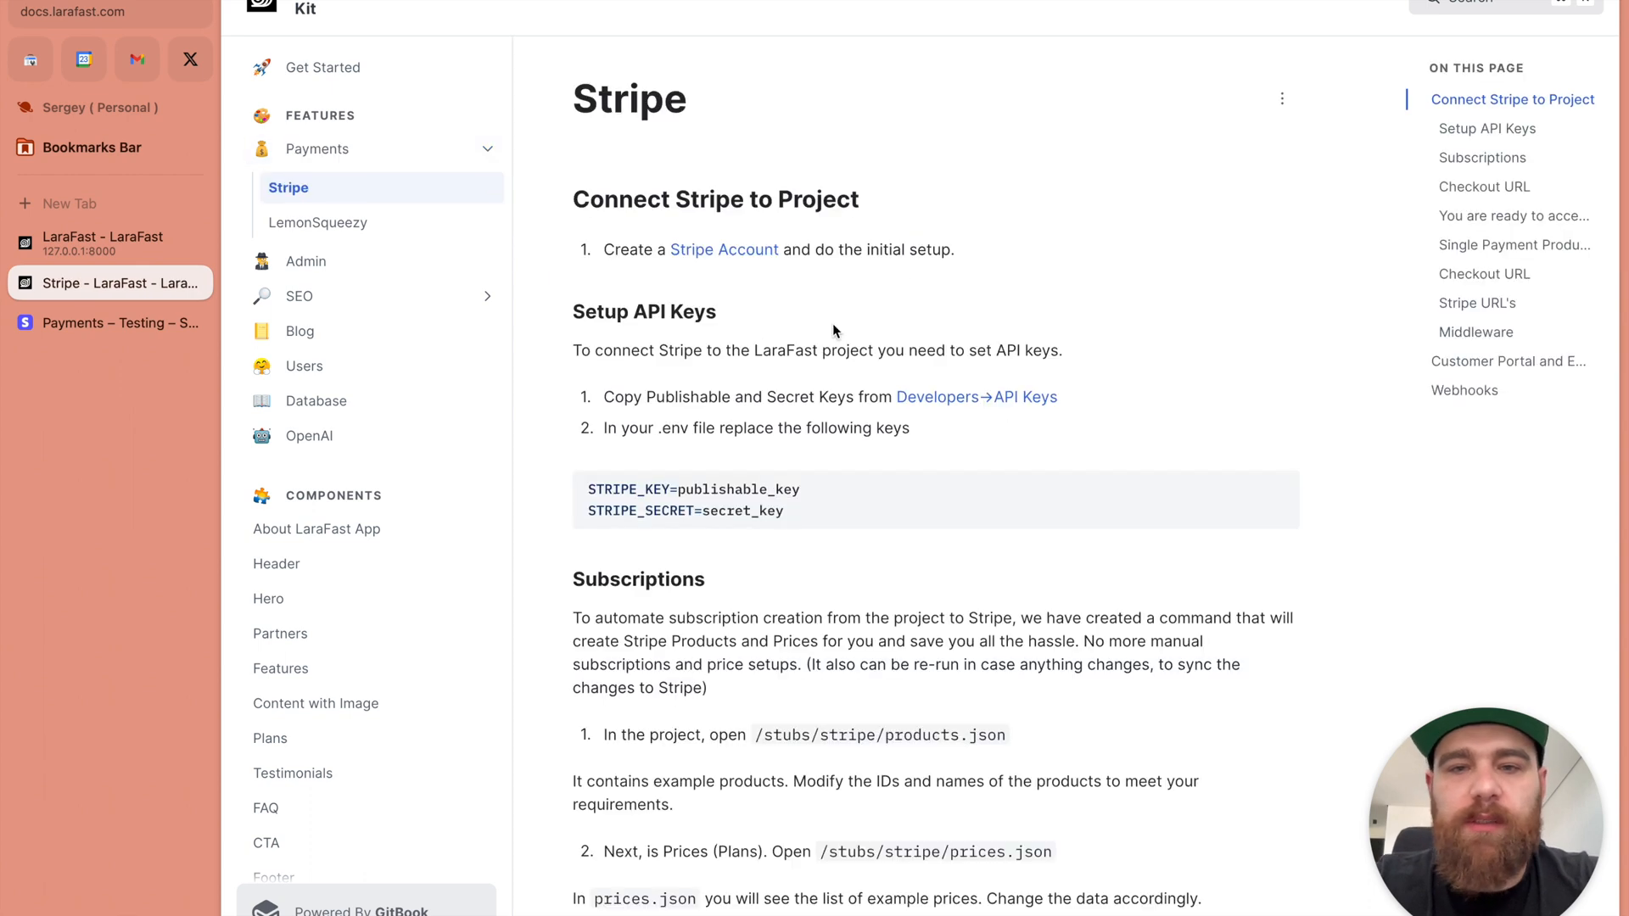
mouse_move(722, 250)
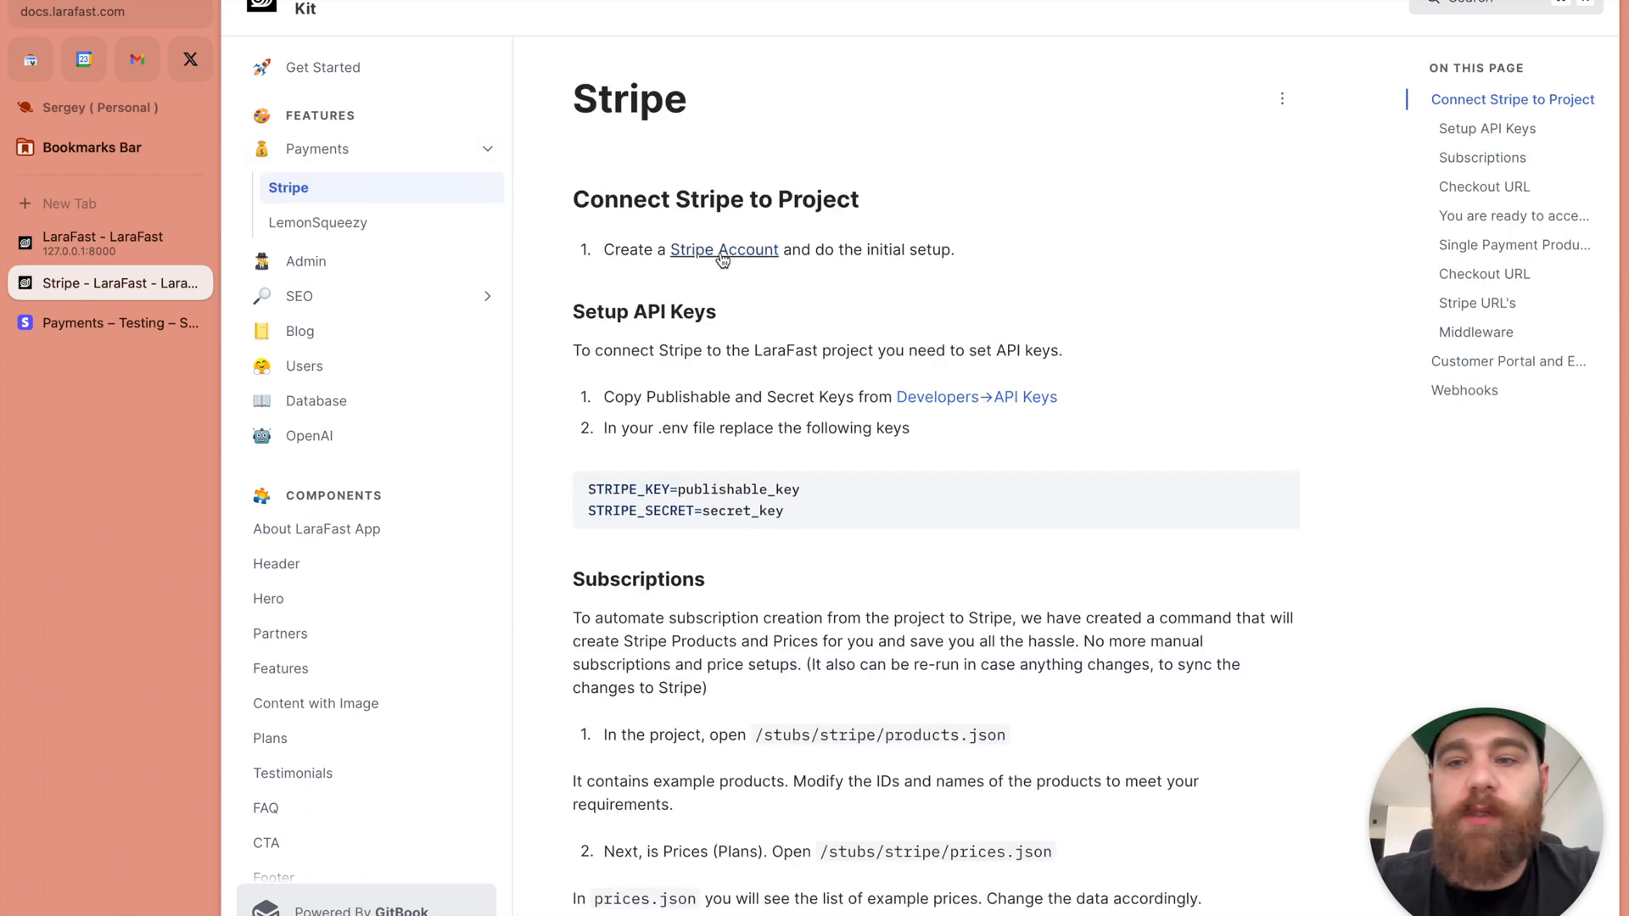
- Review the Stripe connection docs, then switch to the Stripe dashboard Payments page
scroll(down, 3)
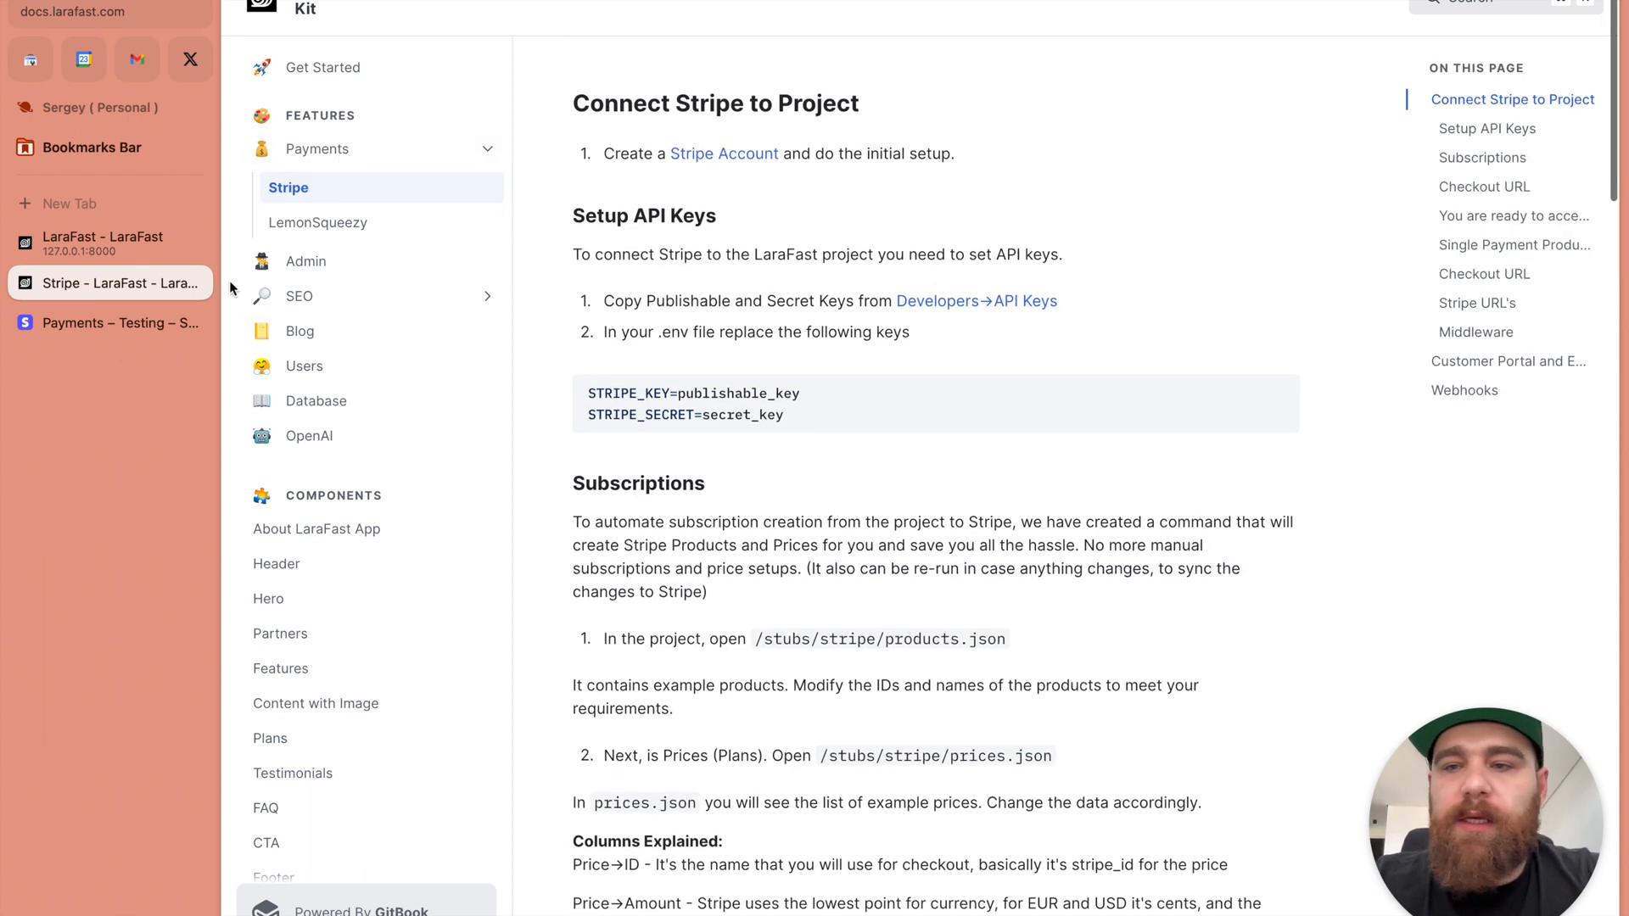
click(119, 323)
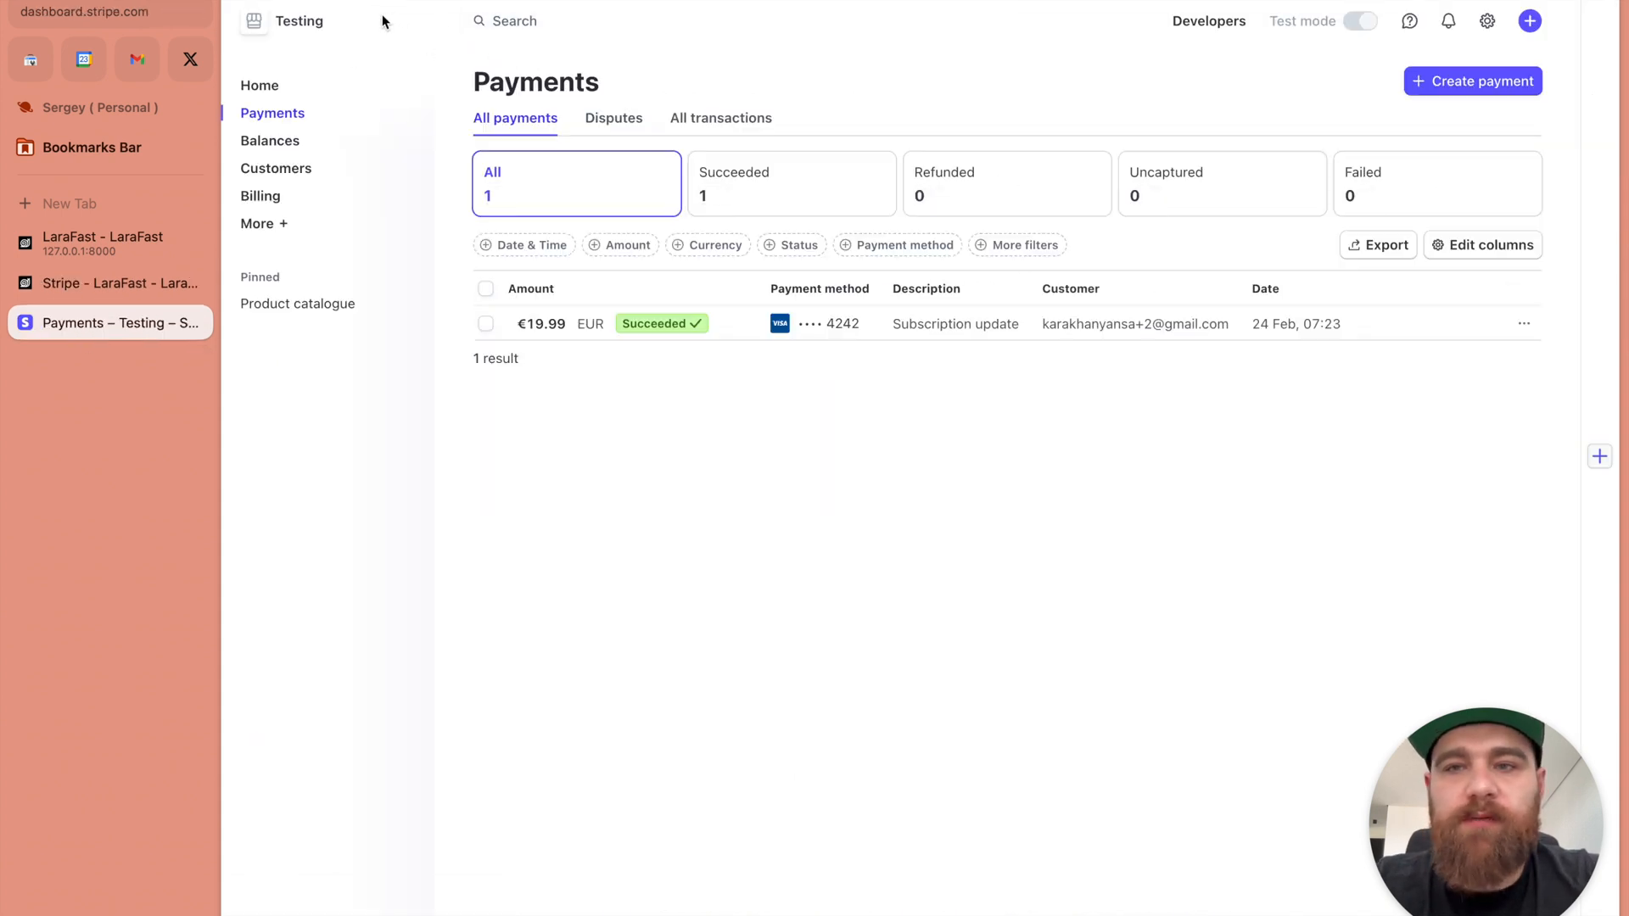
- Create a new Stripe account named 'Demo Larafast' and bring up its API keys for developers
click(299, 20)
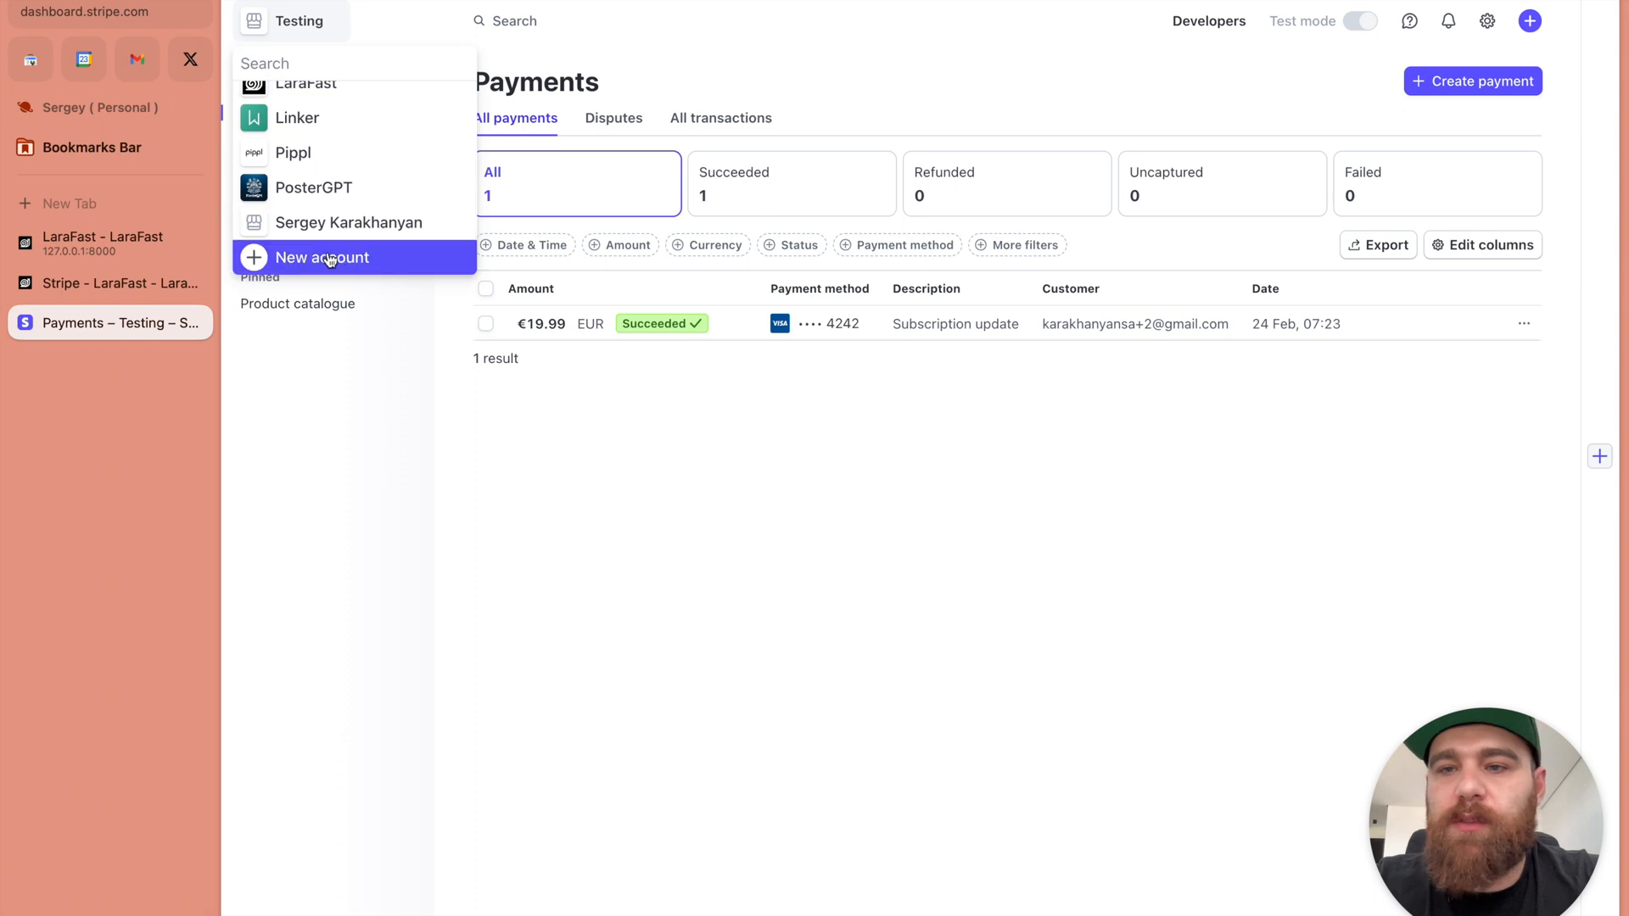
click(322, 256)
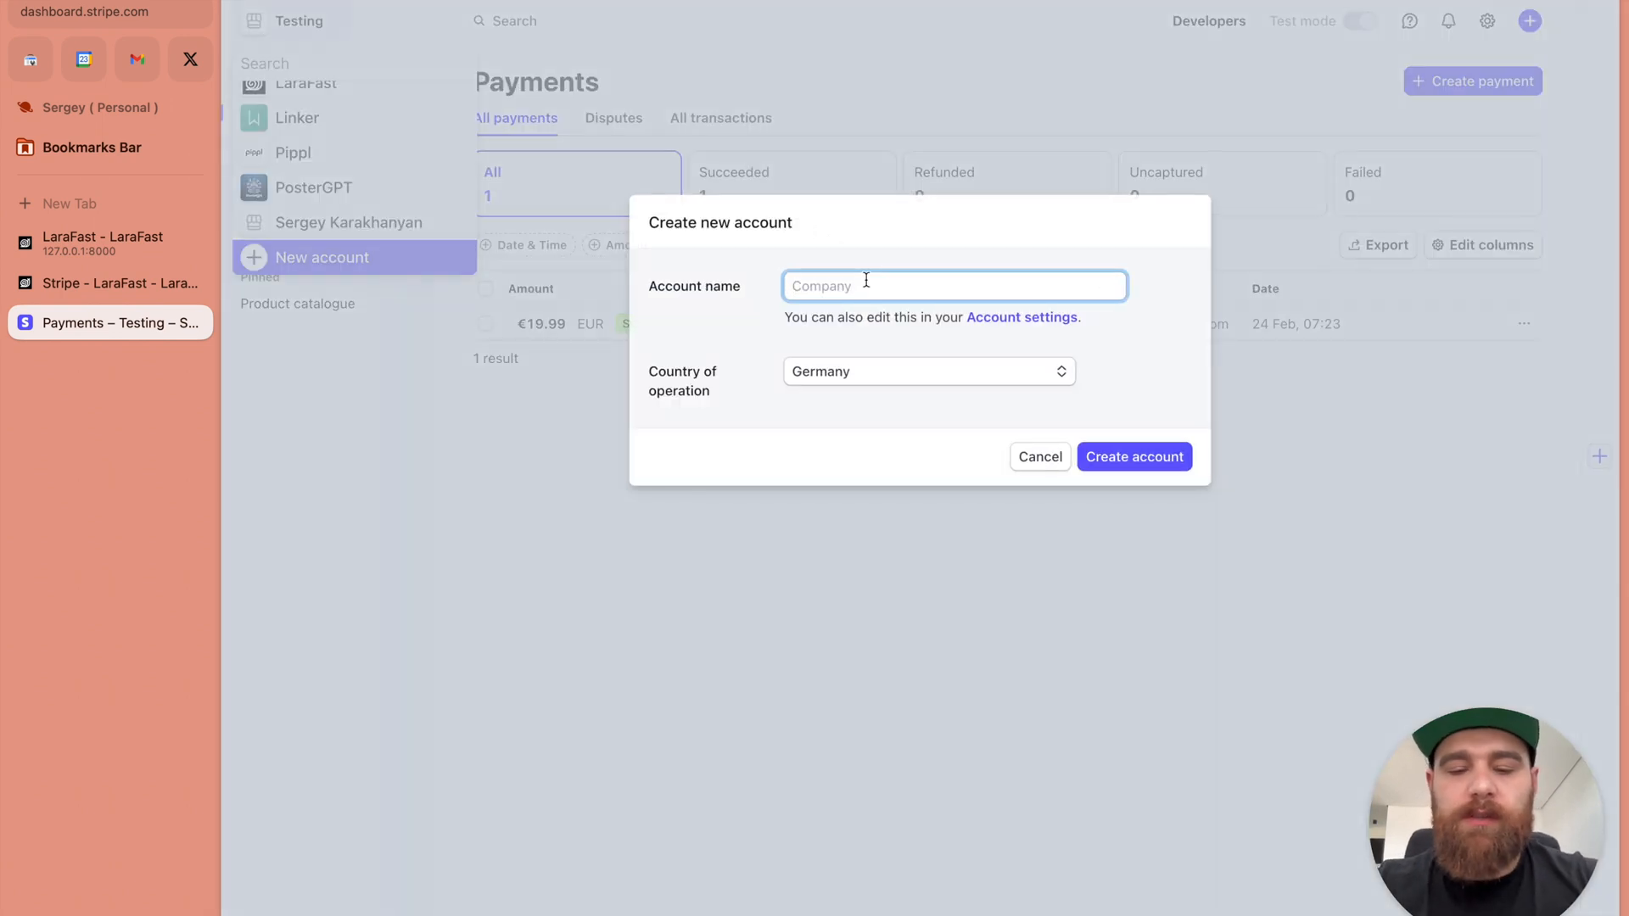
text(Demo Larafa)
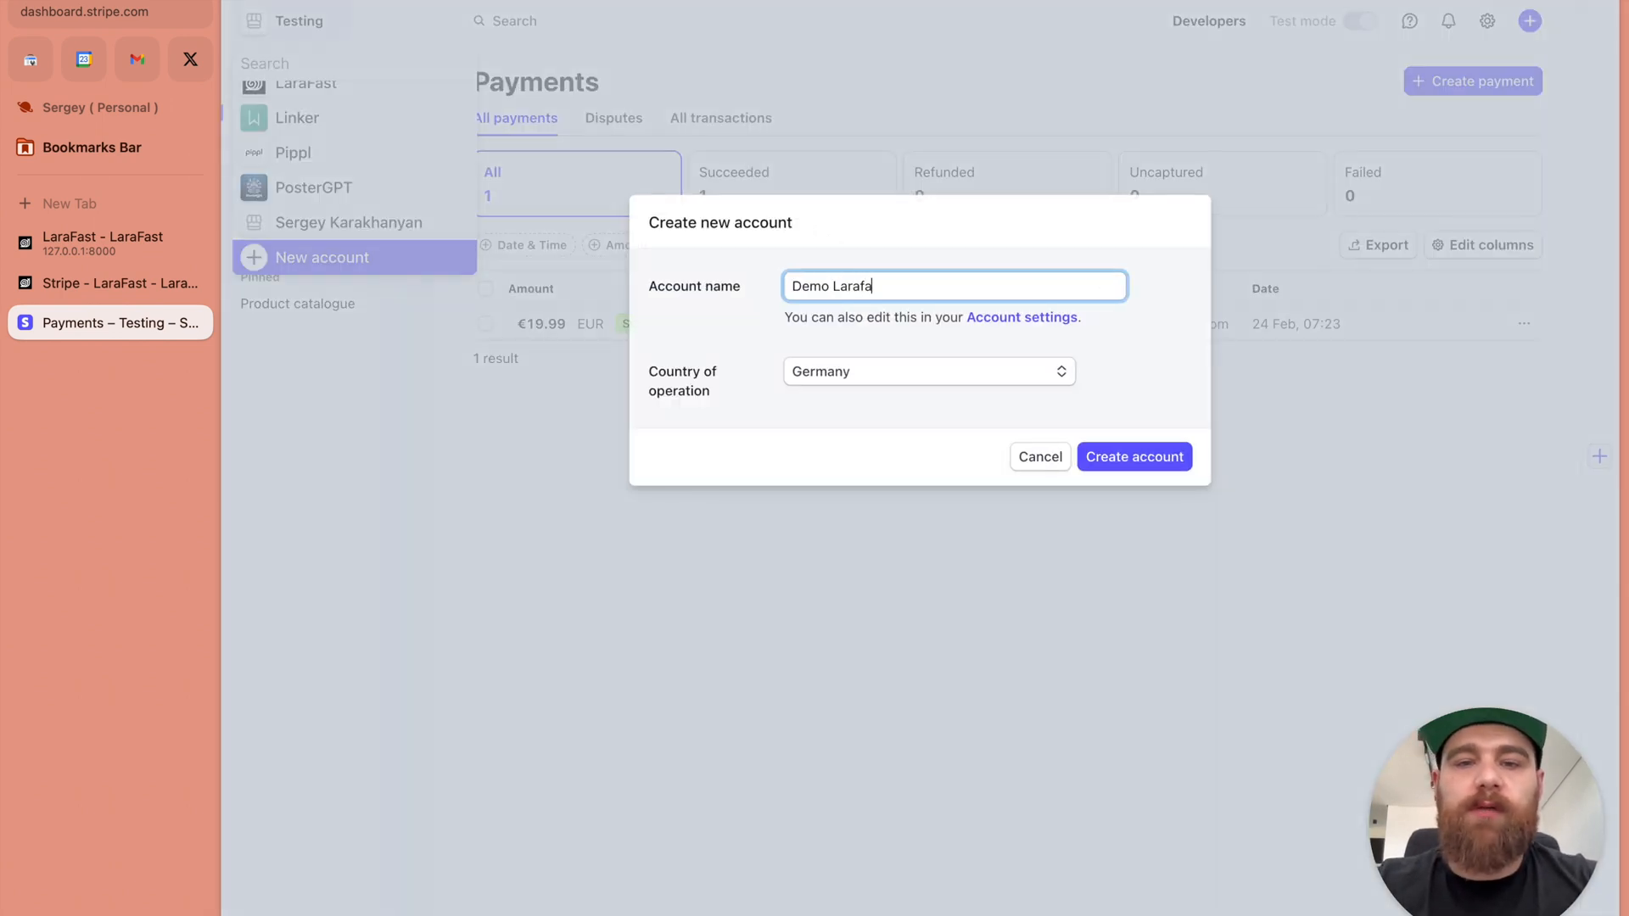
text(st)
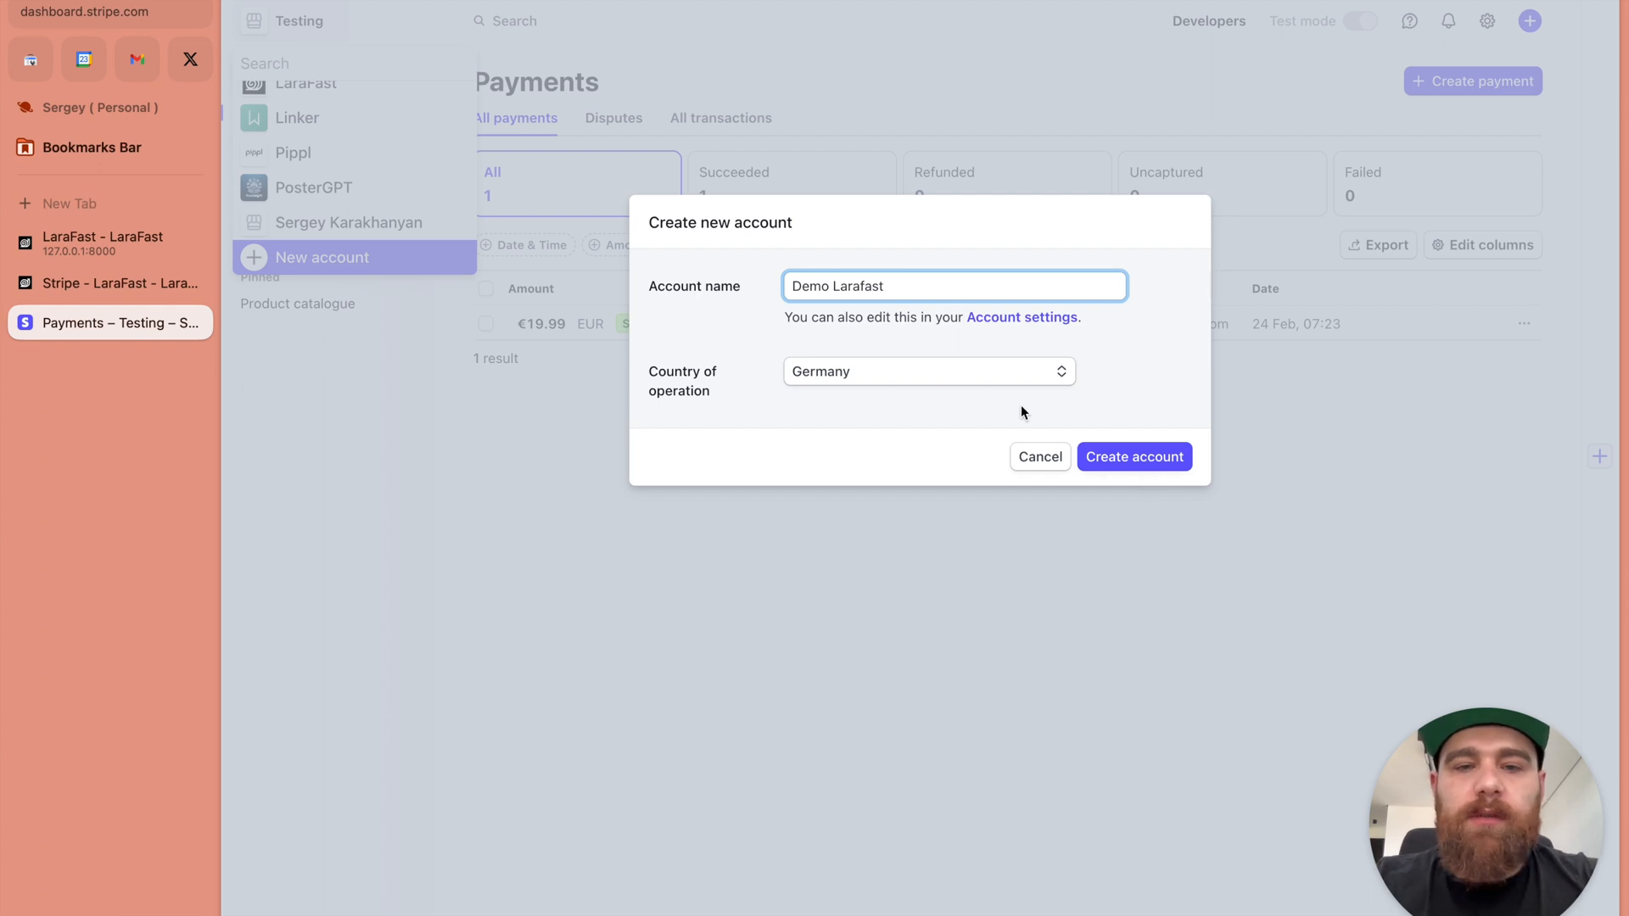
click(1134, 457)
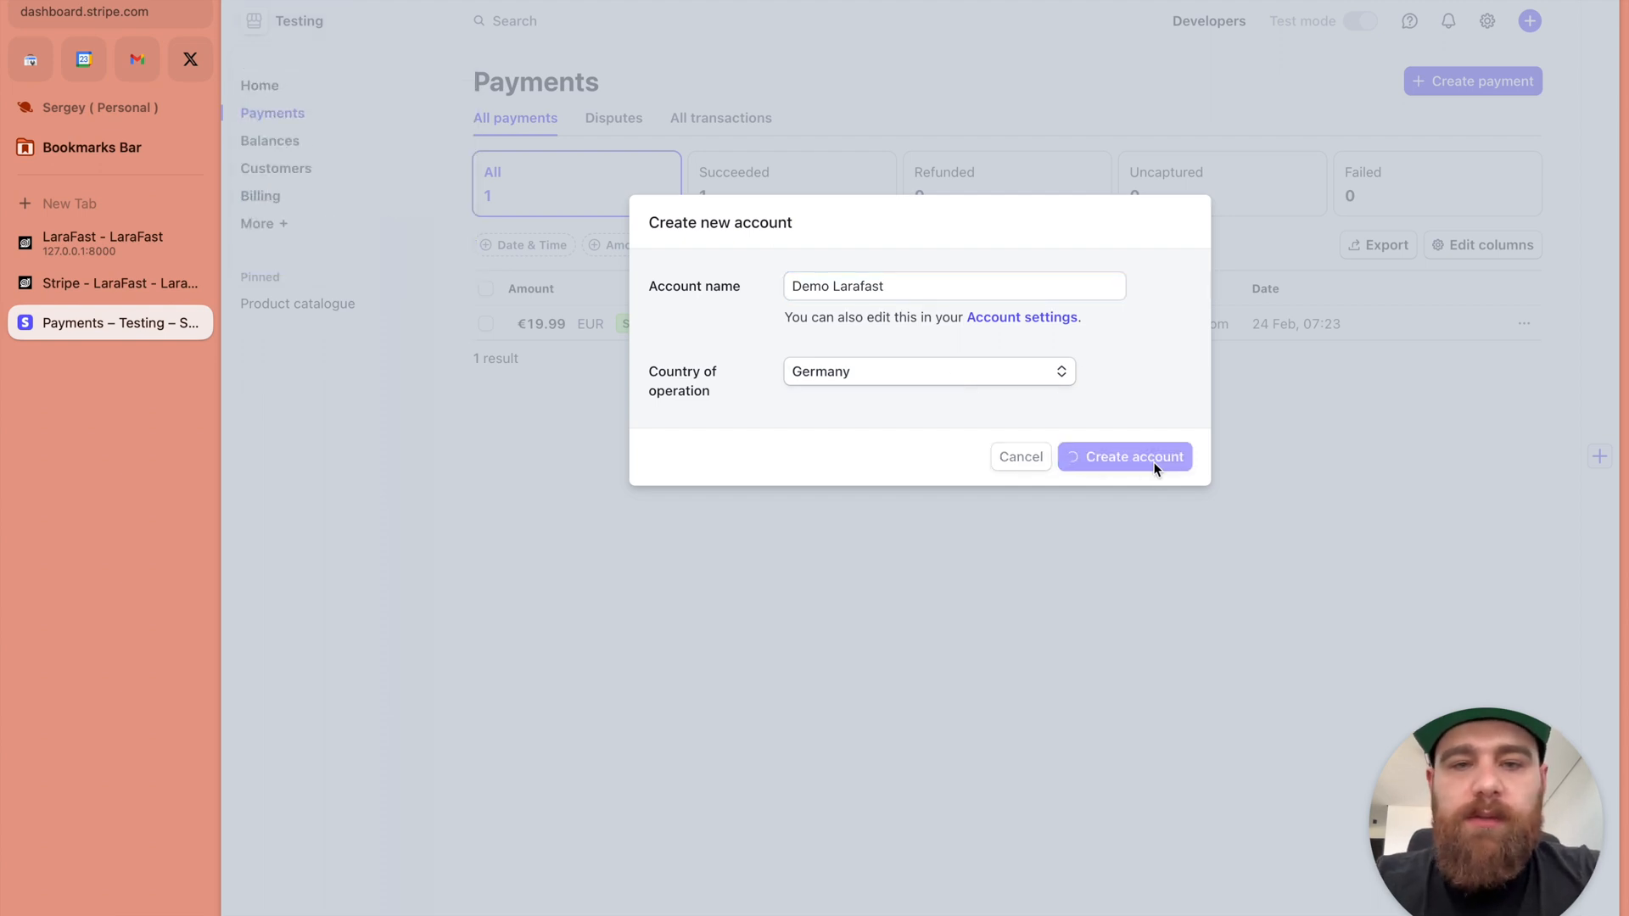
click(1124, 456)
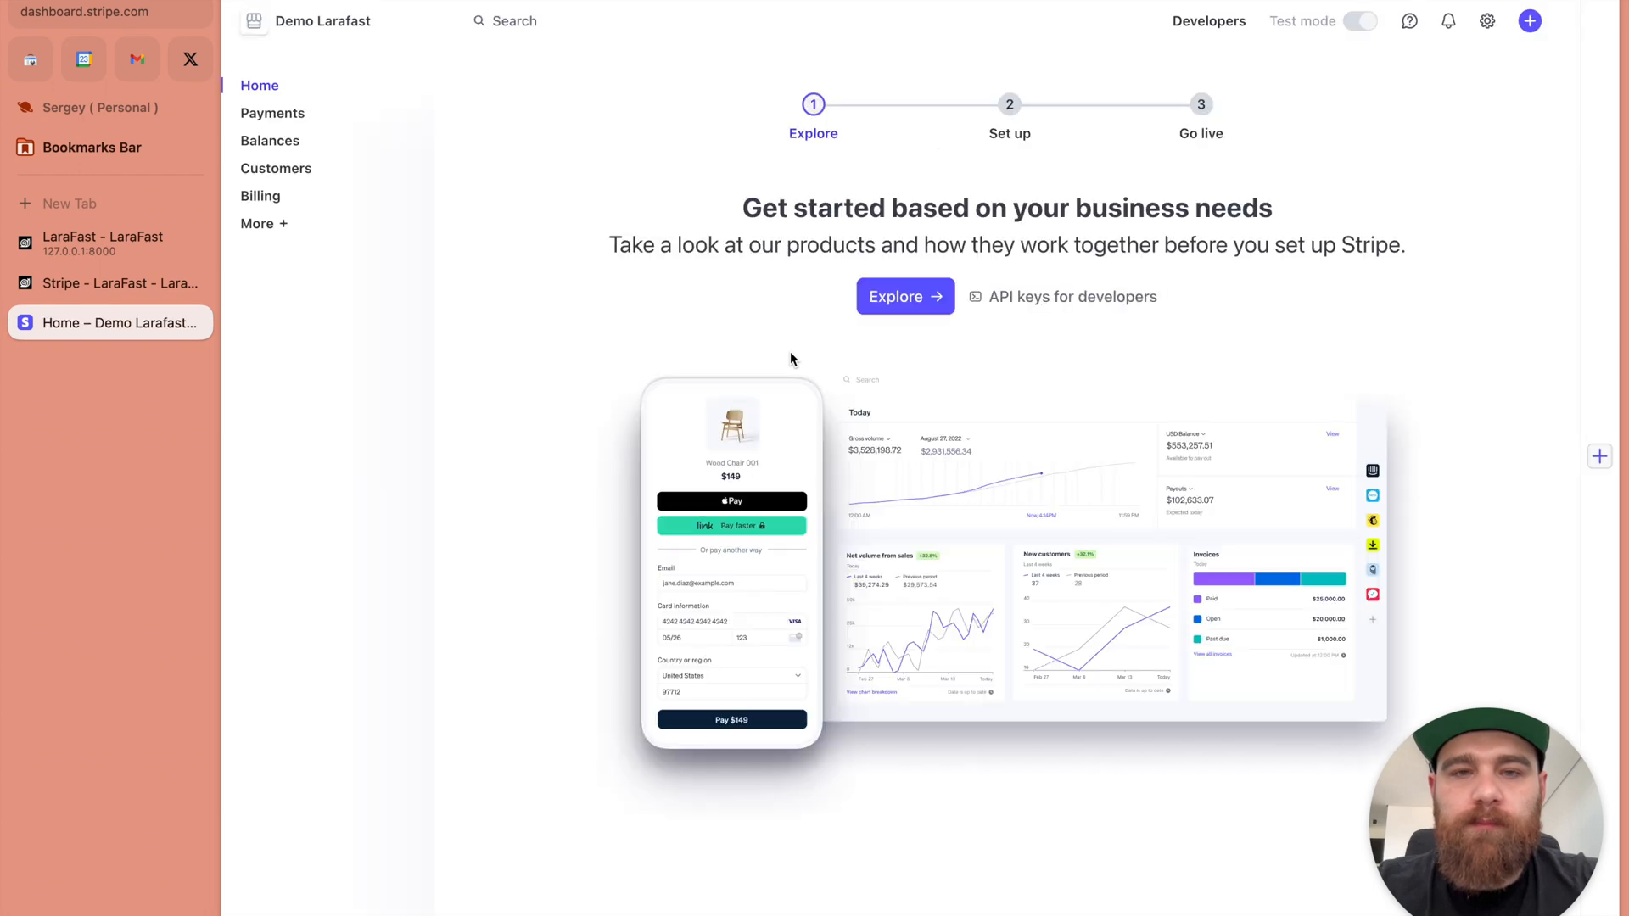
mouse_move(1092, 302)
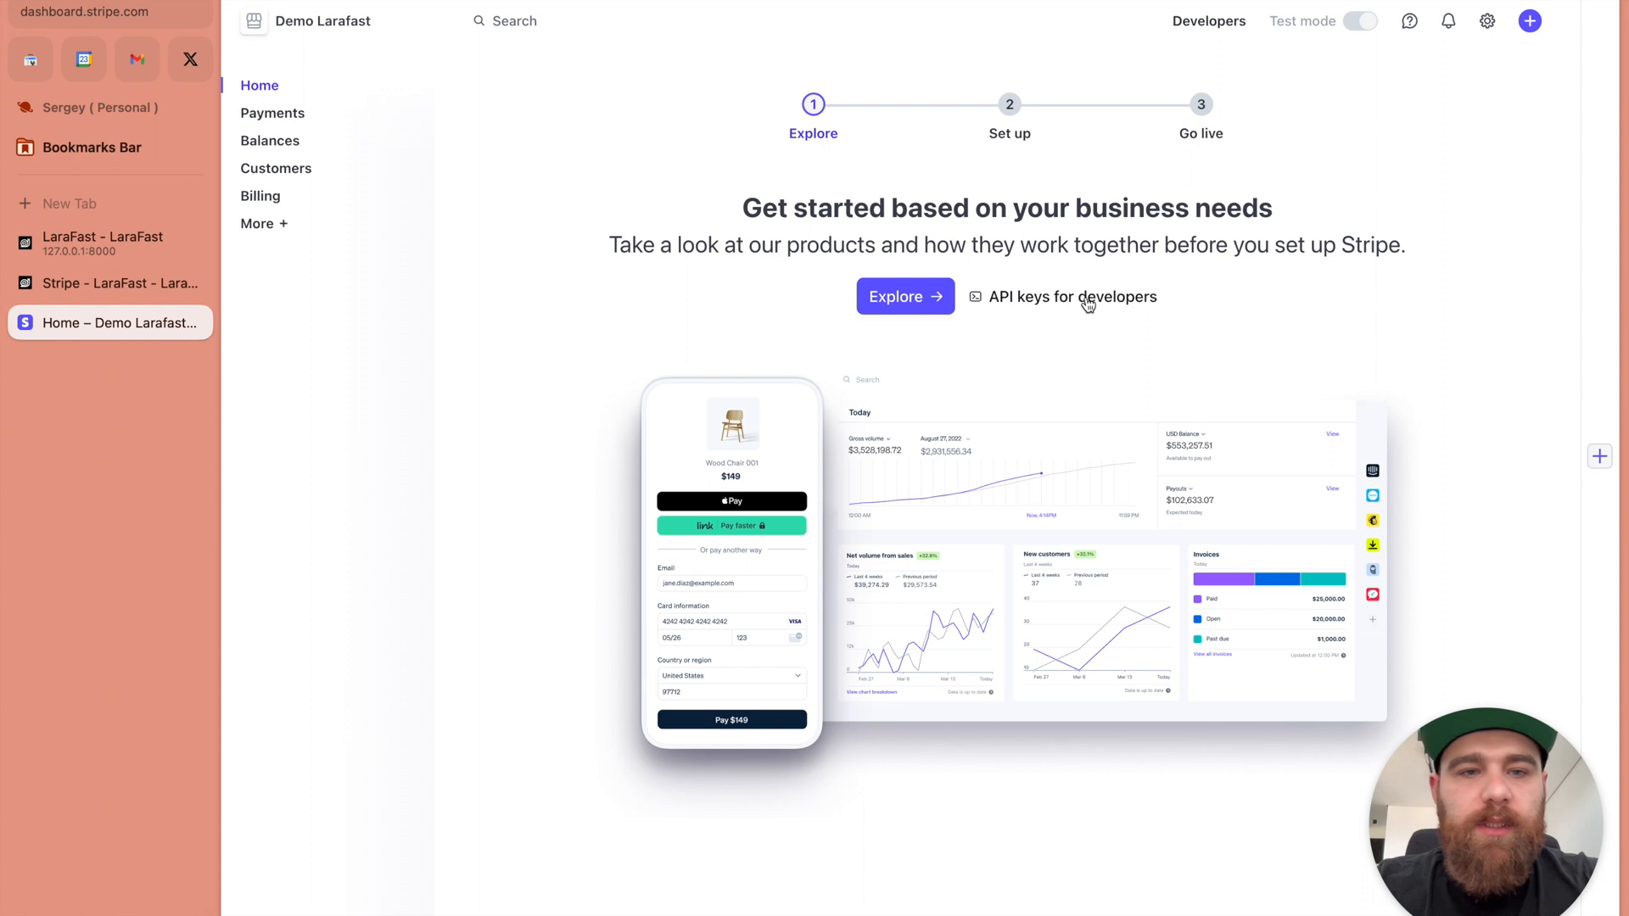
click(1071, 297)
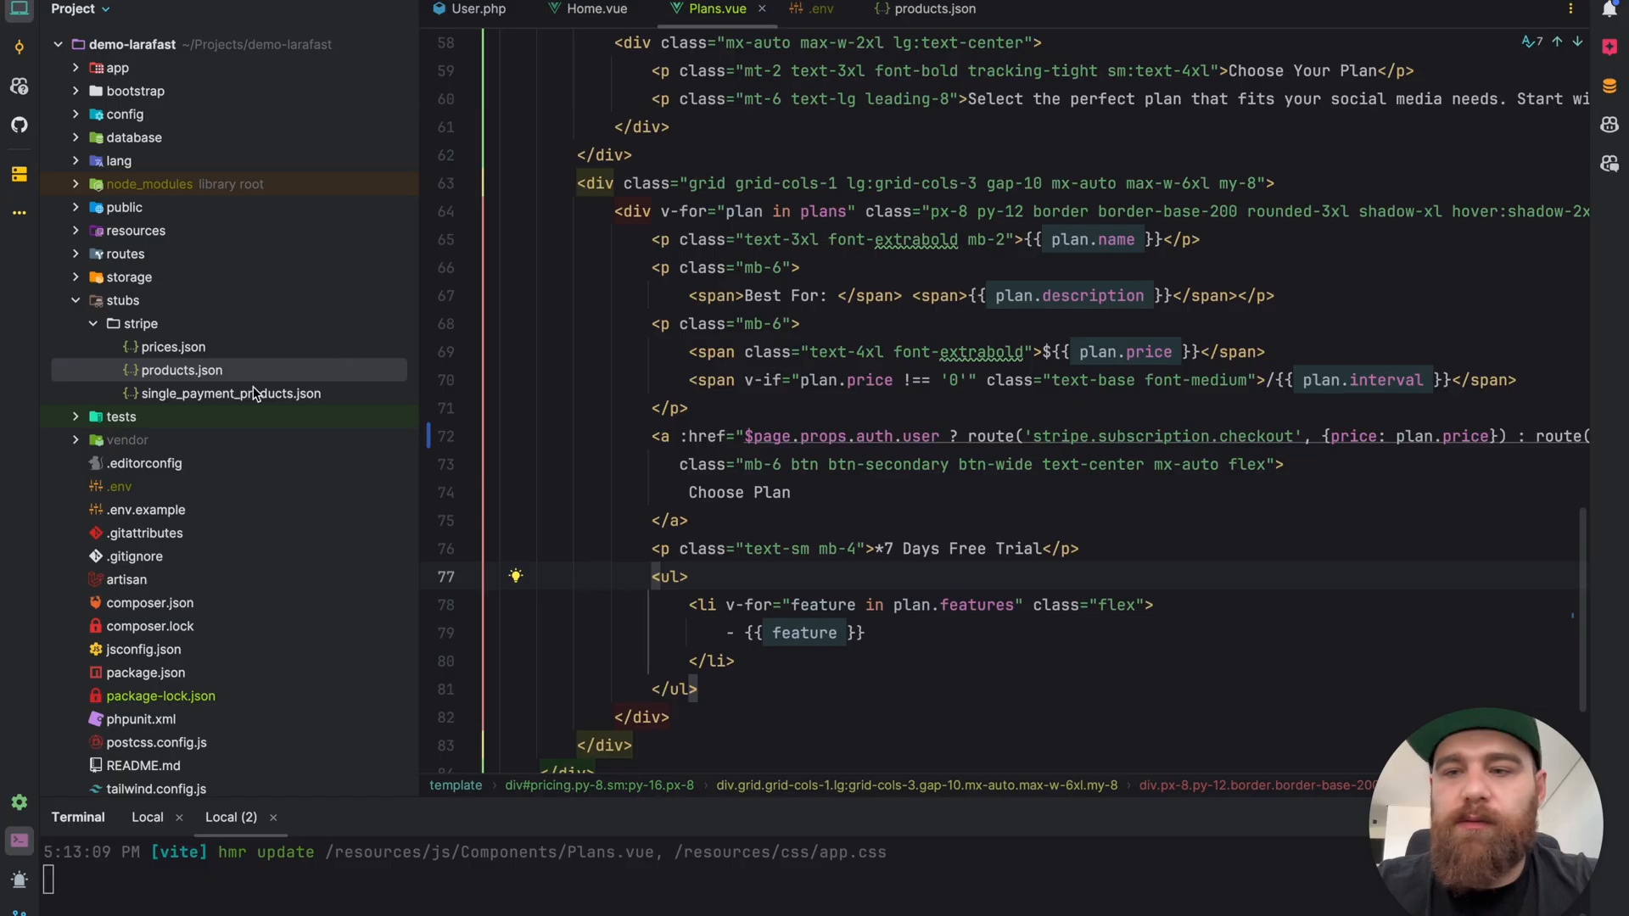
- Set STRIPE_KEY in .env to the pk_test publishable key
scroll(down, 3)
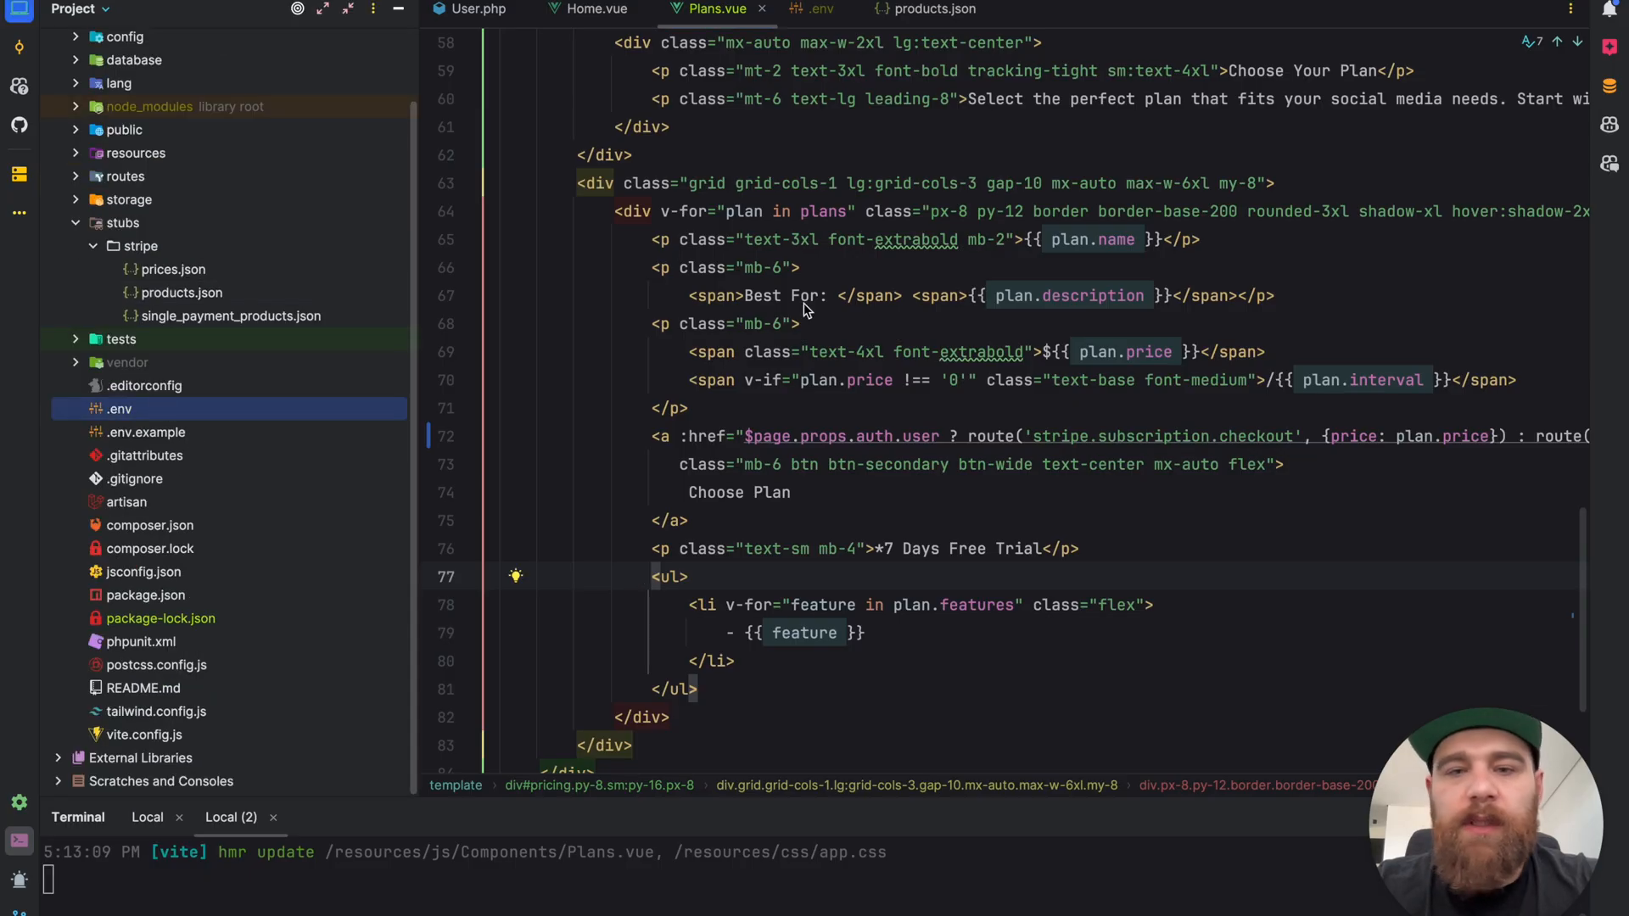
click(819, 8)
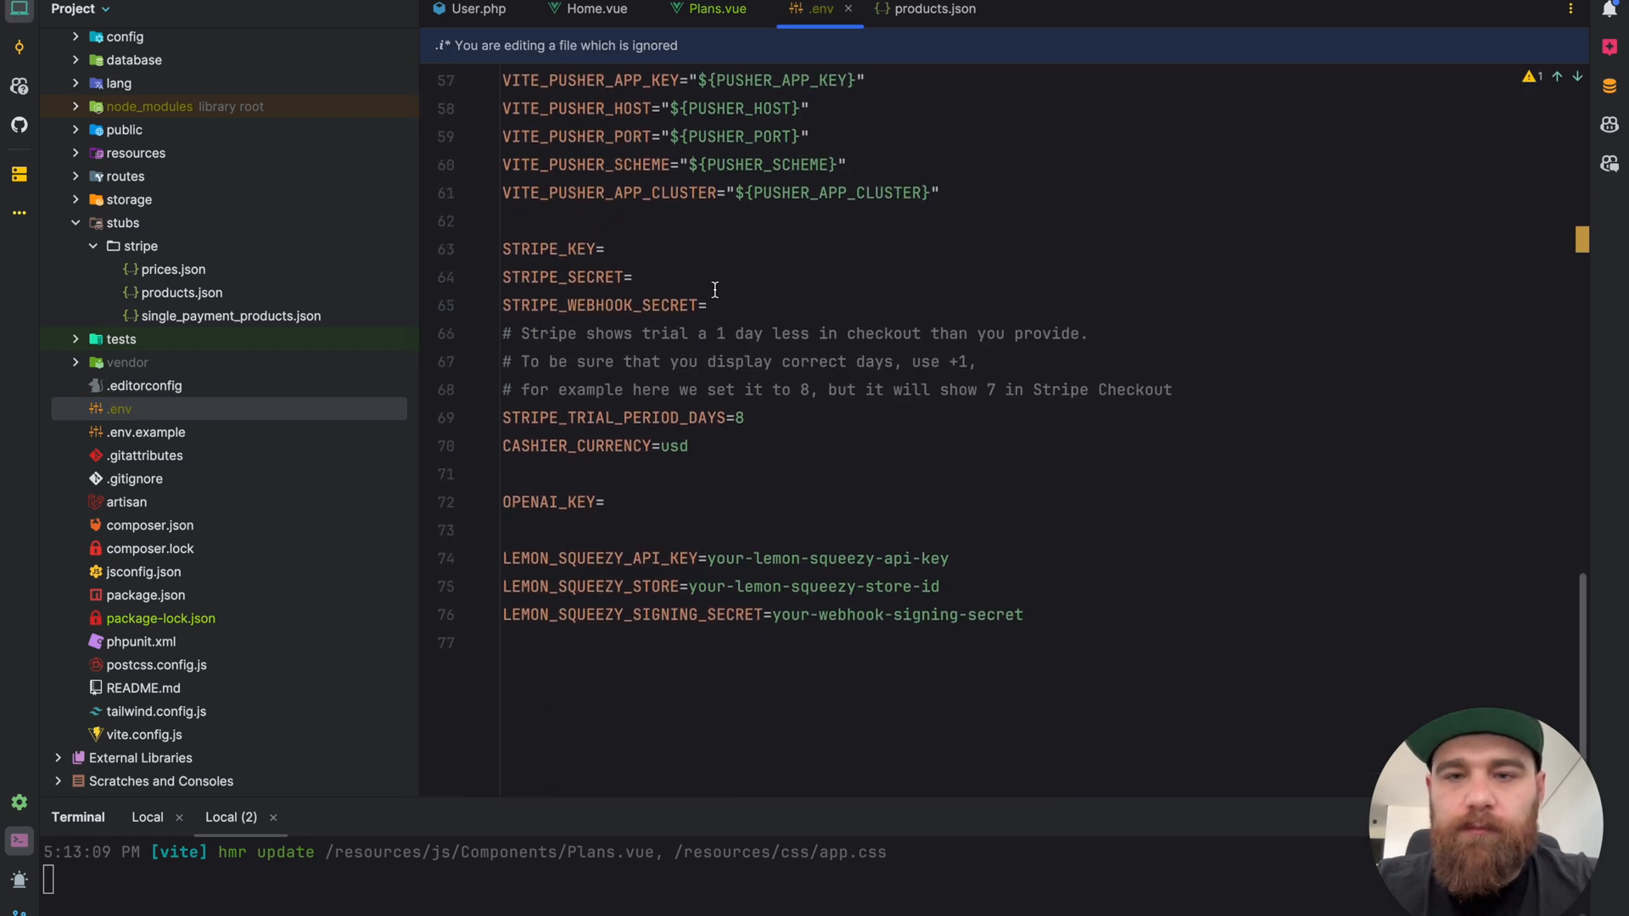
click(607, 248)
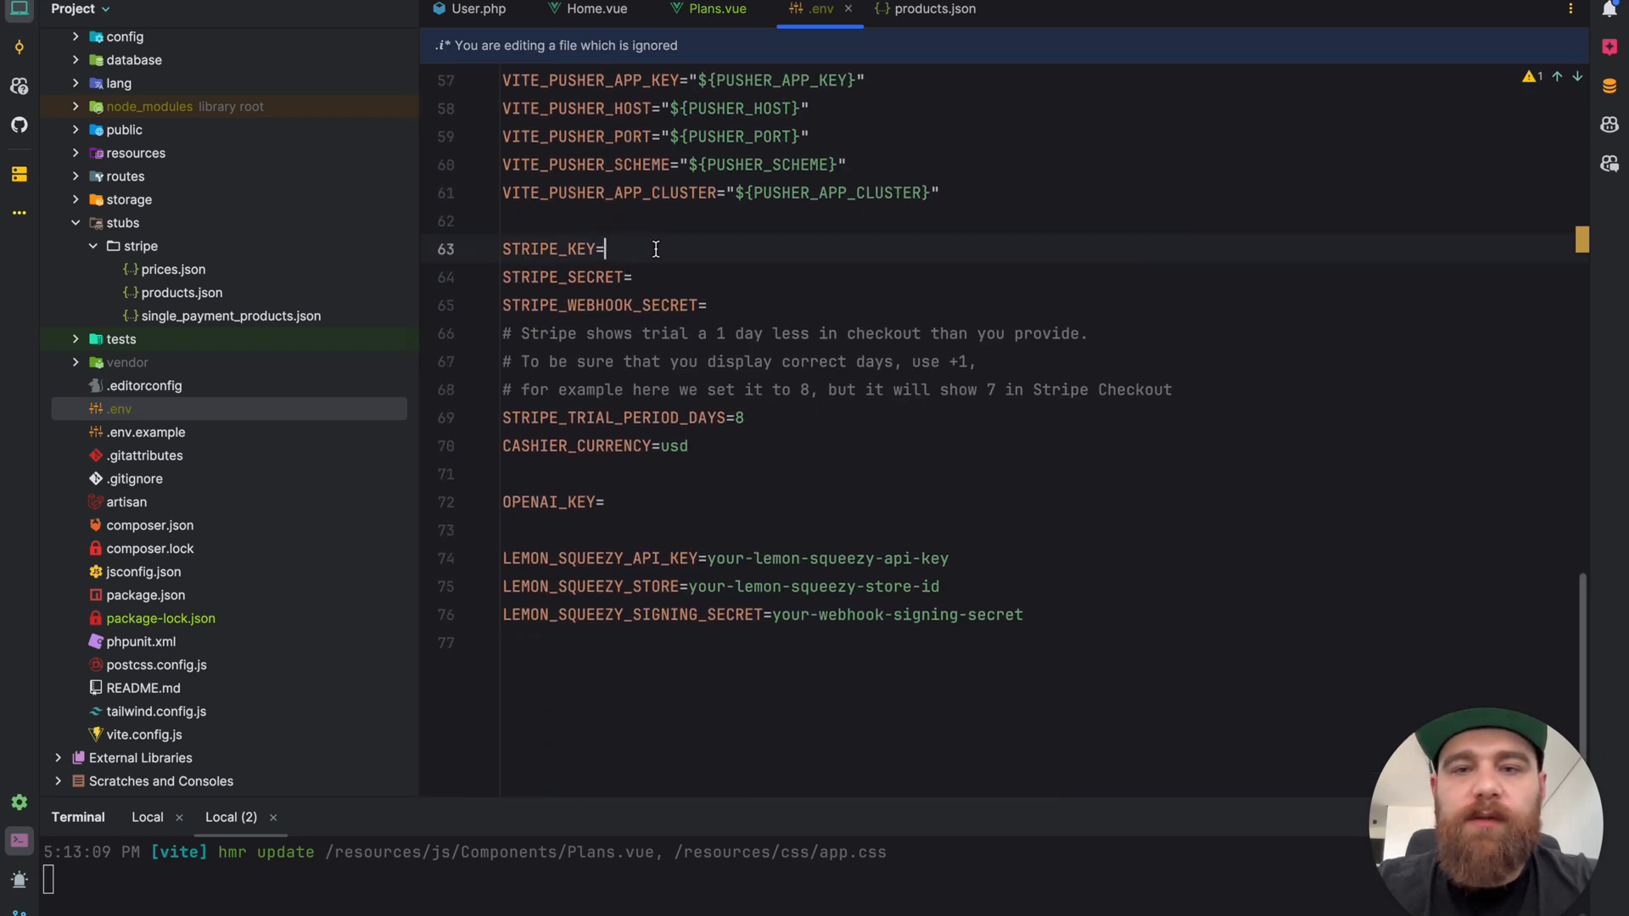
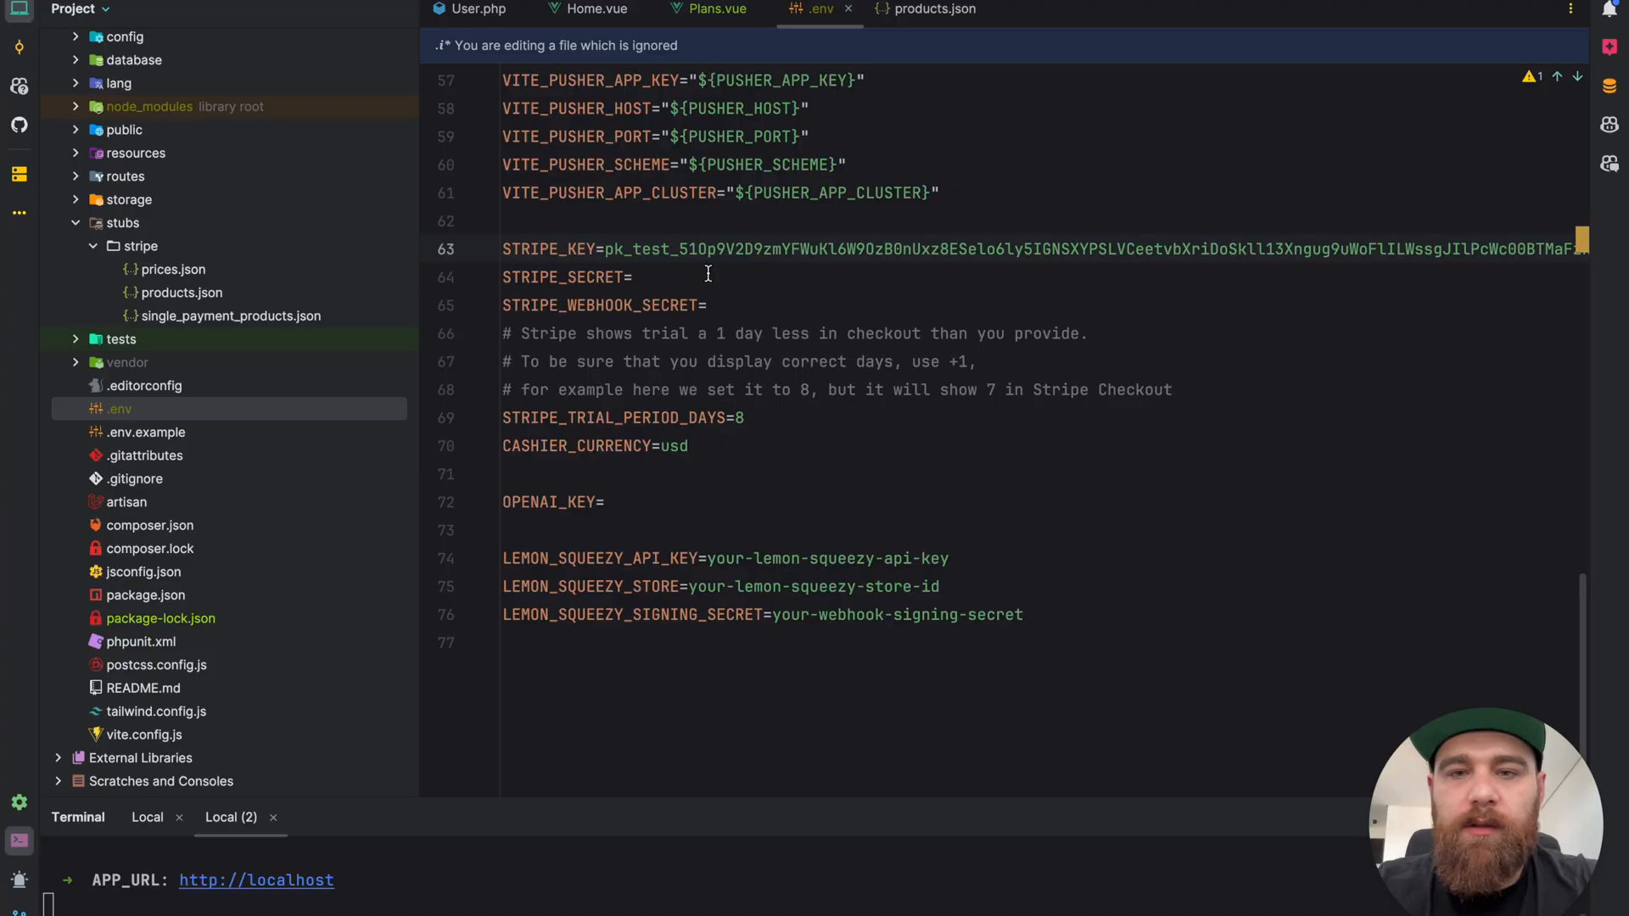
scroll(right, 3)
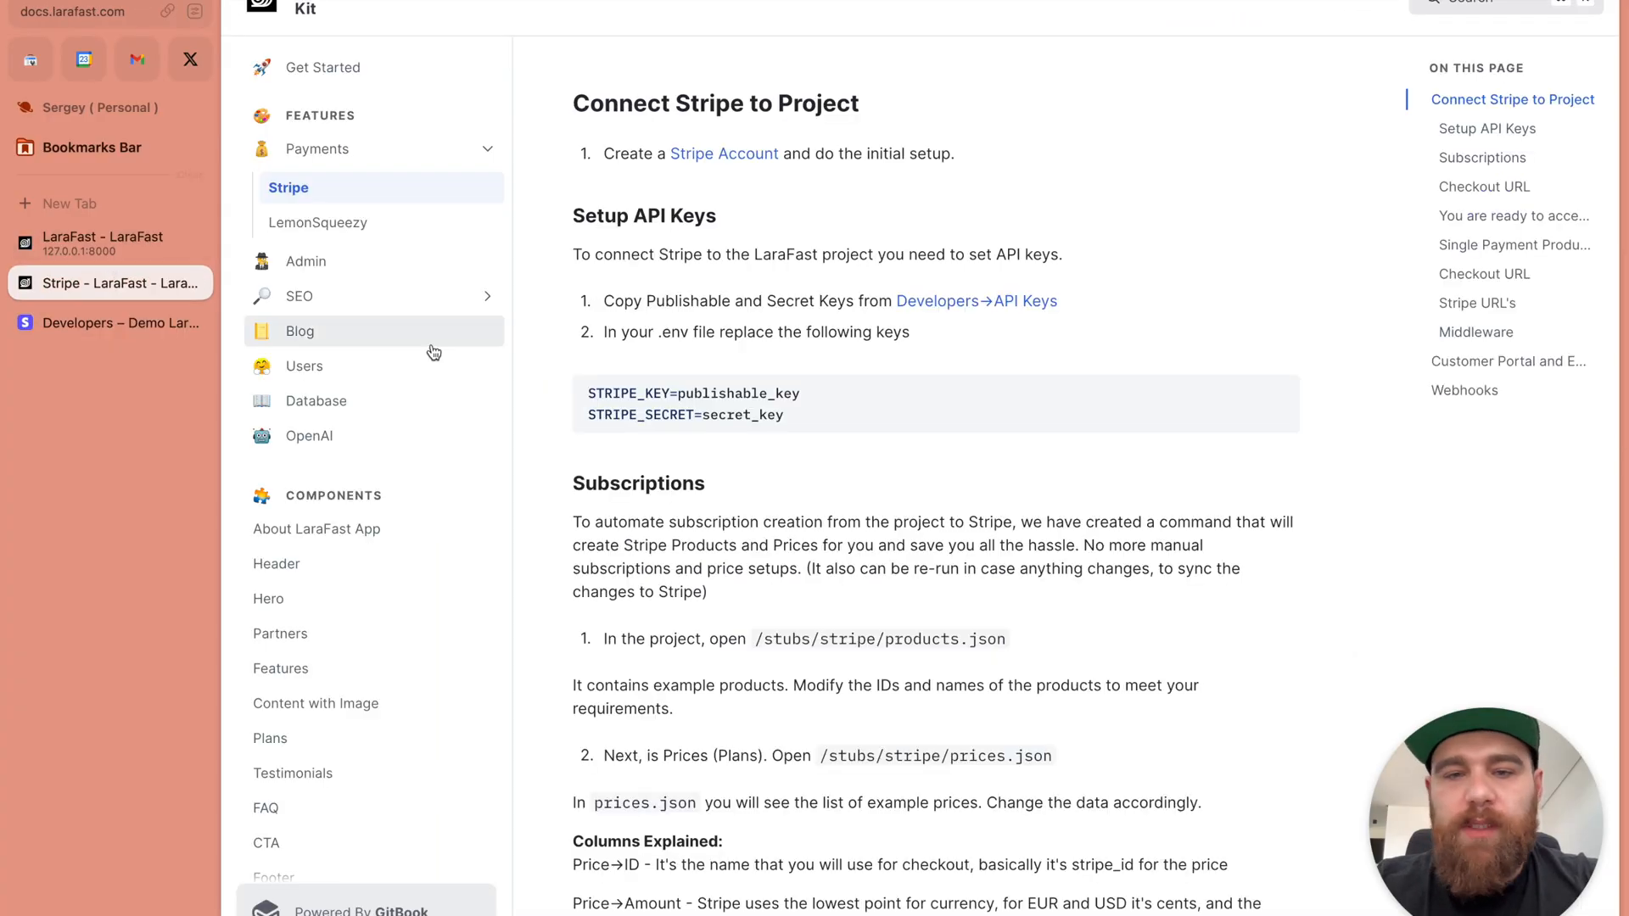
scroll(down, 3)
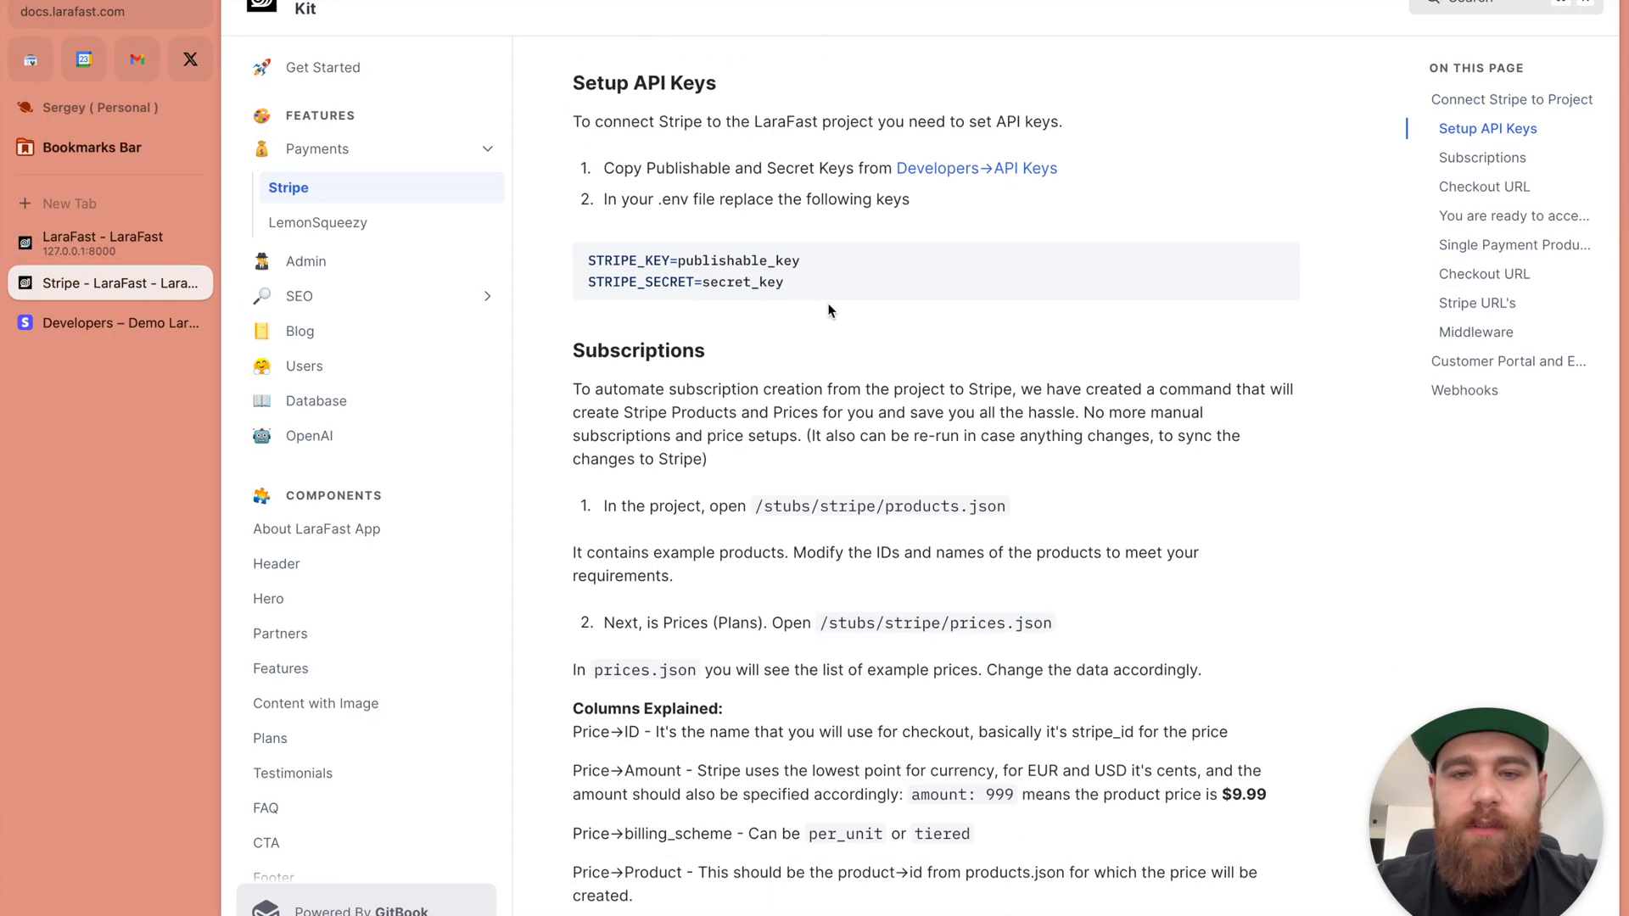
scroll(down, 3)
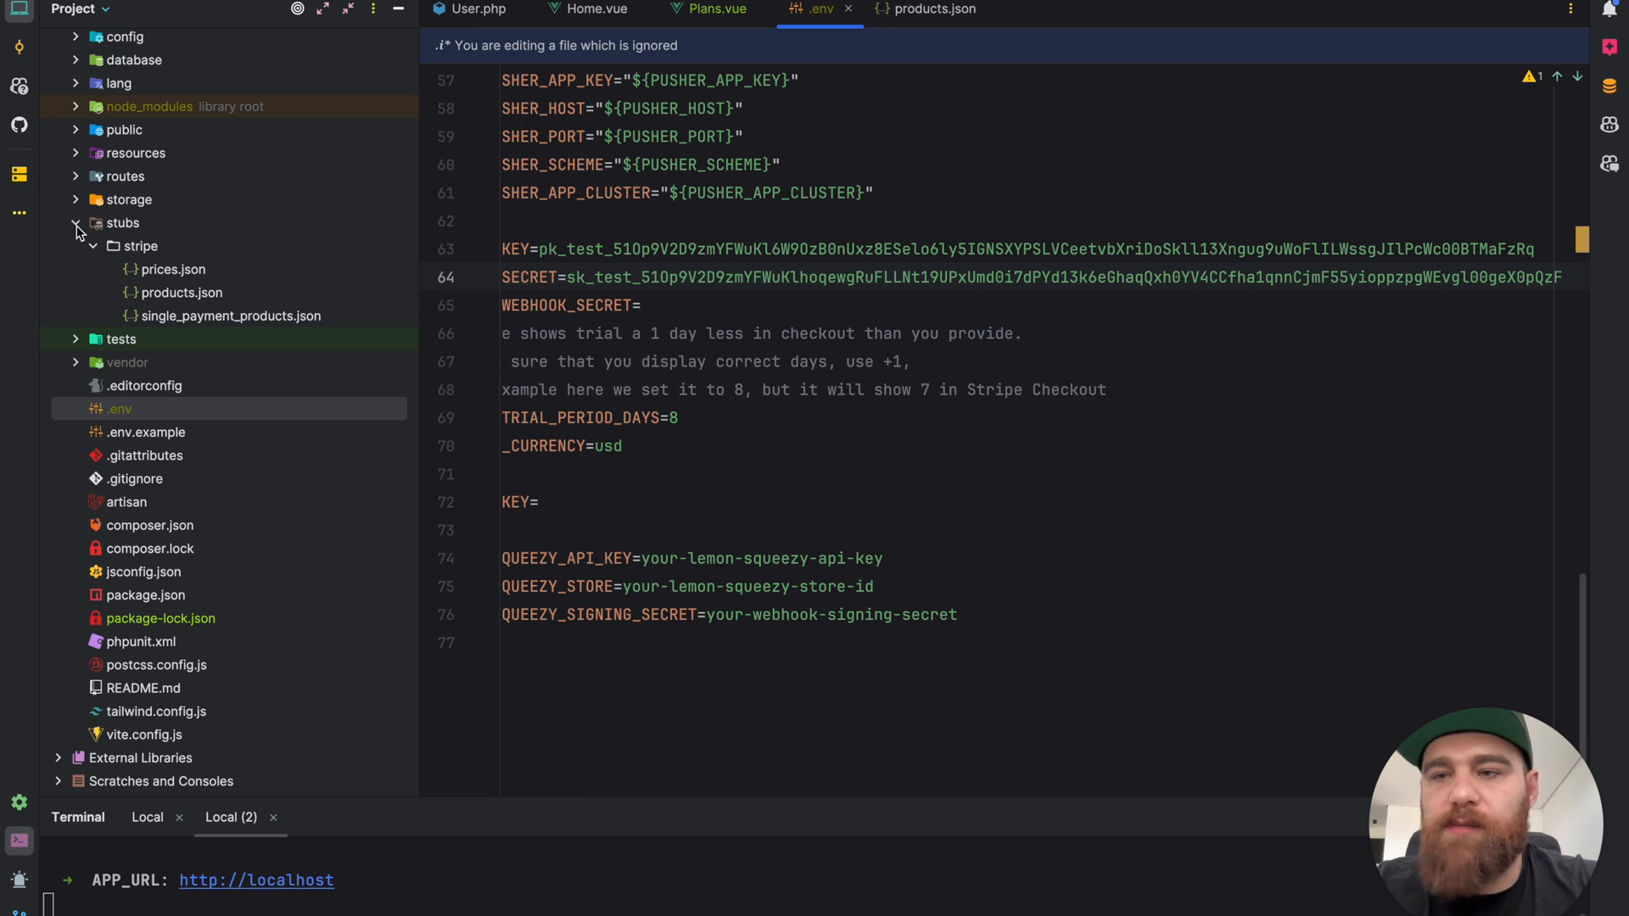
- Look over prices.json and single_payment_products.json stubs, ending on products.json
click(181, 292)
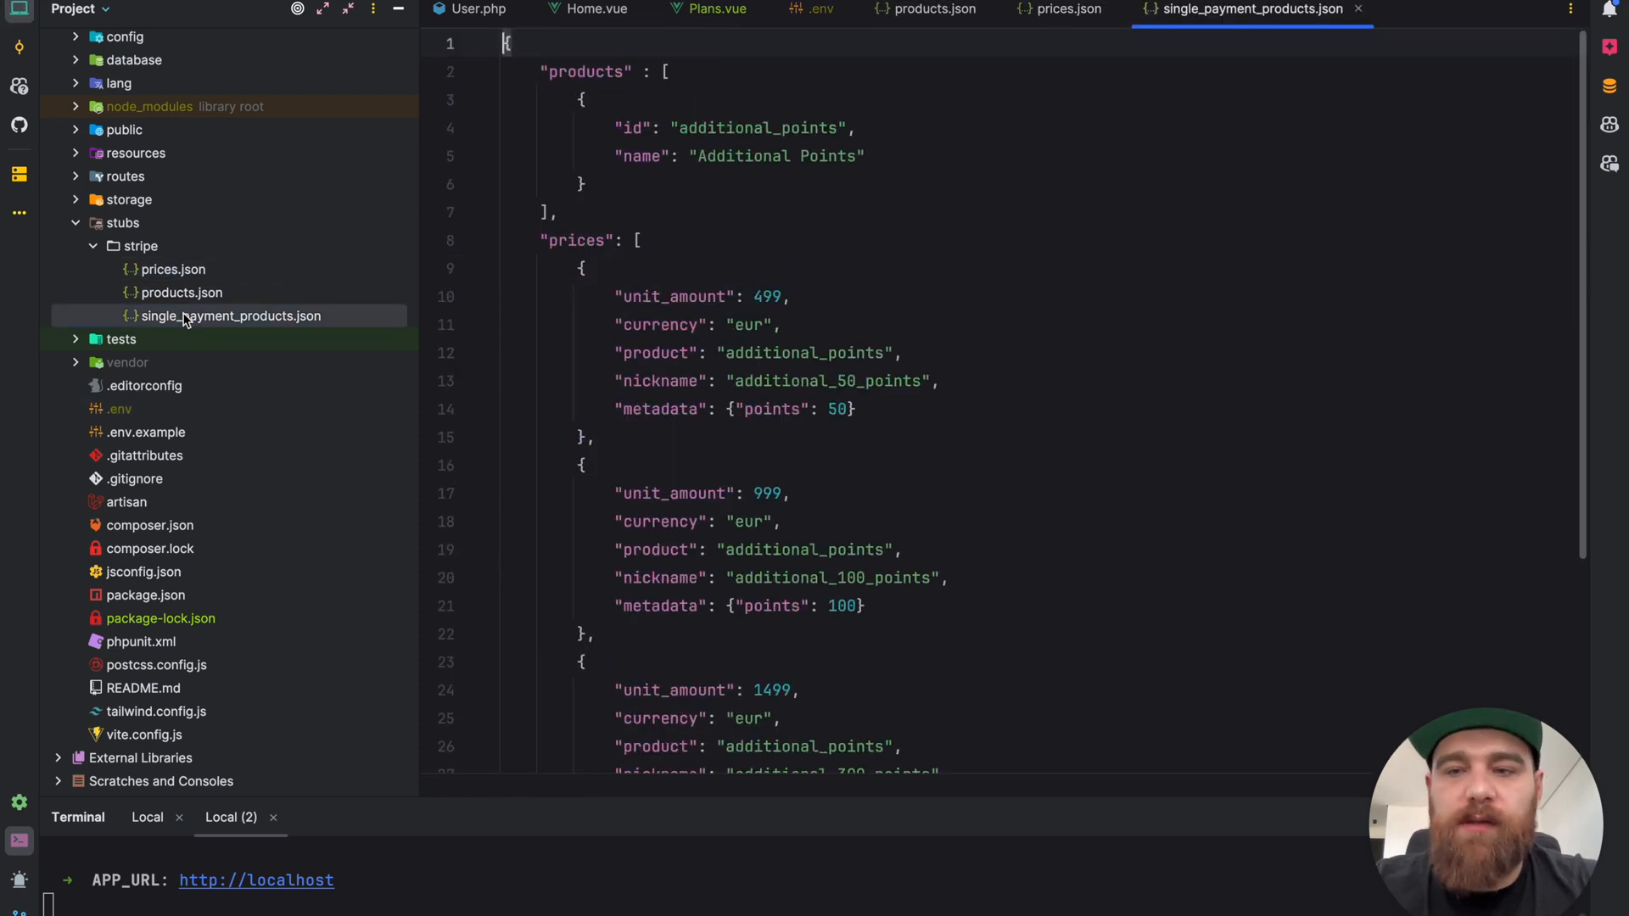
click(709, 353)
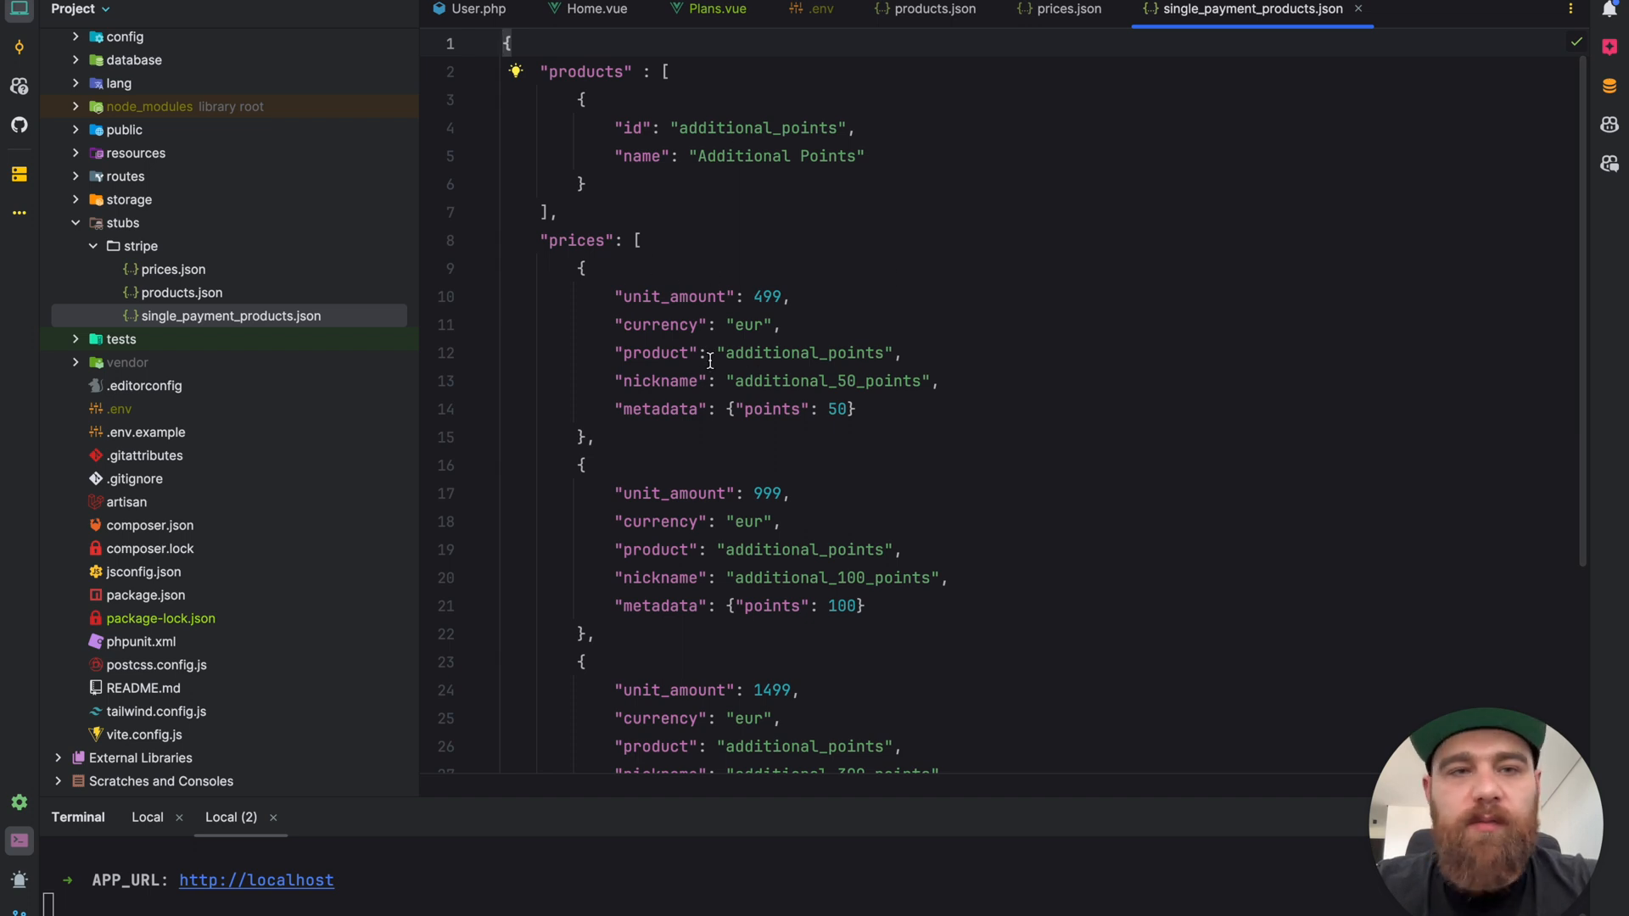
click(1059, 9)
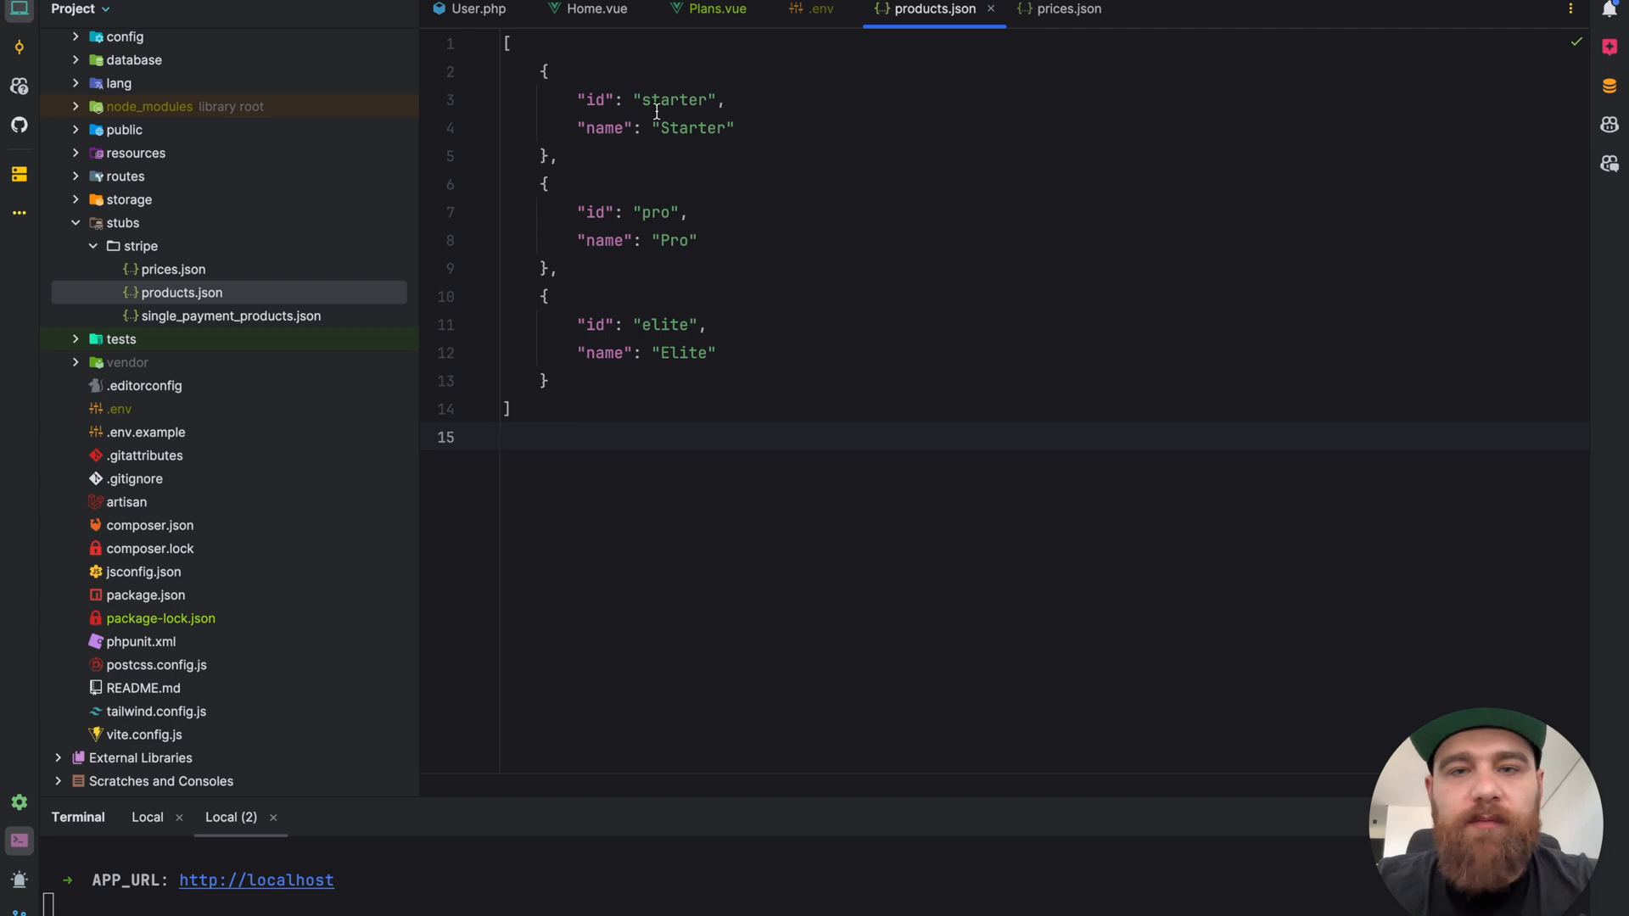
double_click(672, 100)
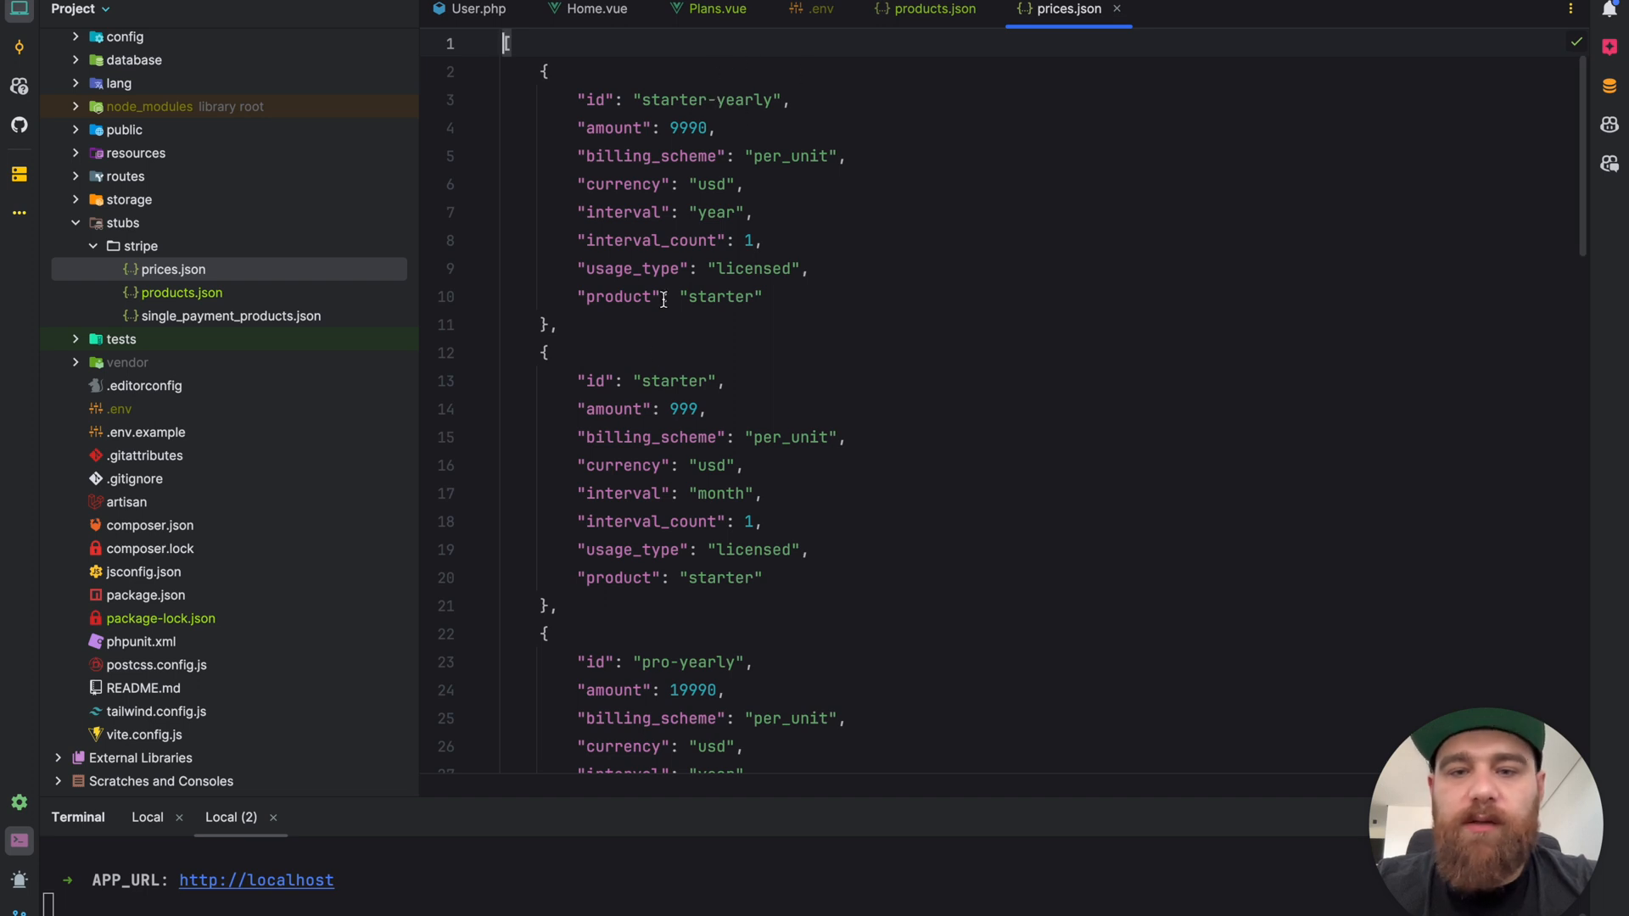
mouse_move(744, 114)
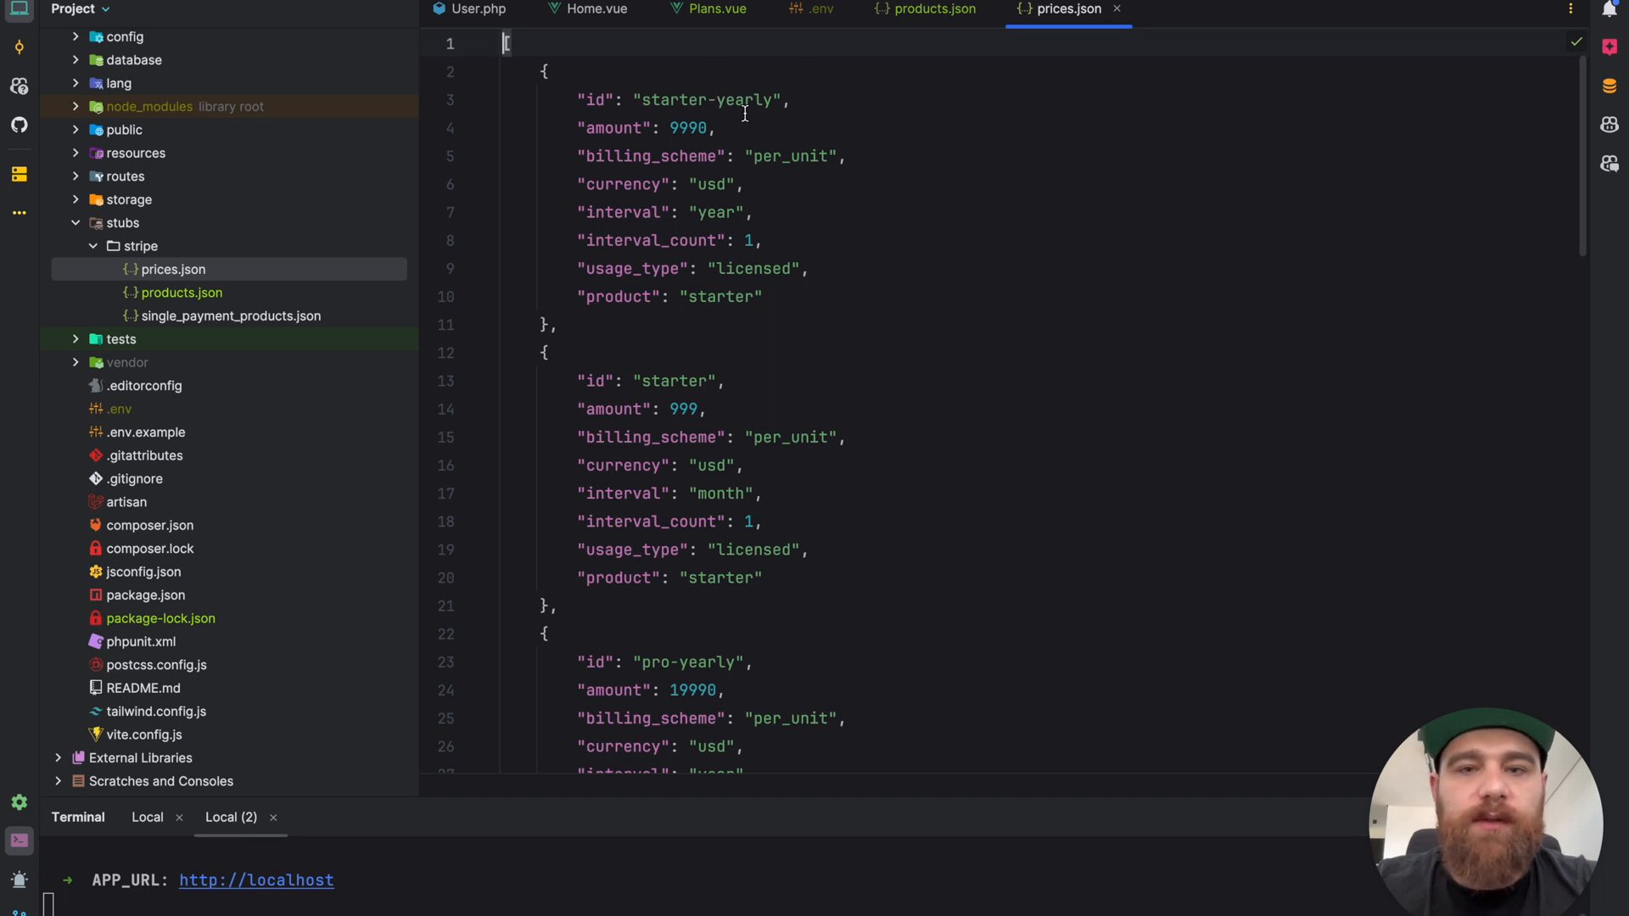
double_click(687, 127)
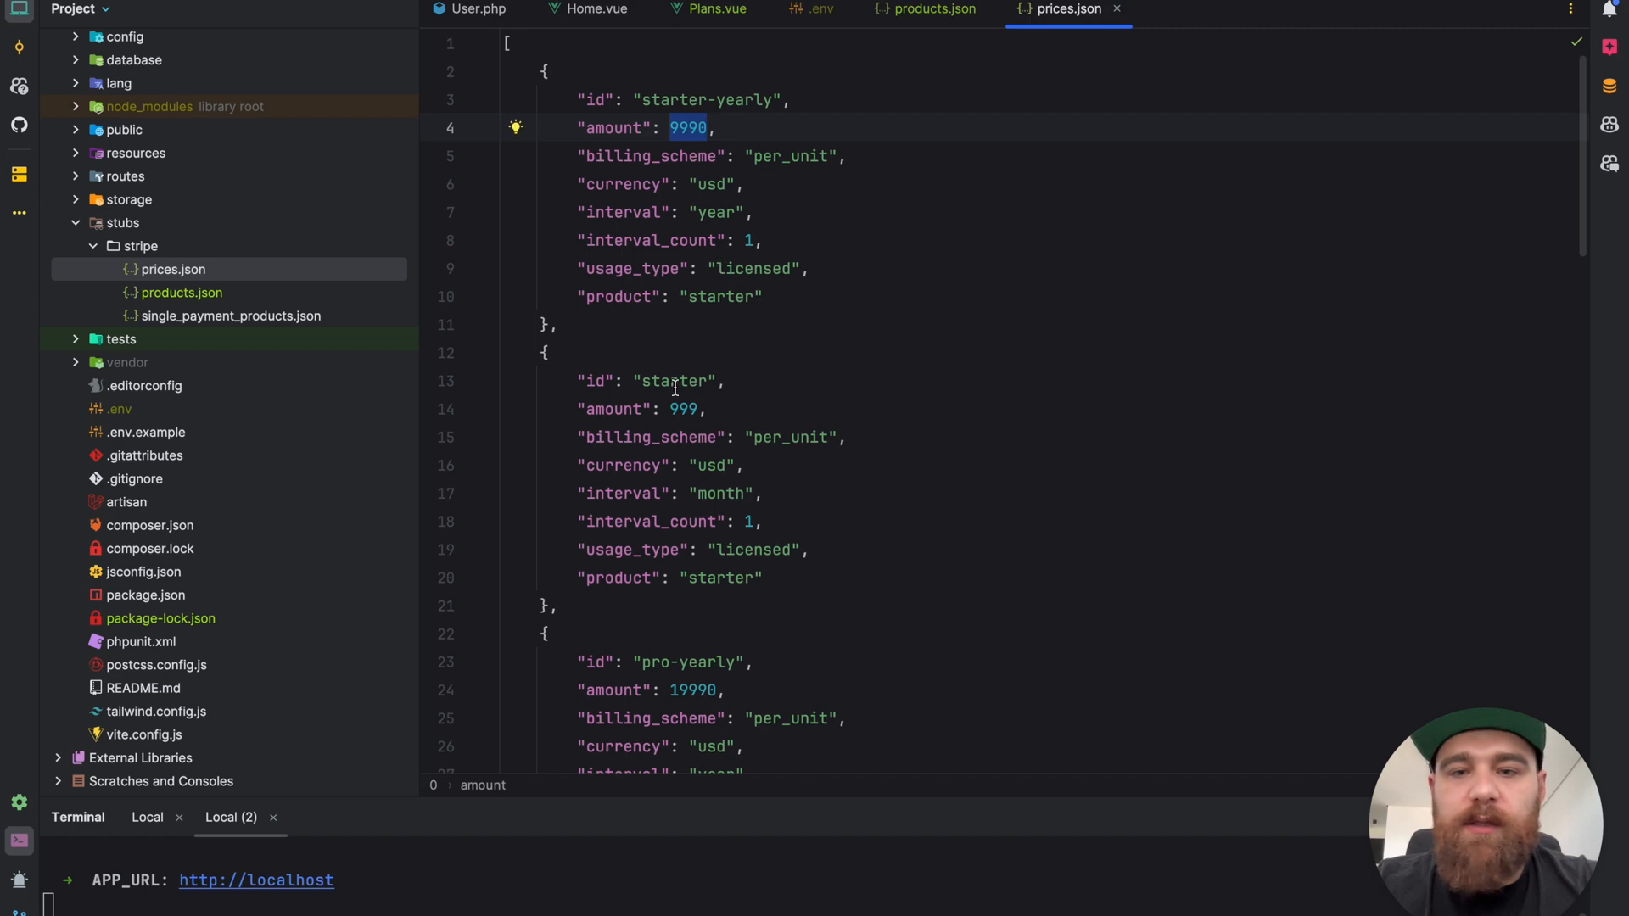
scroll(down, 3)
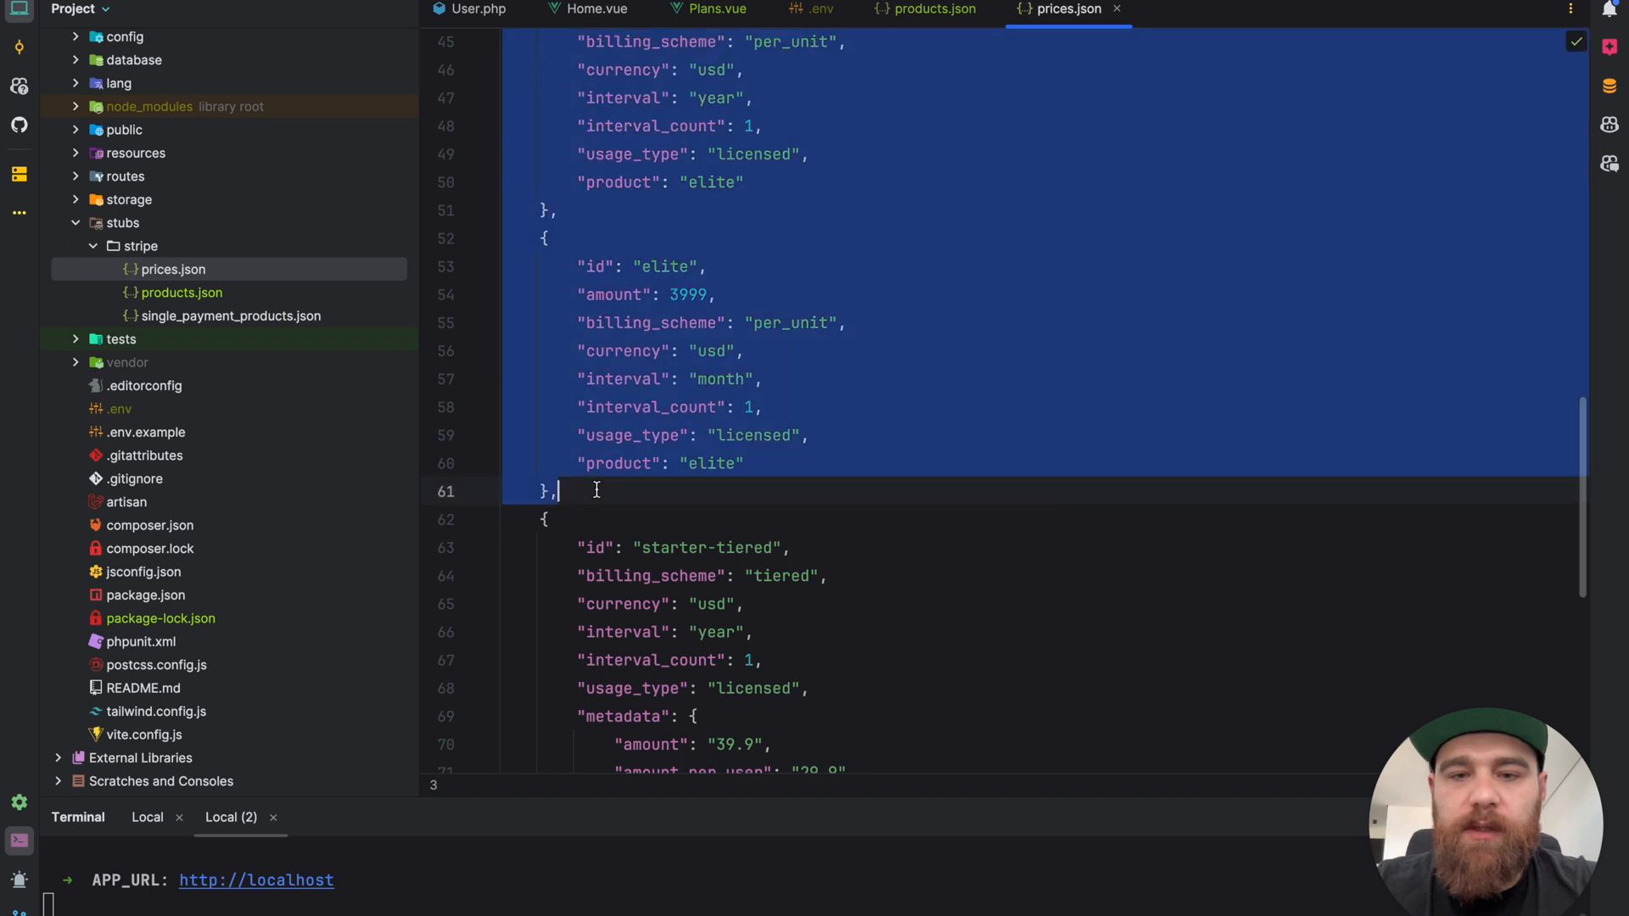
scroll(up, 3)
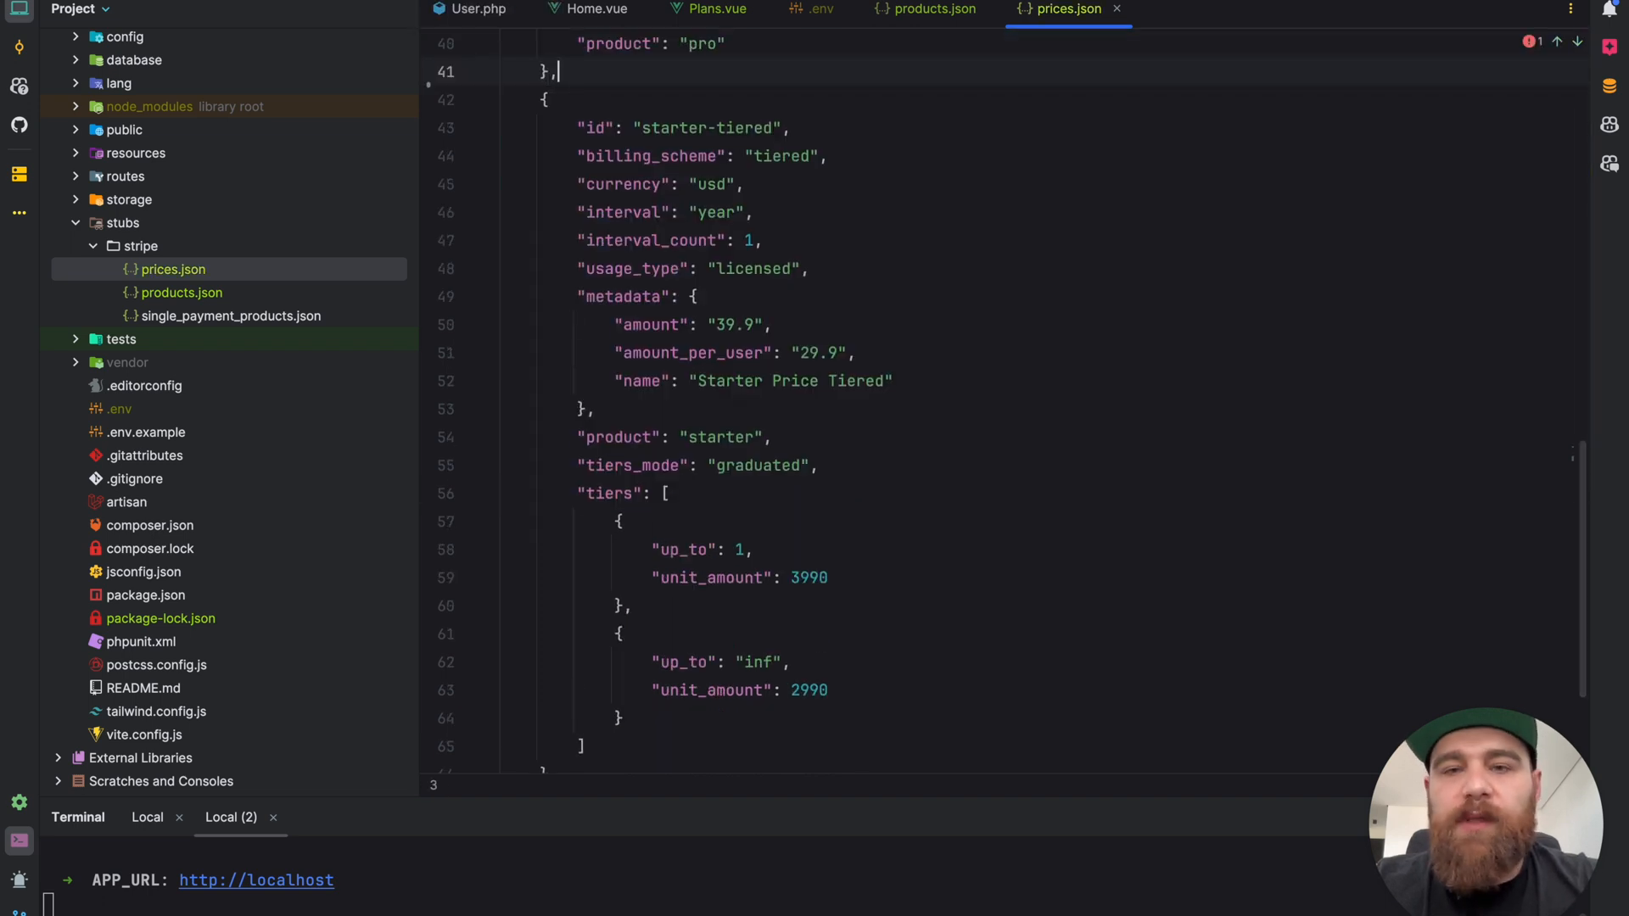
double_click(711, 127)
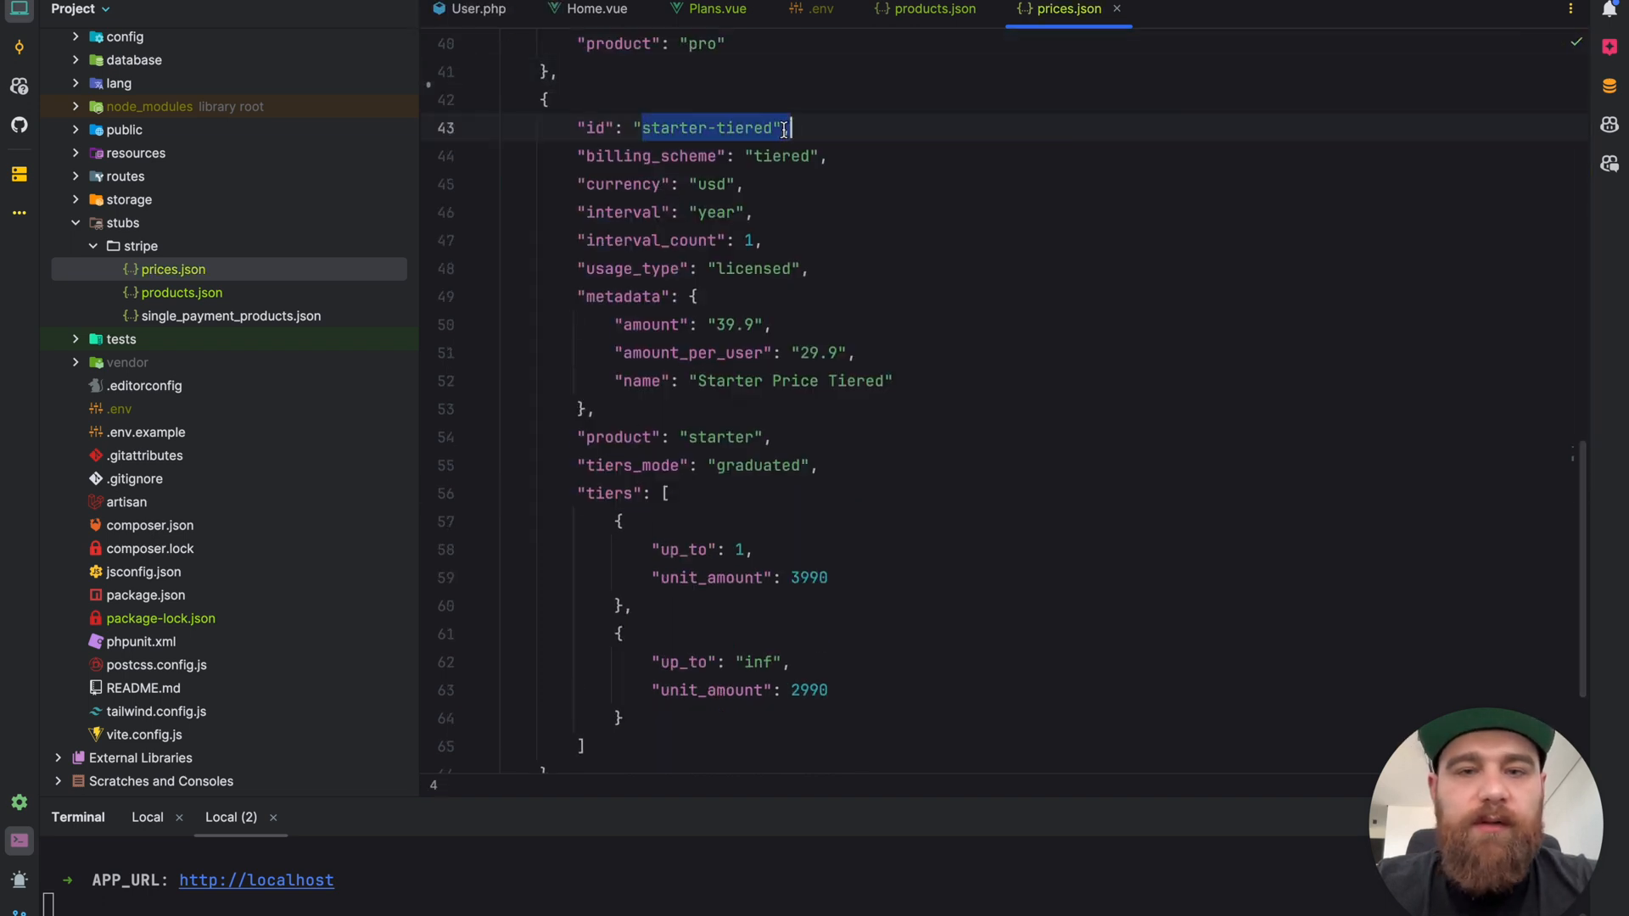
click(706, 353)
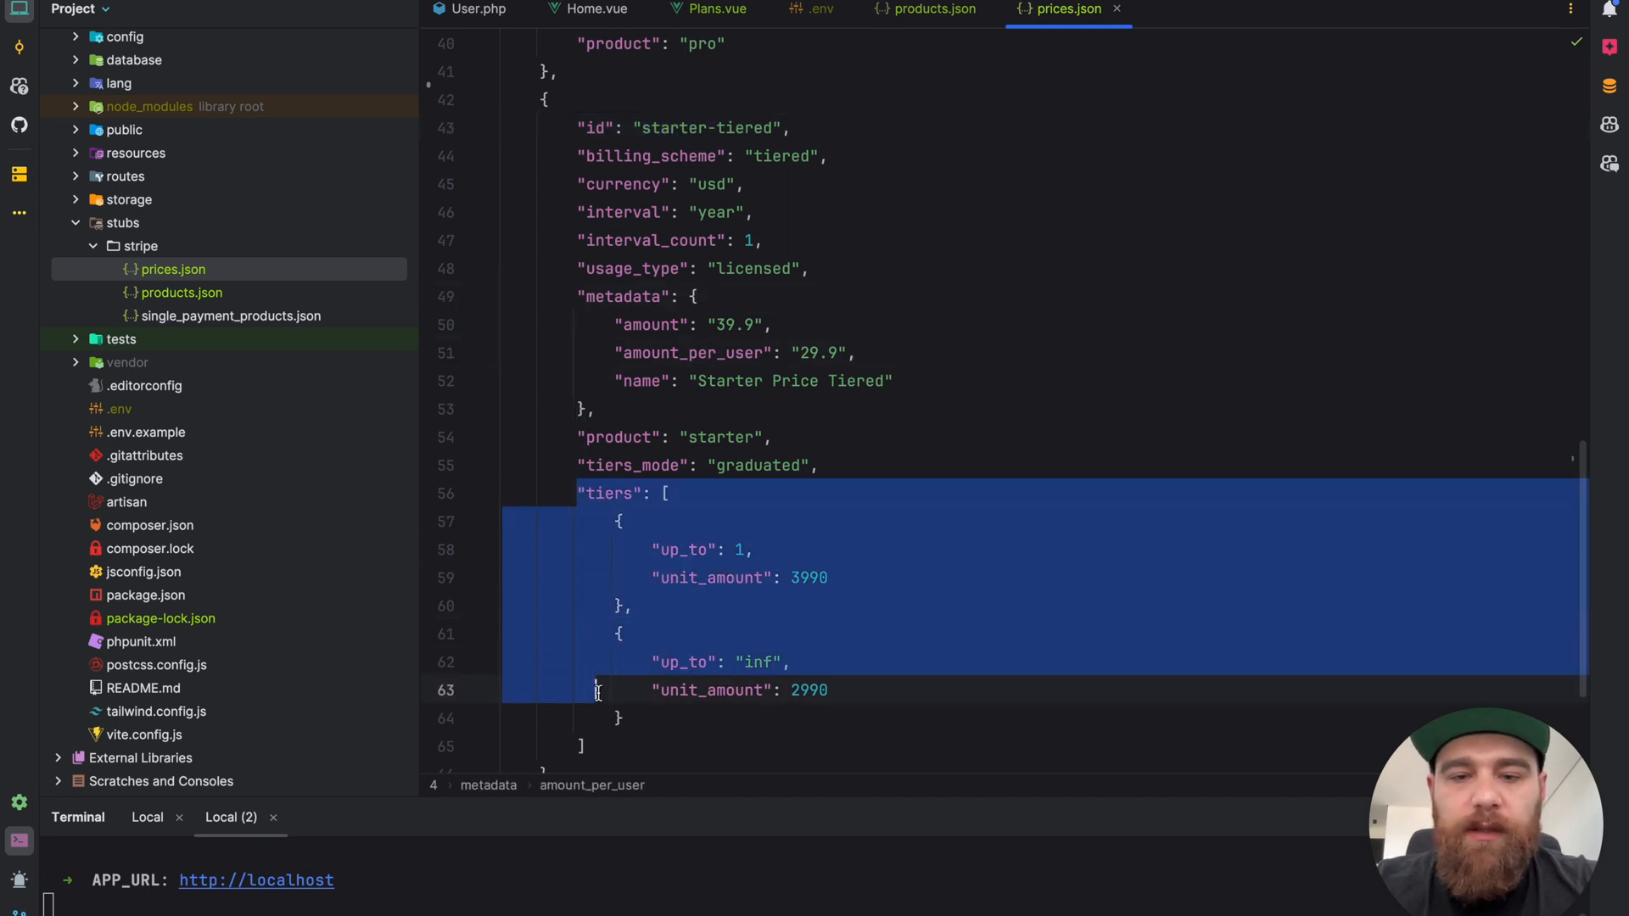
scroll(down, 3)
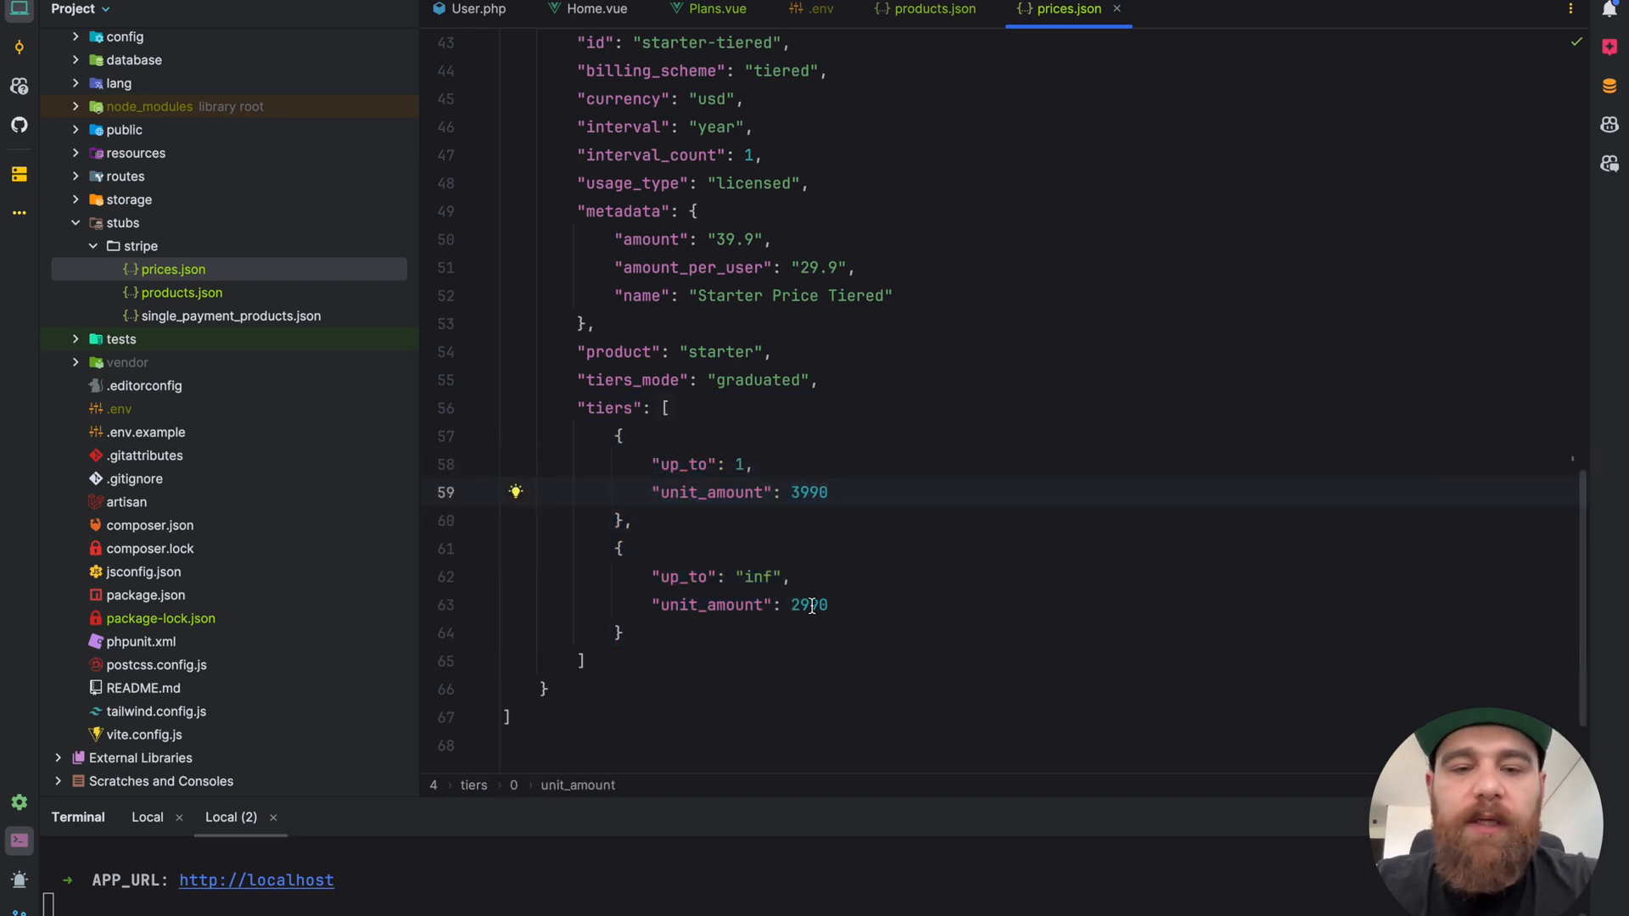
double_click(809, 604)
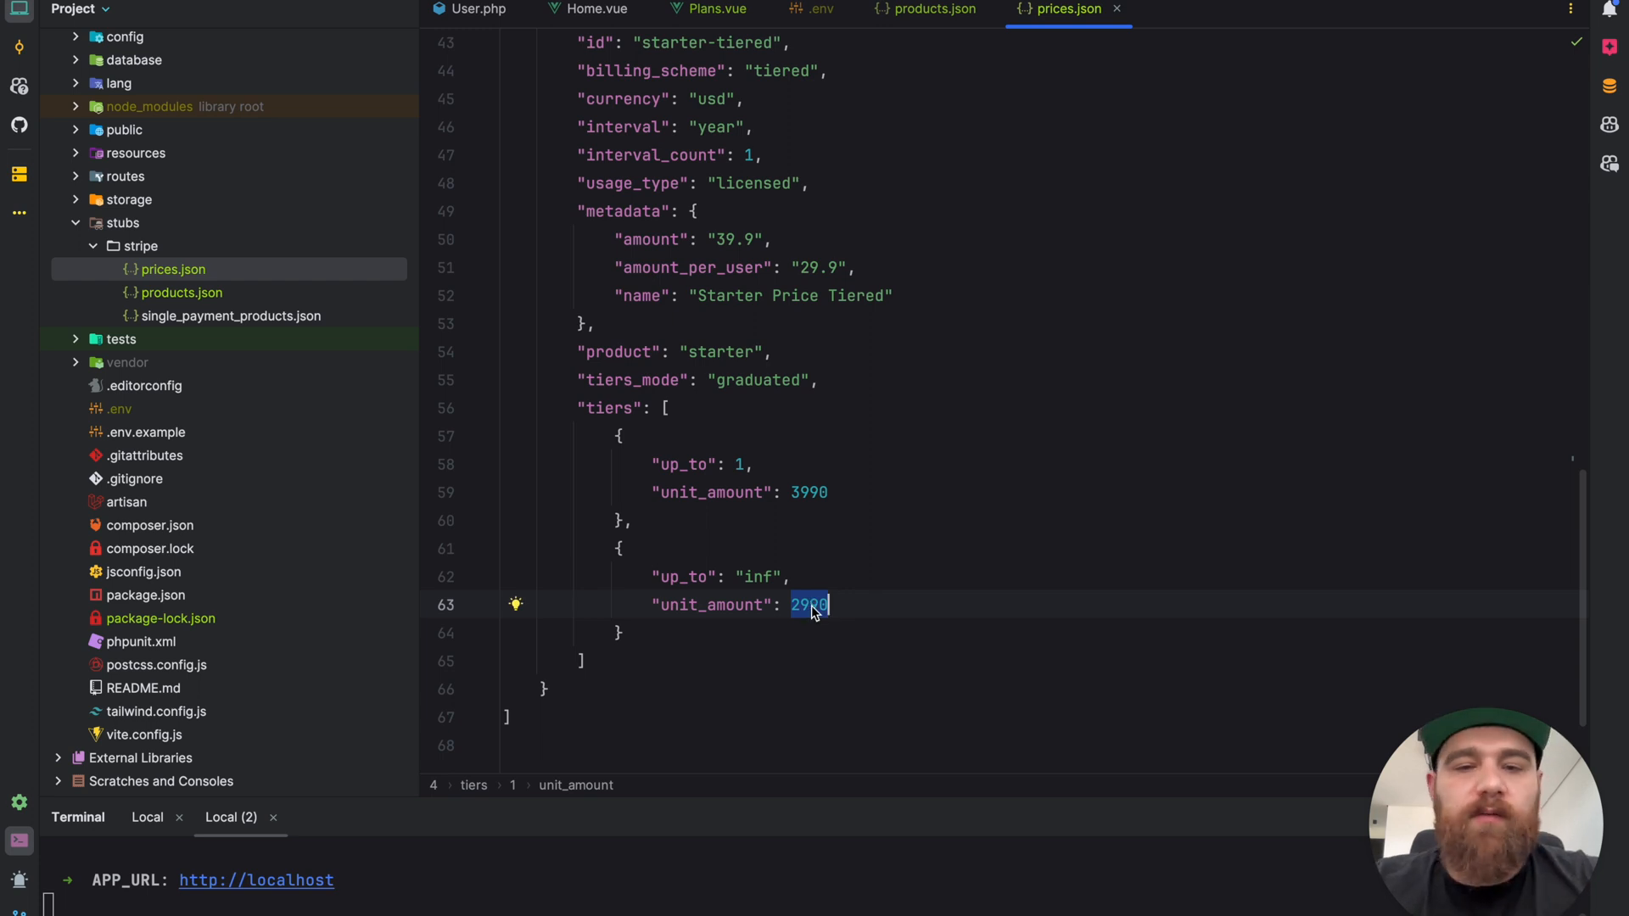
scroll(up, 3)
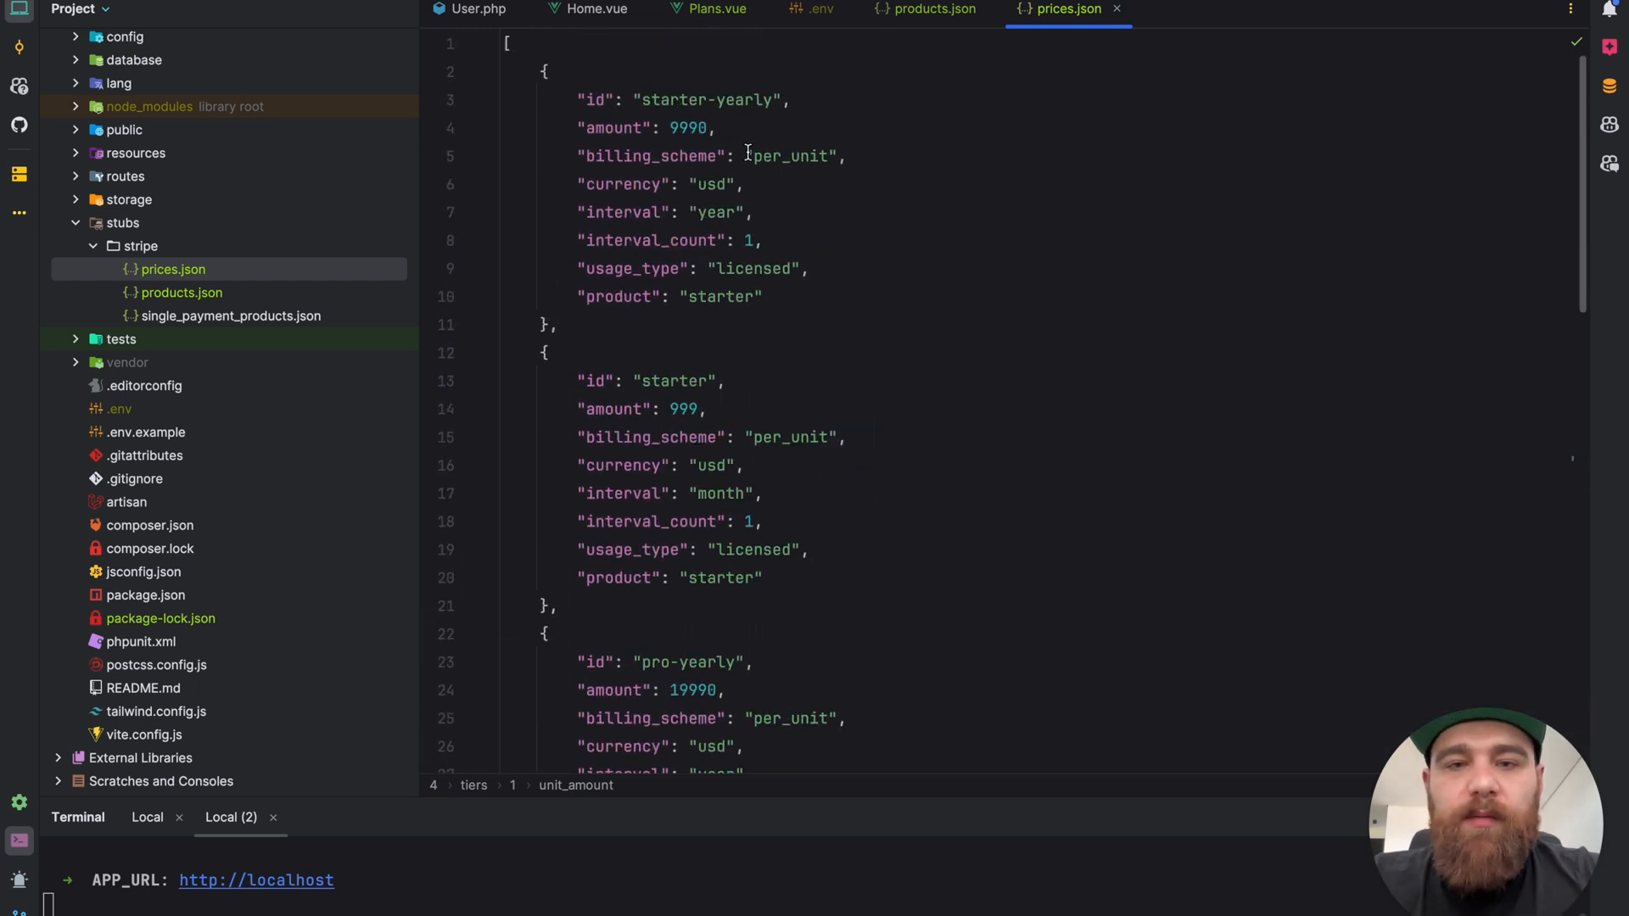
double_click(688, 128)
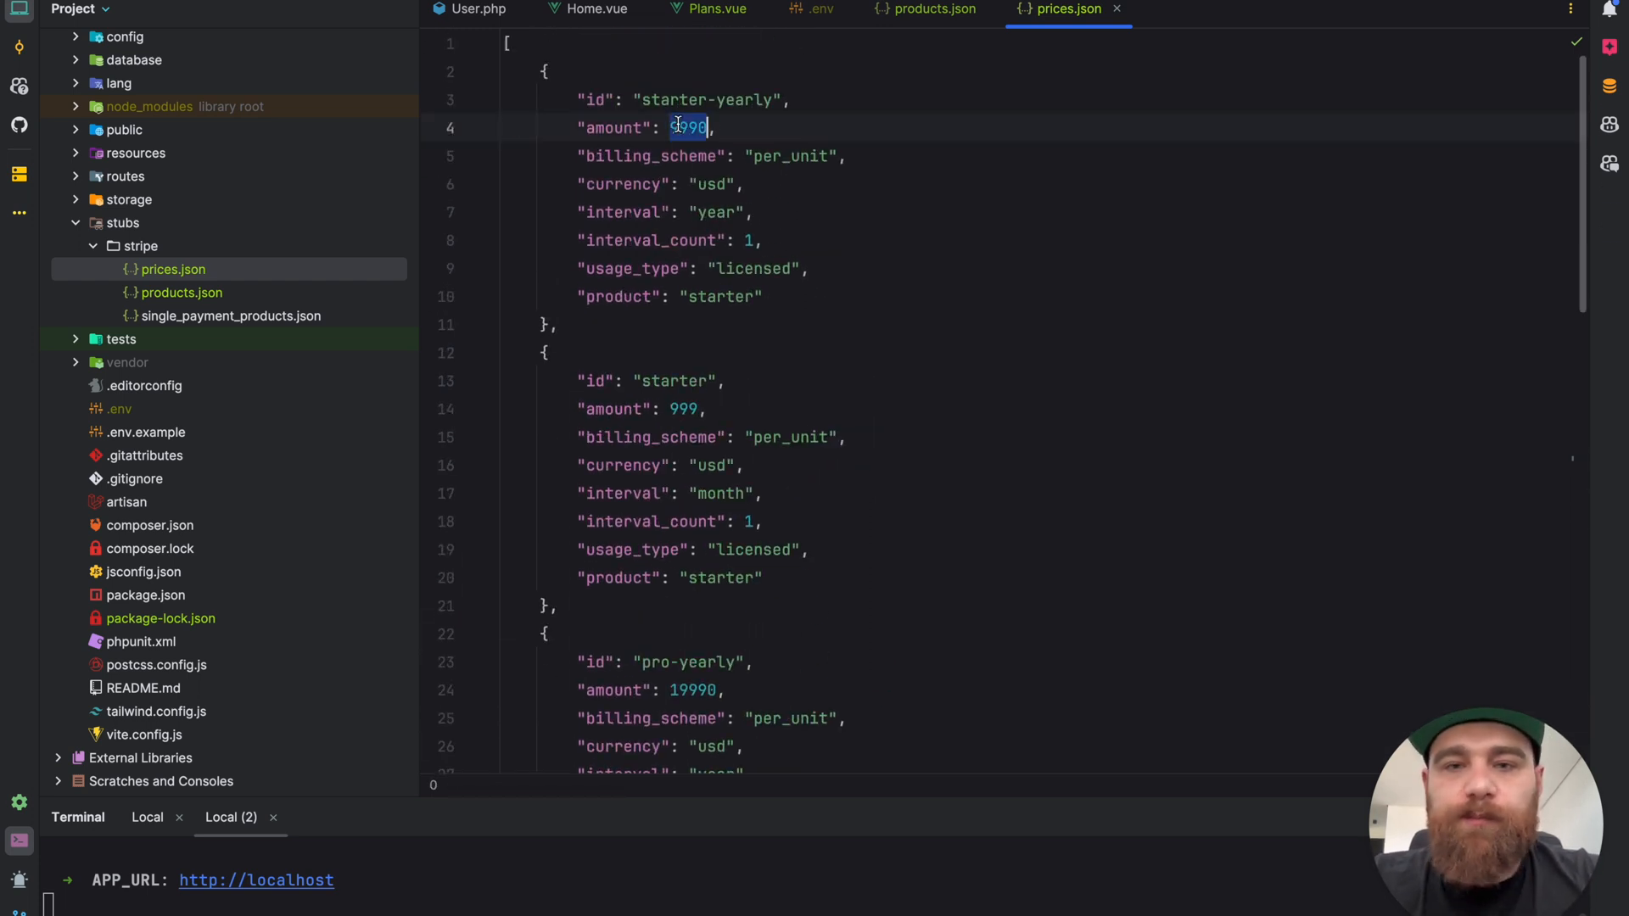
click(686, 409)
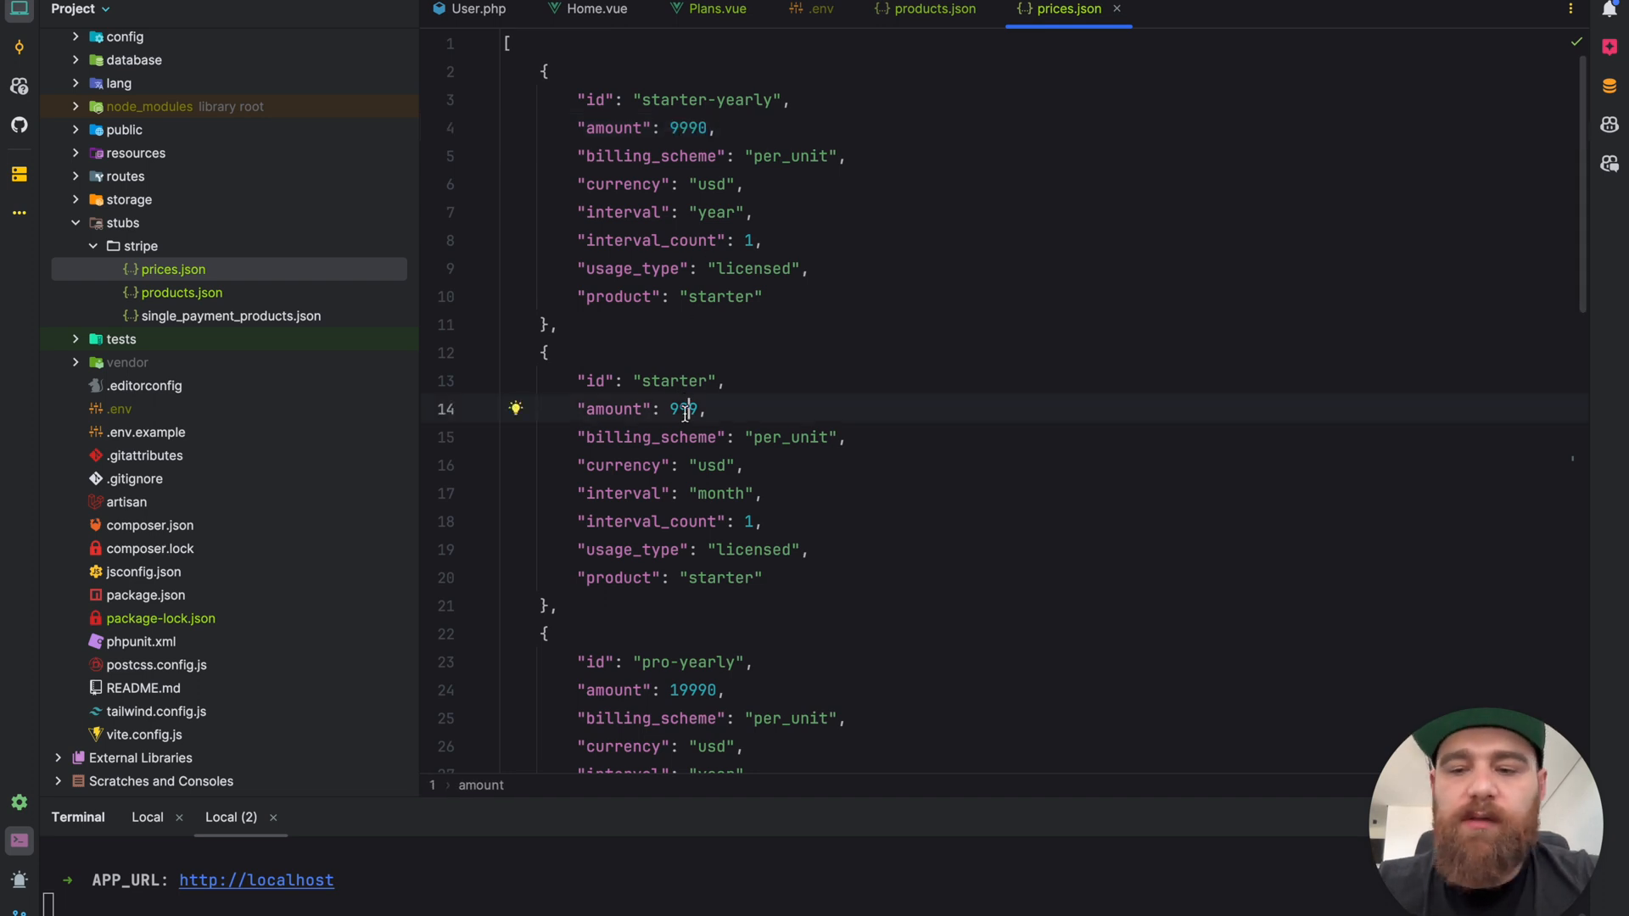
double_click(682, 409)
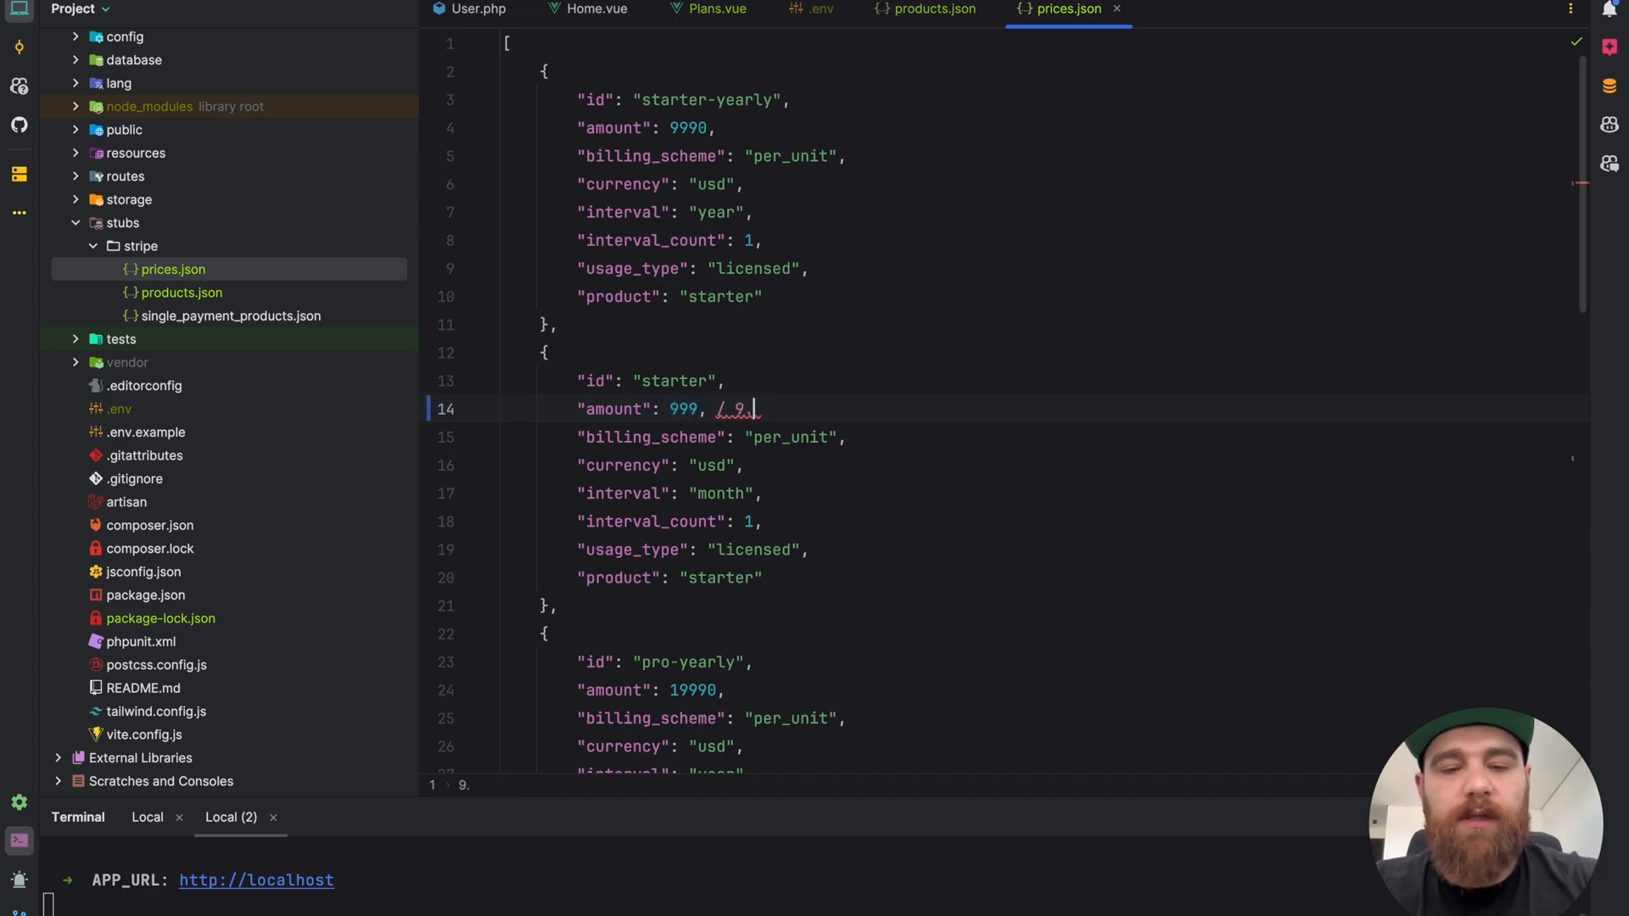
text(99$)
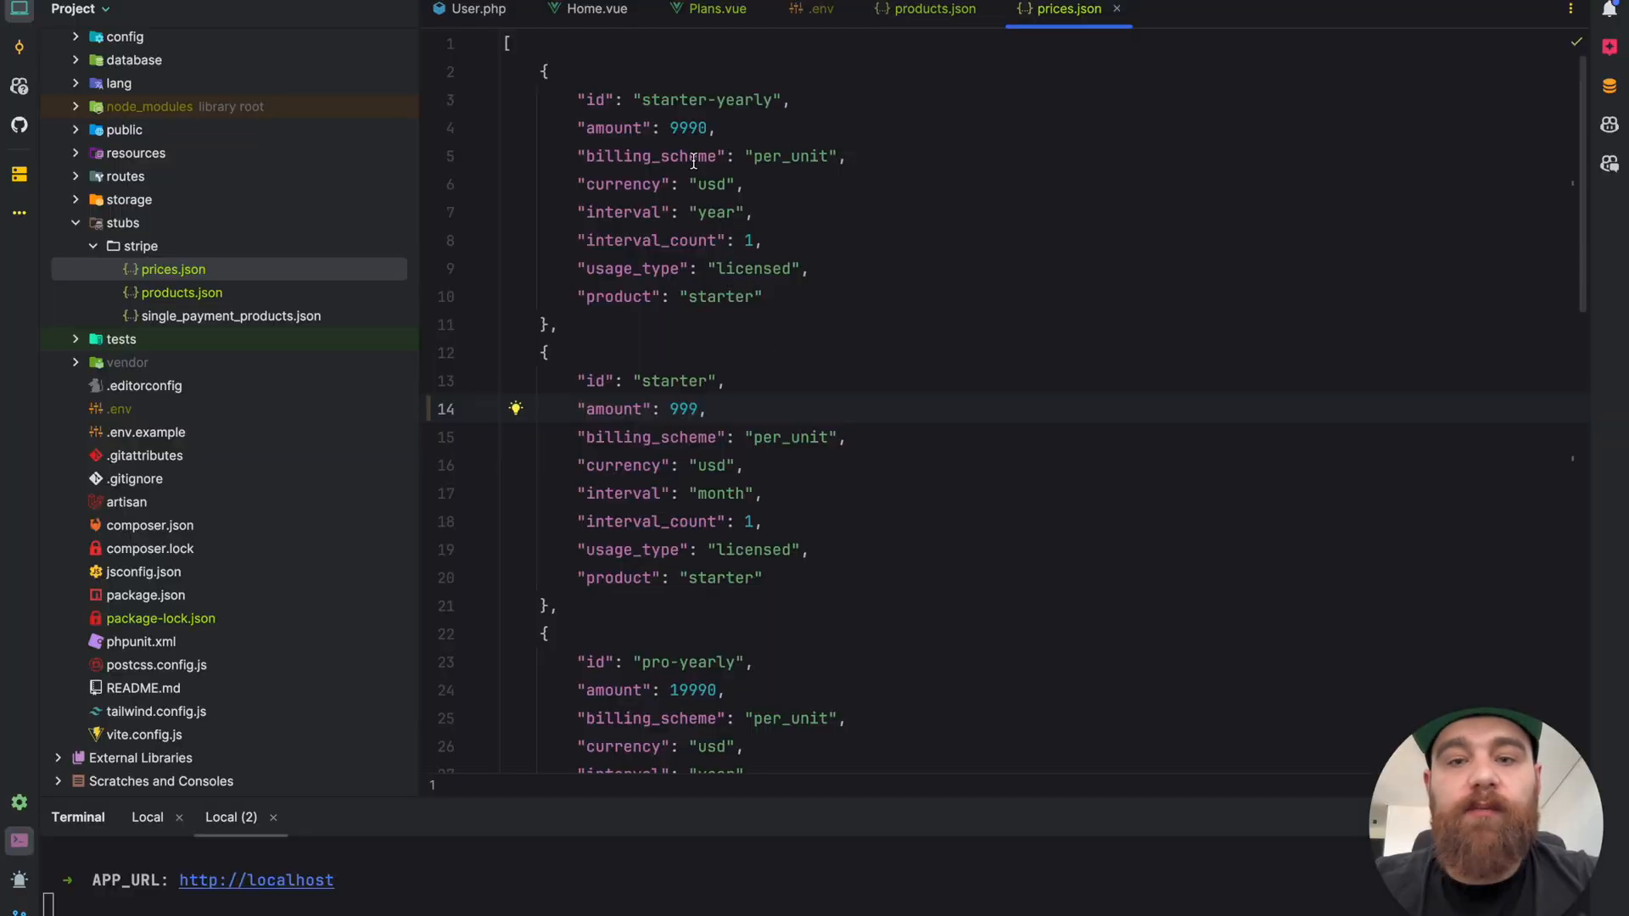
double_click(720, 296)
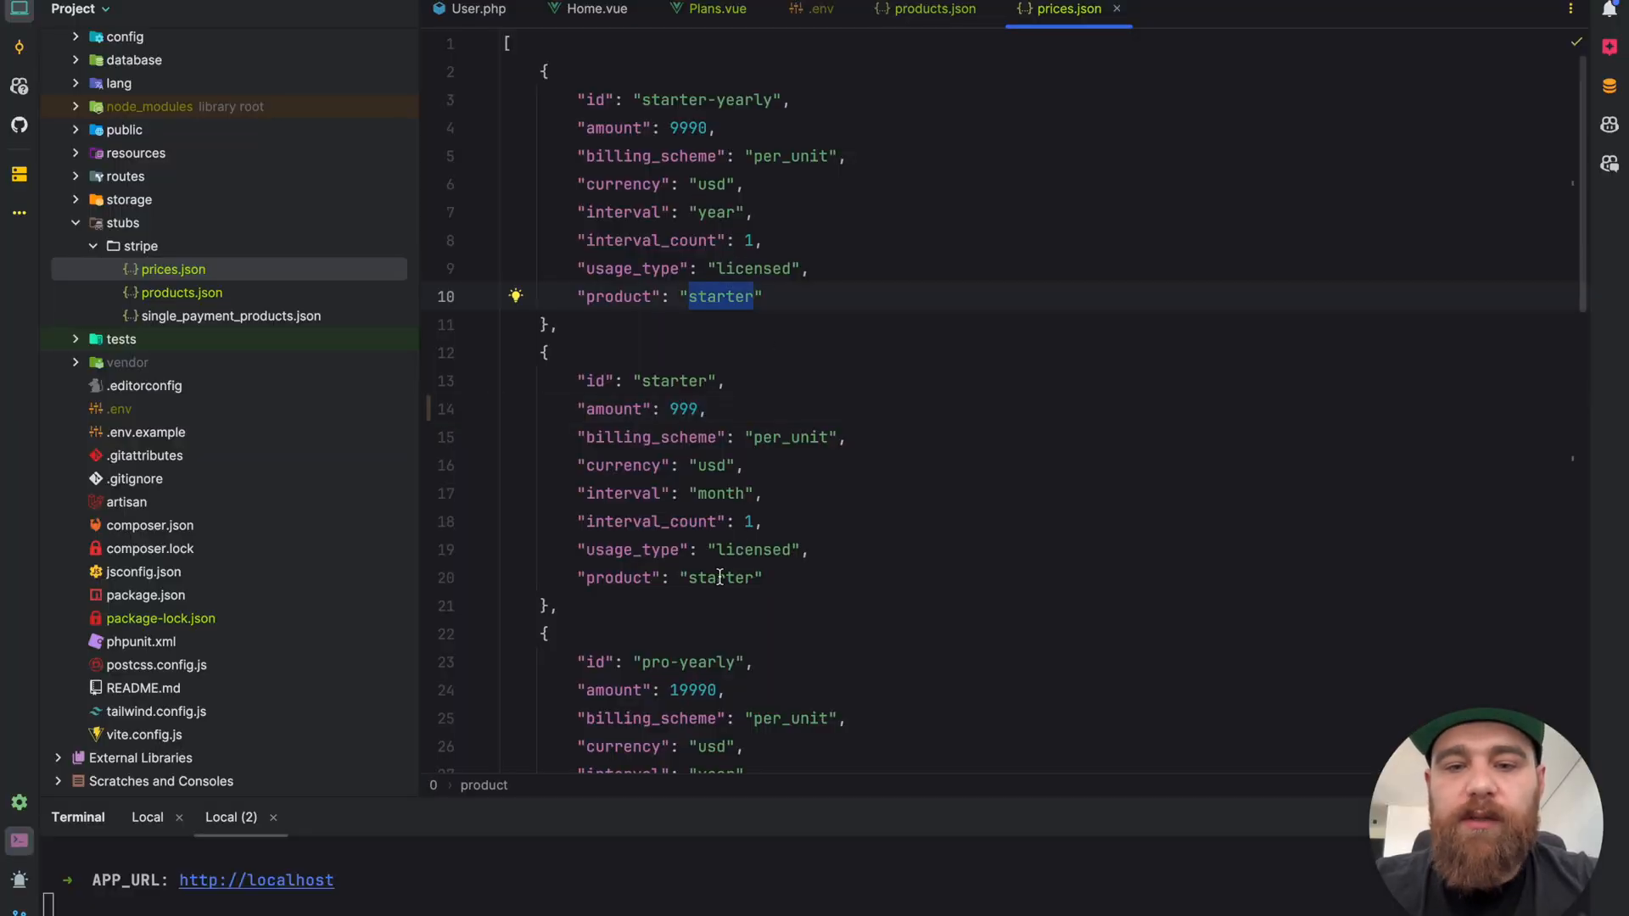
click(930, 8)
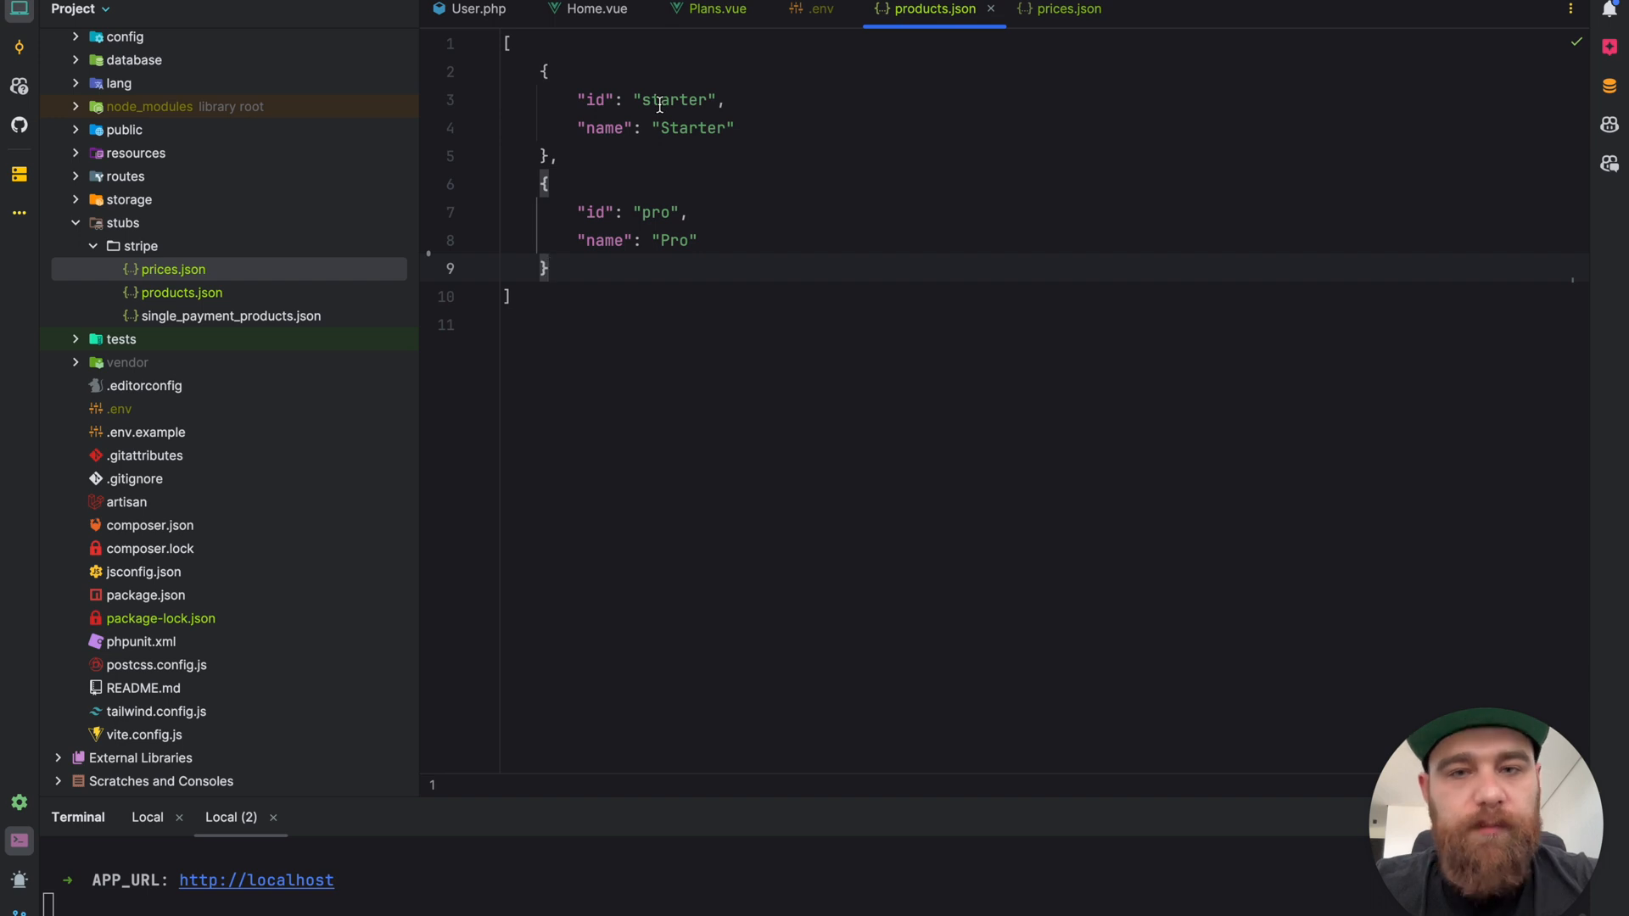
double_click(676, 100)
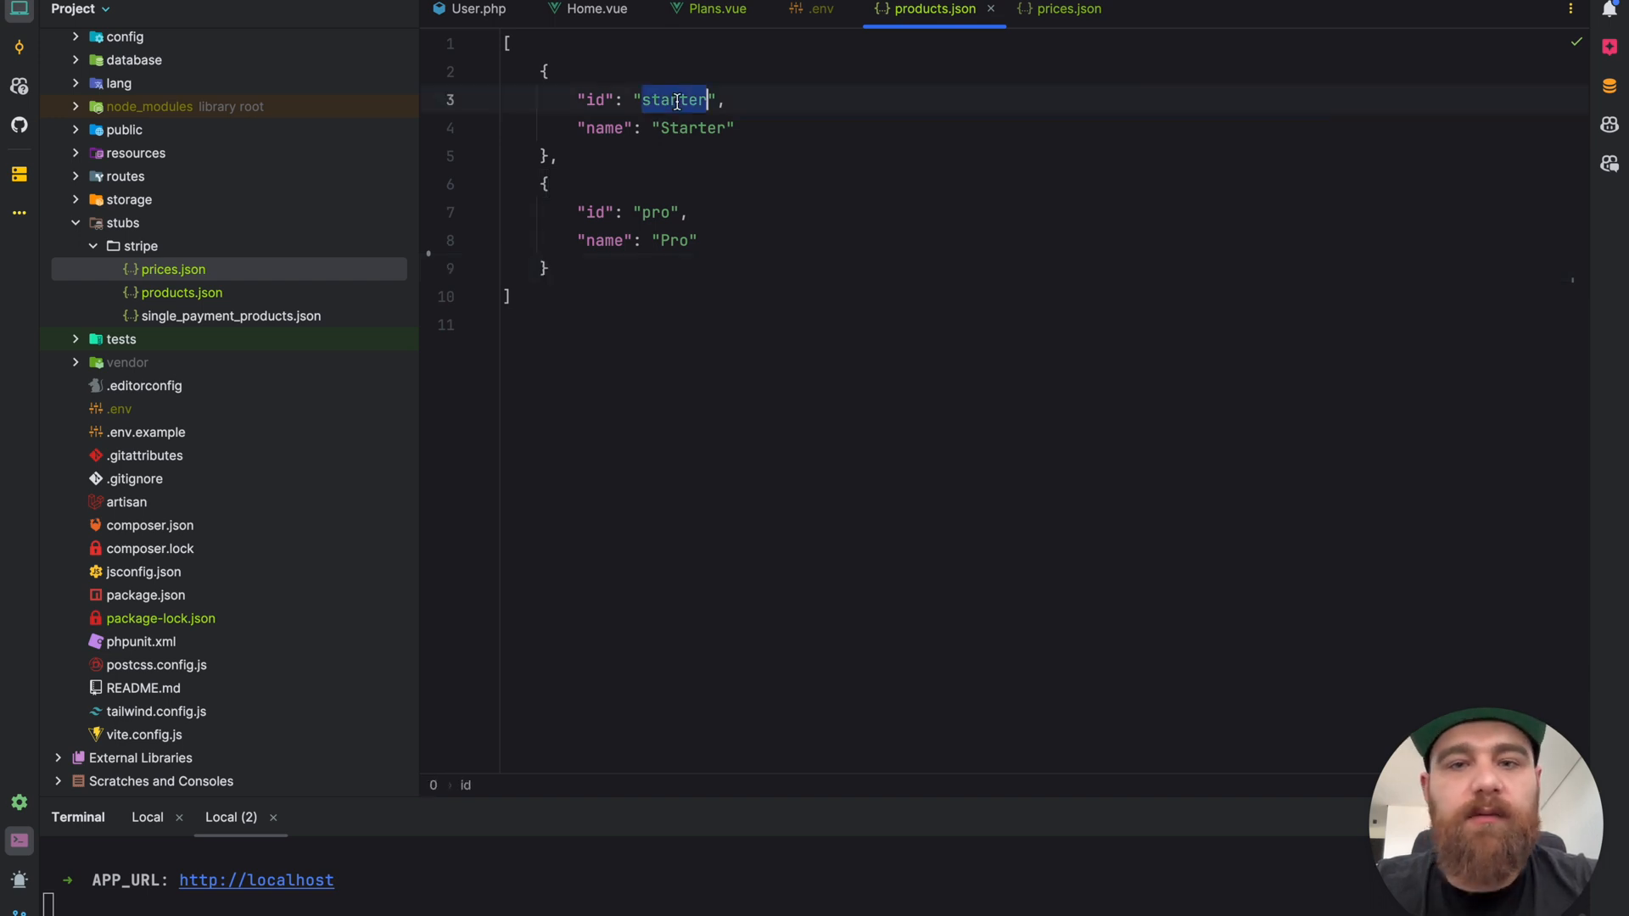
click(1067, 10)
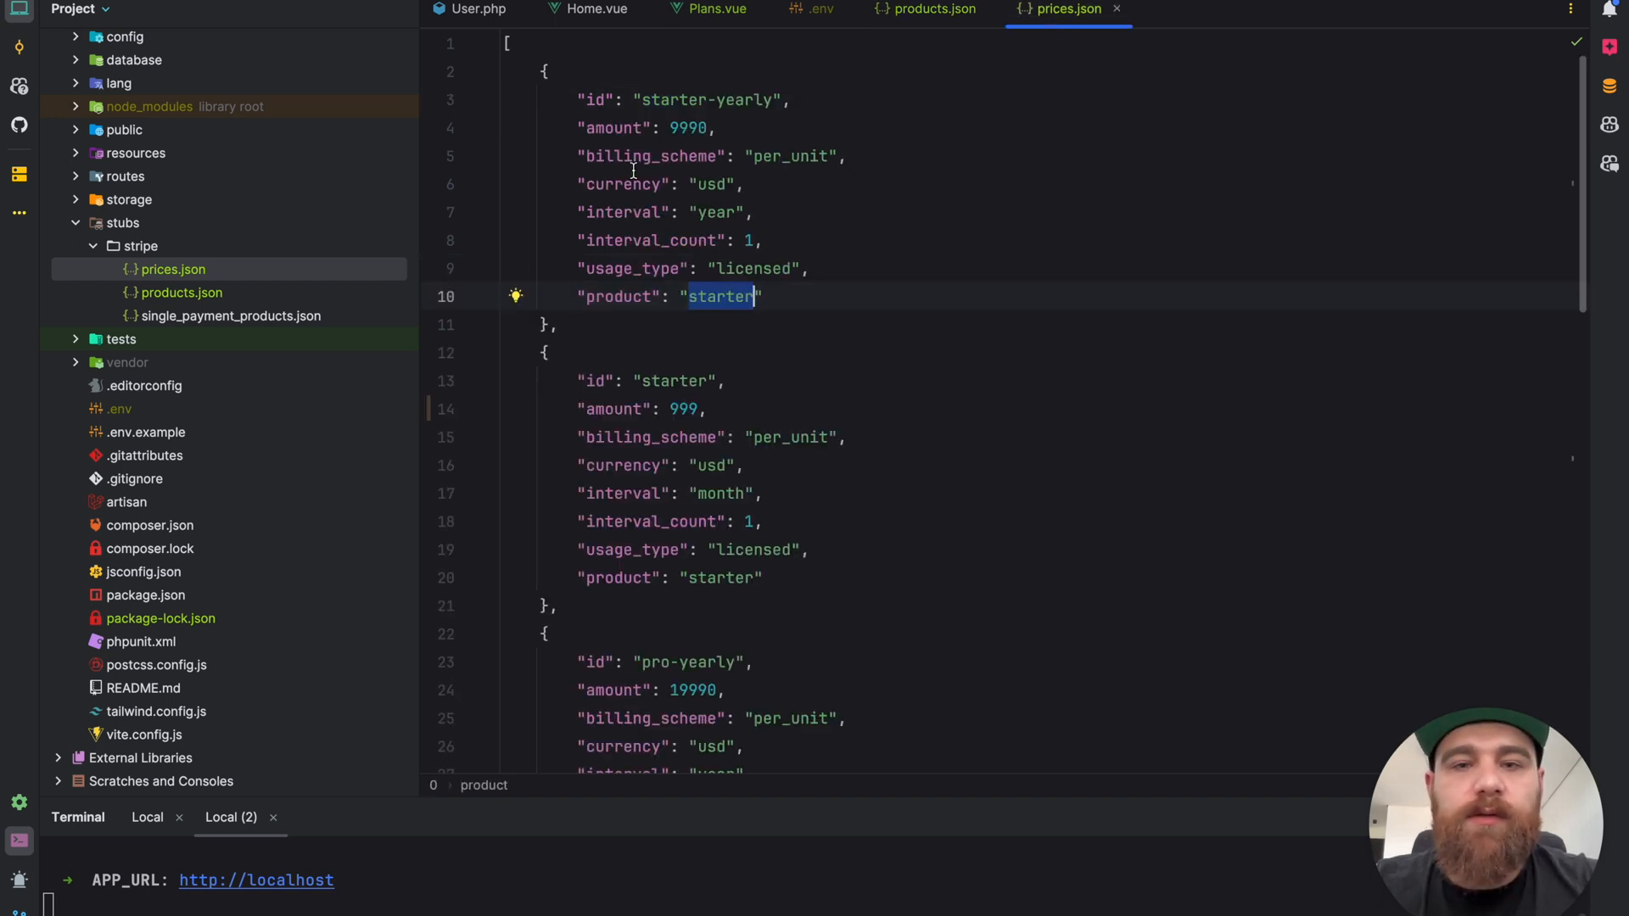
scroll(down, 3)
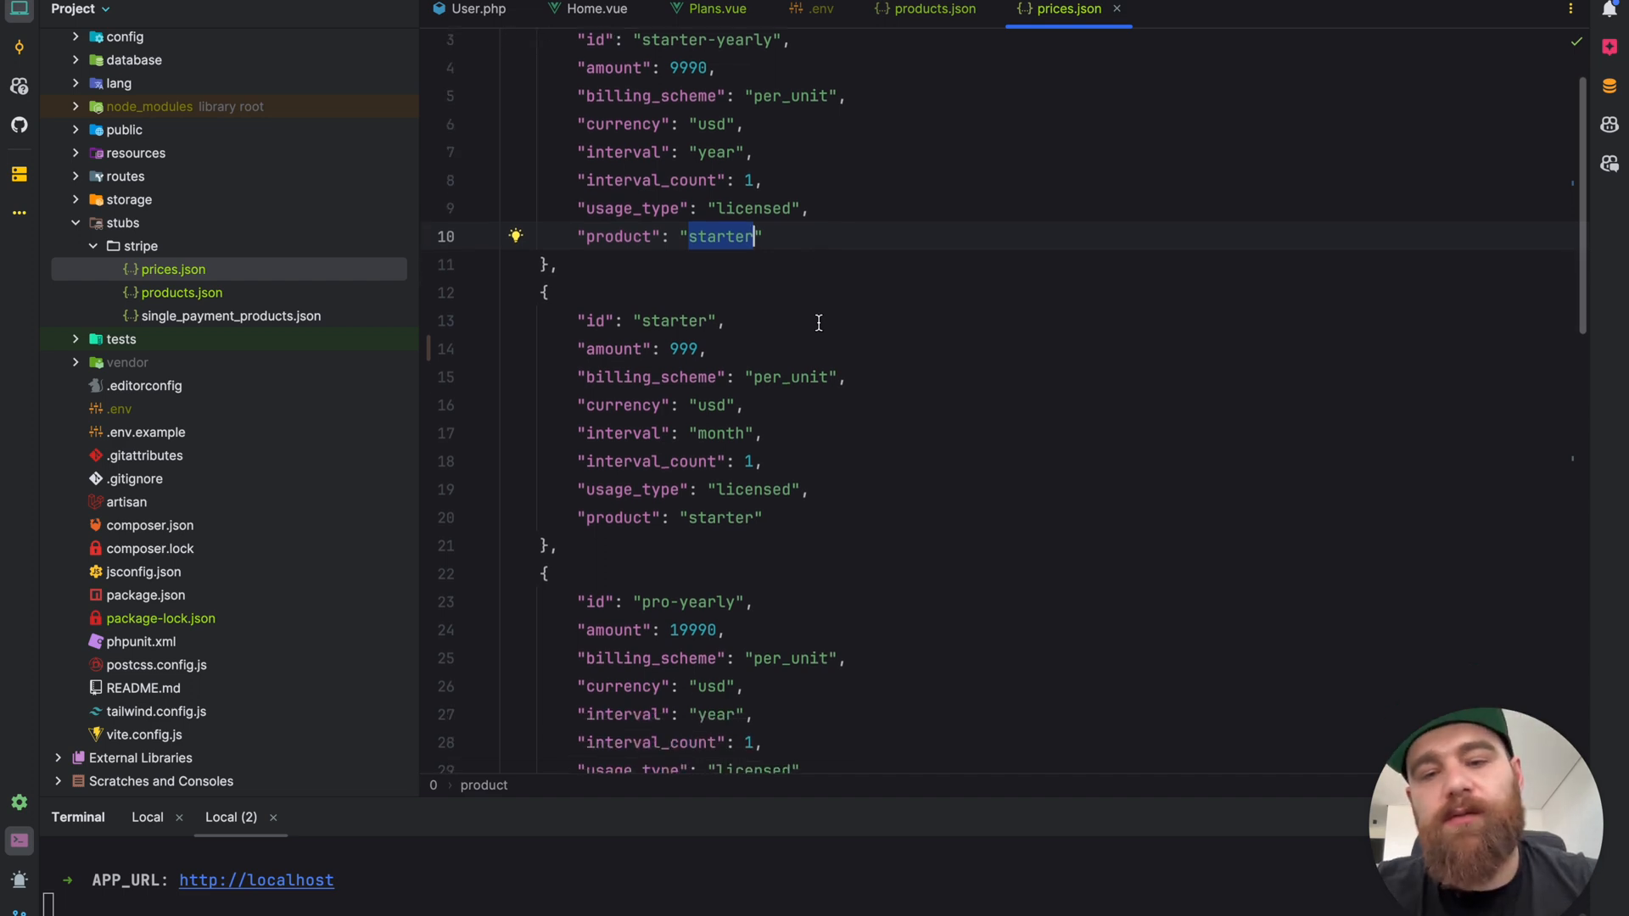
scroll(down, 3)
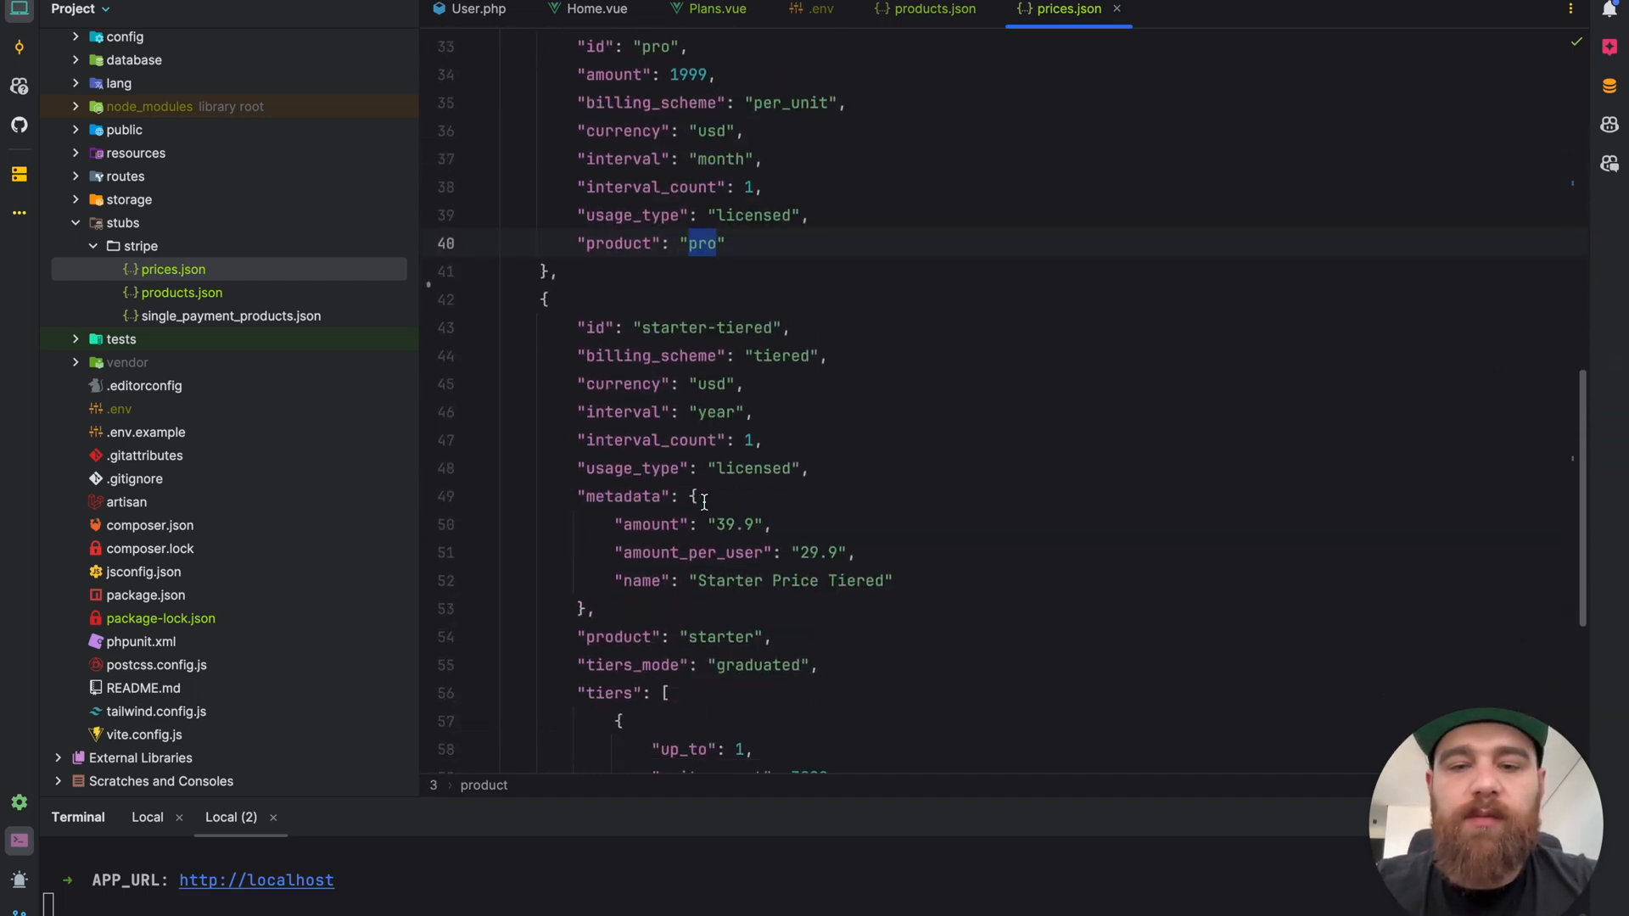
scroll(down, 3)
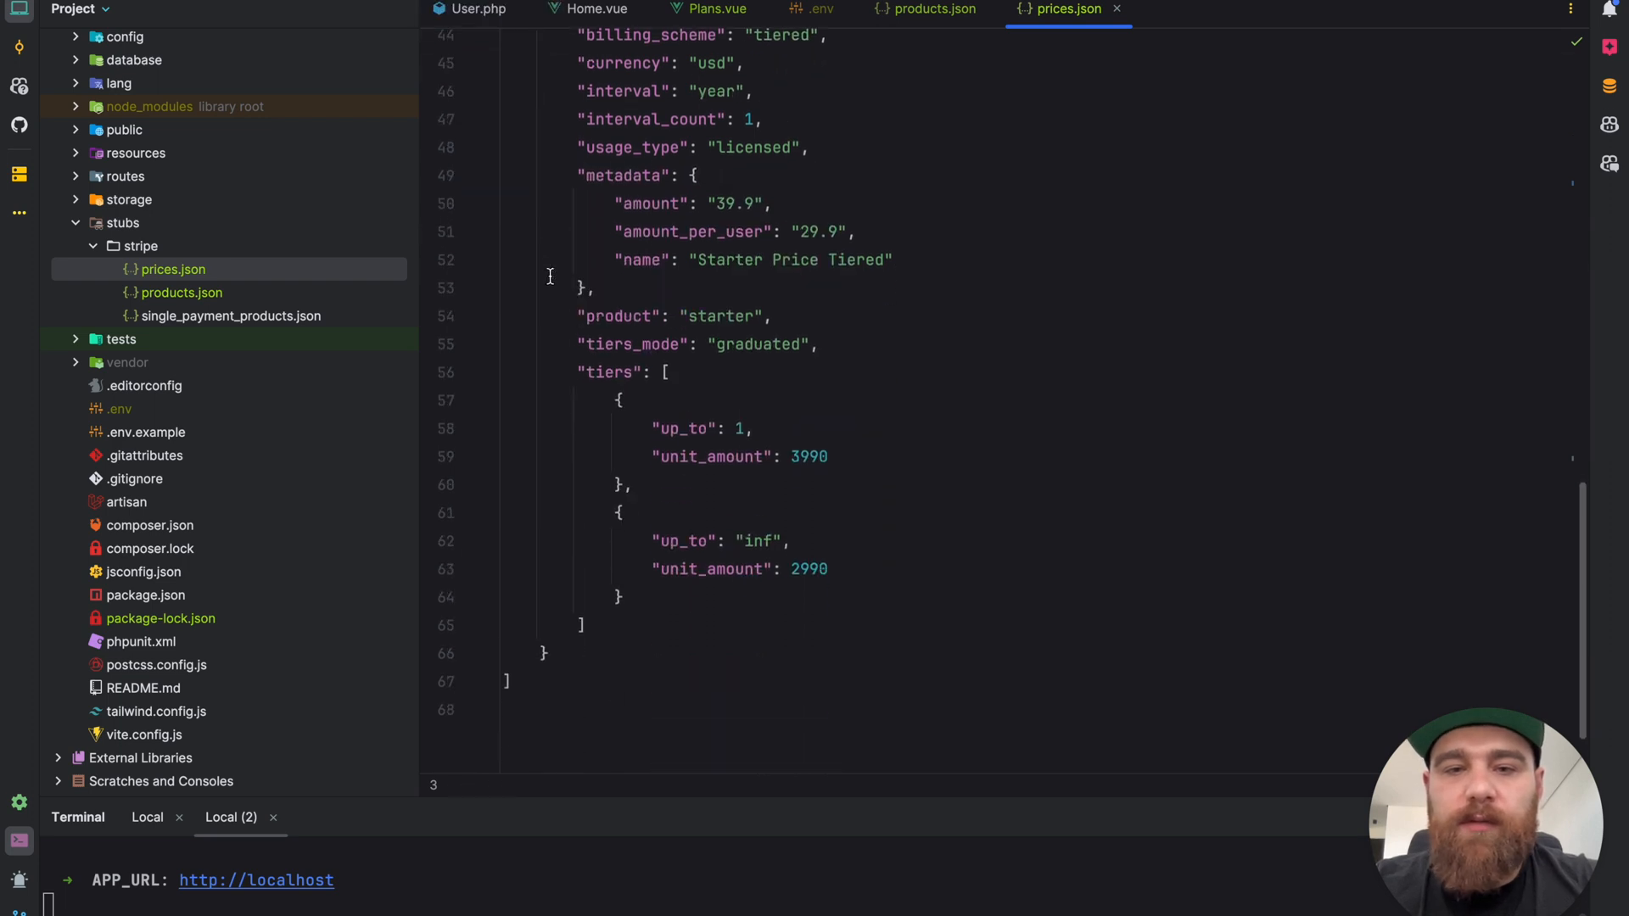
scroll(up, 3)
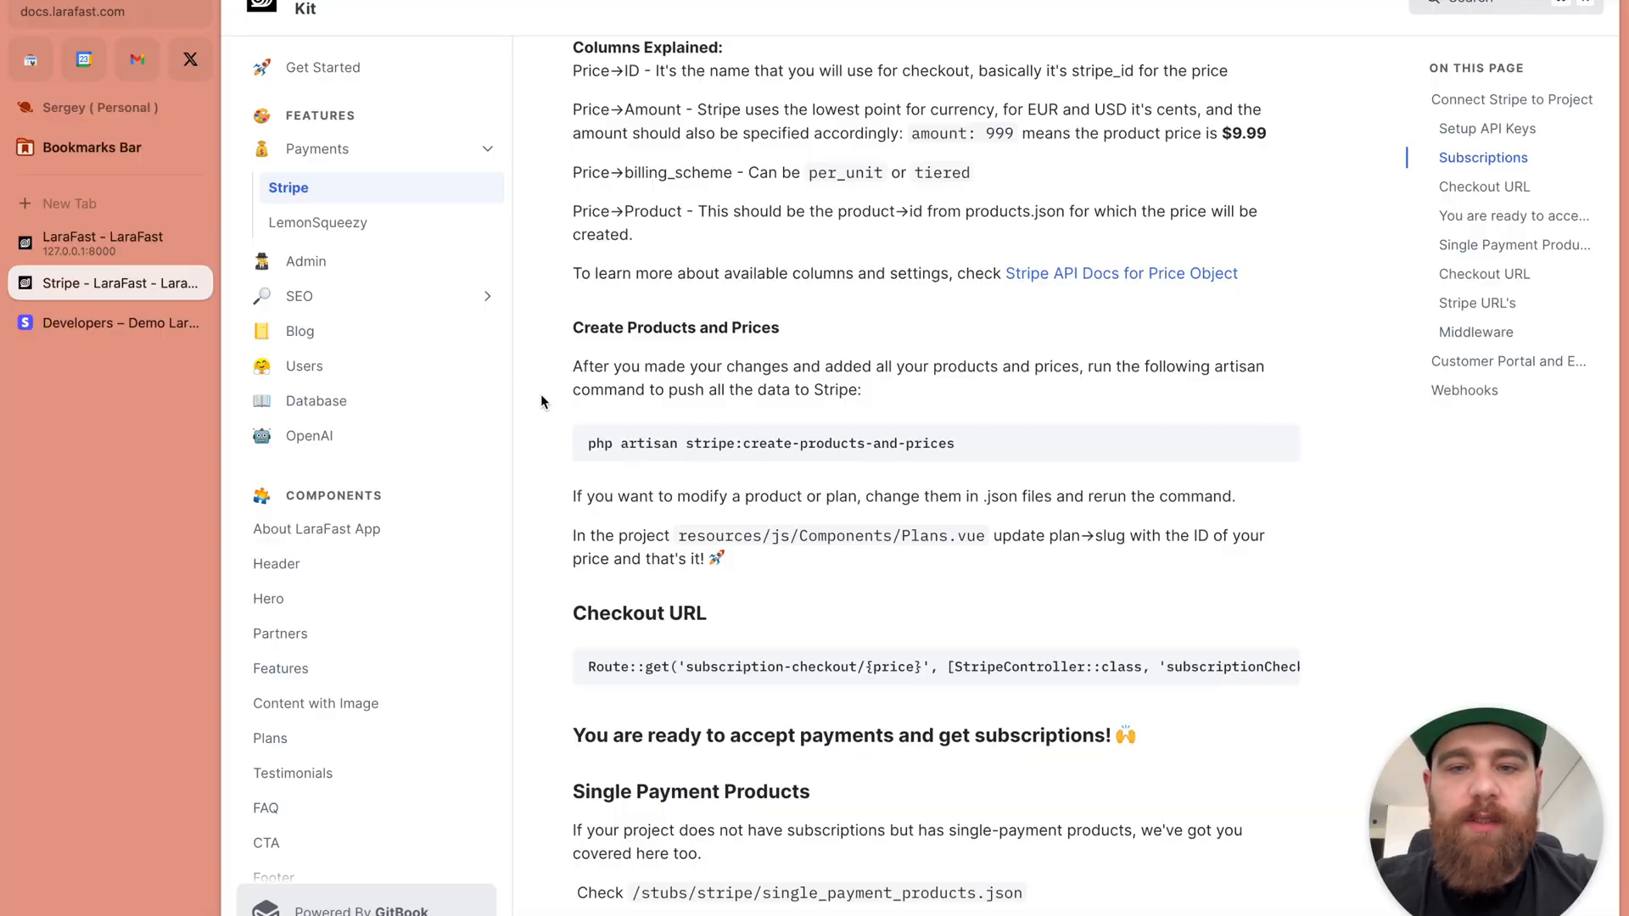
mouse_move(1066, 455)
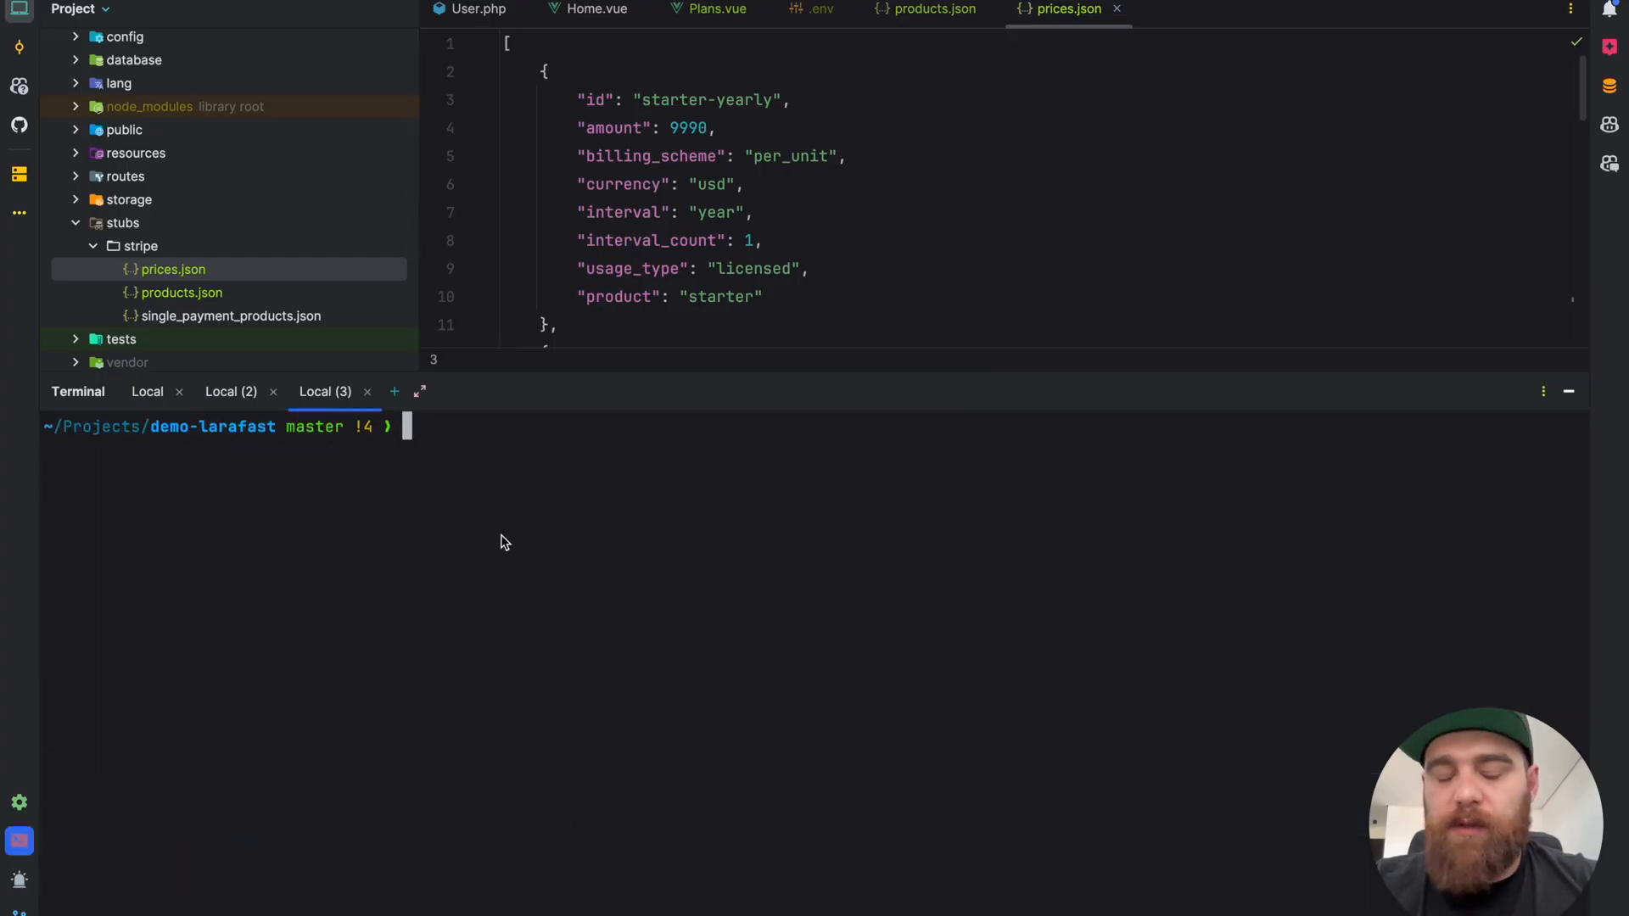
- Begin the php artisan command in a fresh terminal session
text(ph)
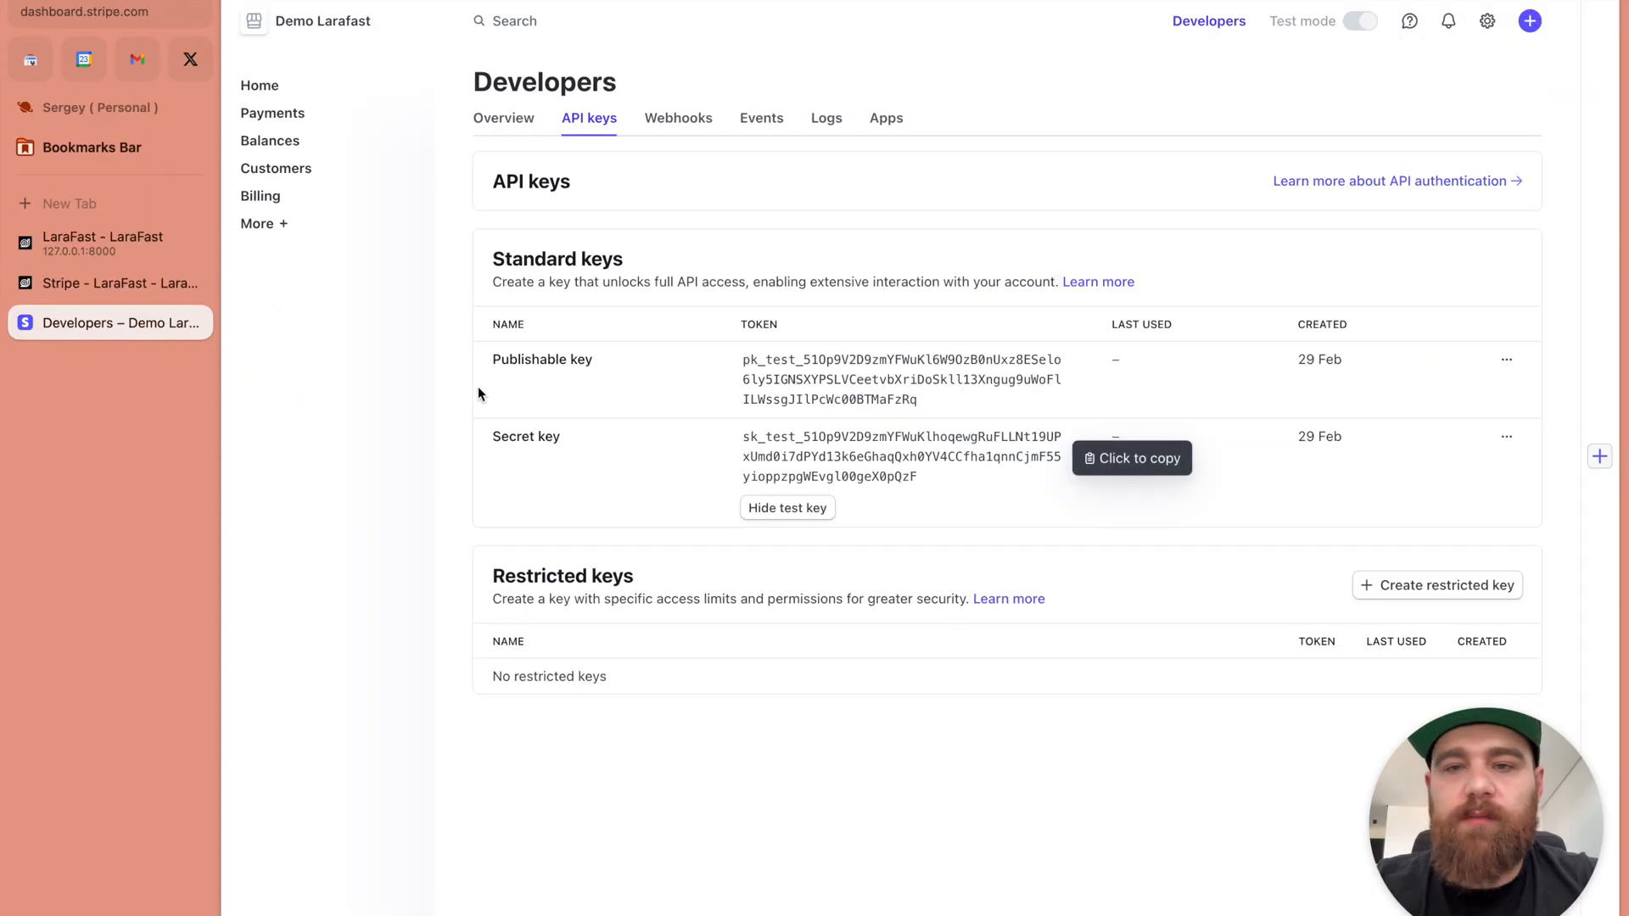
- Navigate via More to the Product catalogue and review the Pro product's monthly and yearly prices
click(260, 85)
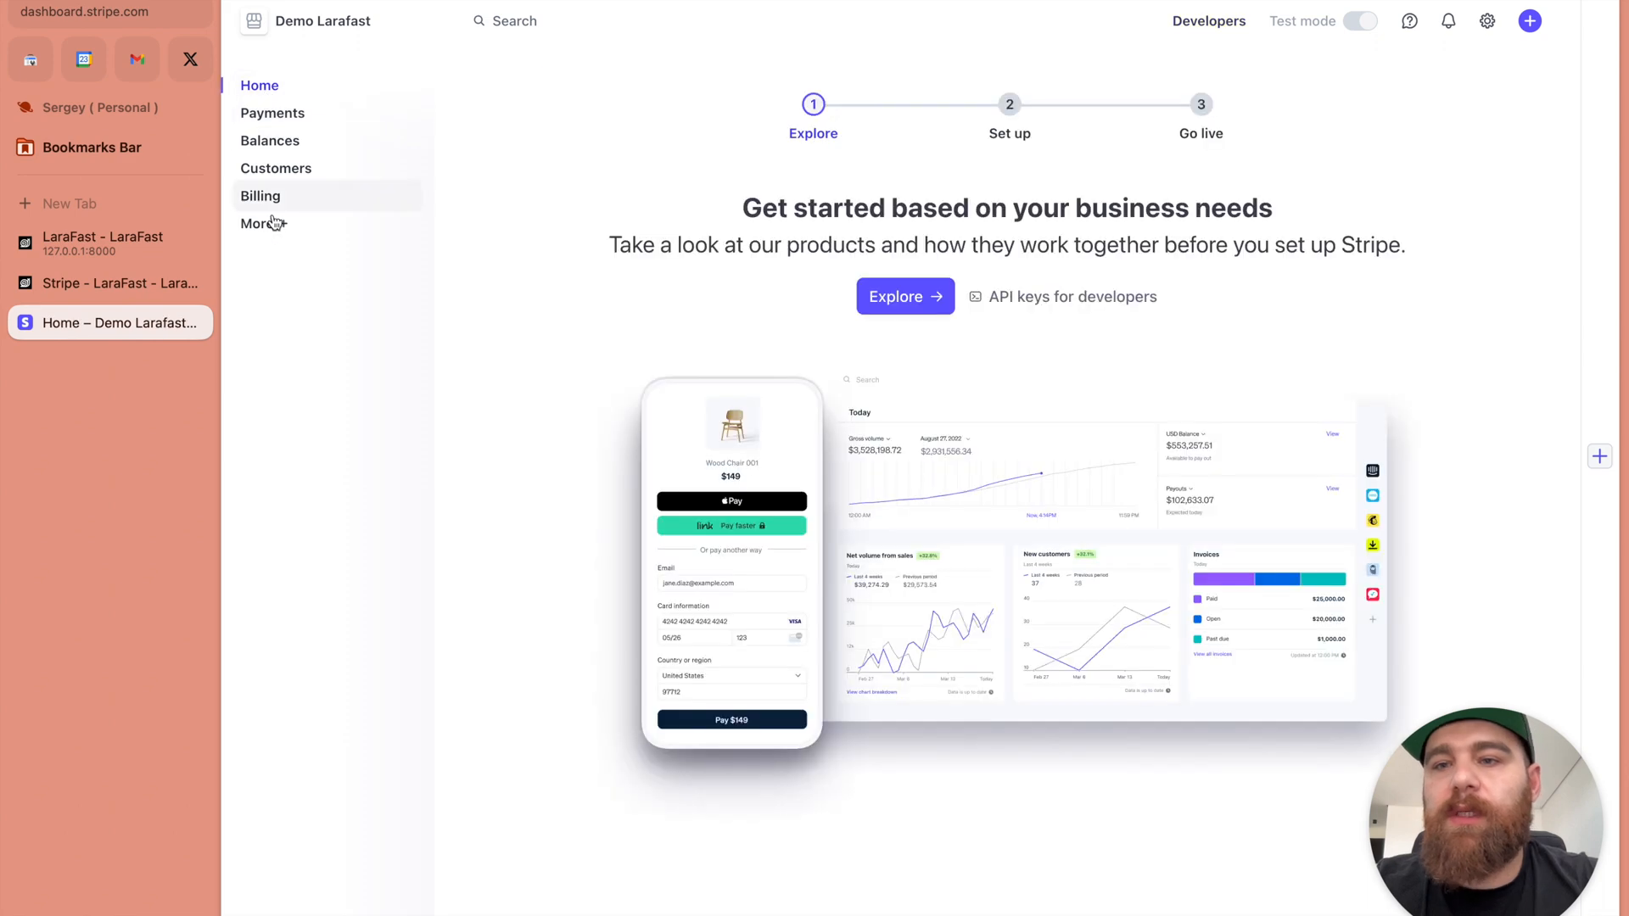
click(256, 224)
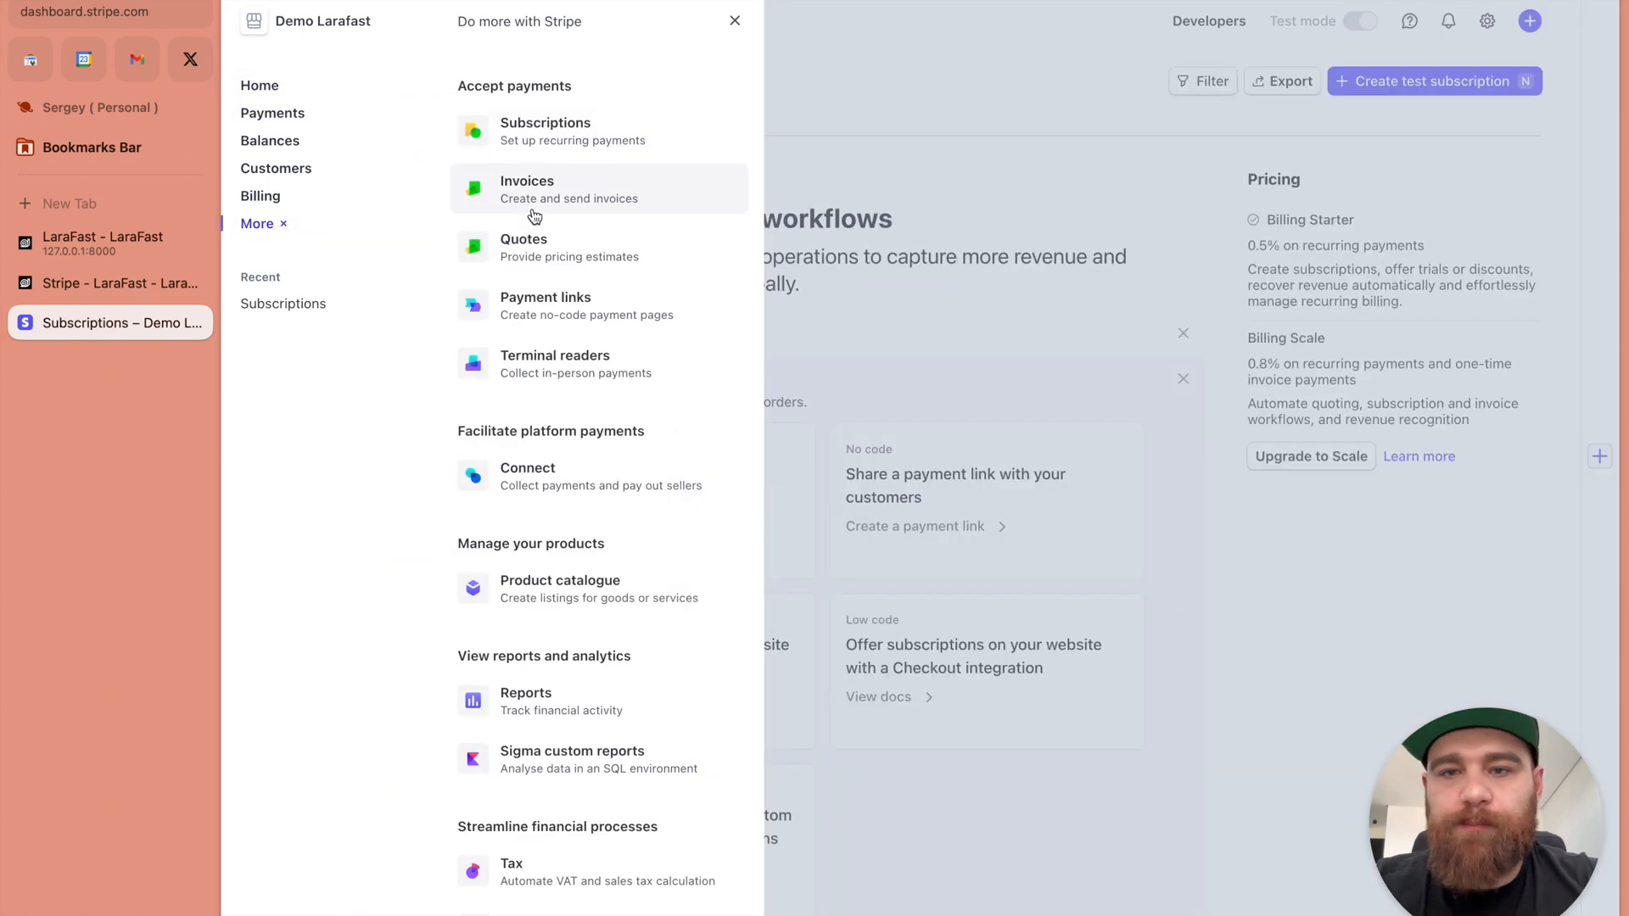
scroll(down, 3)
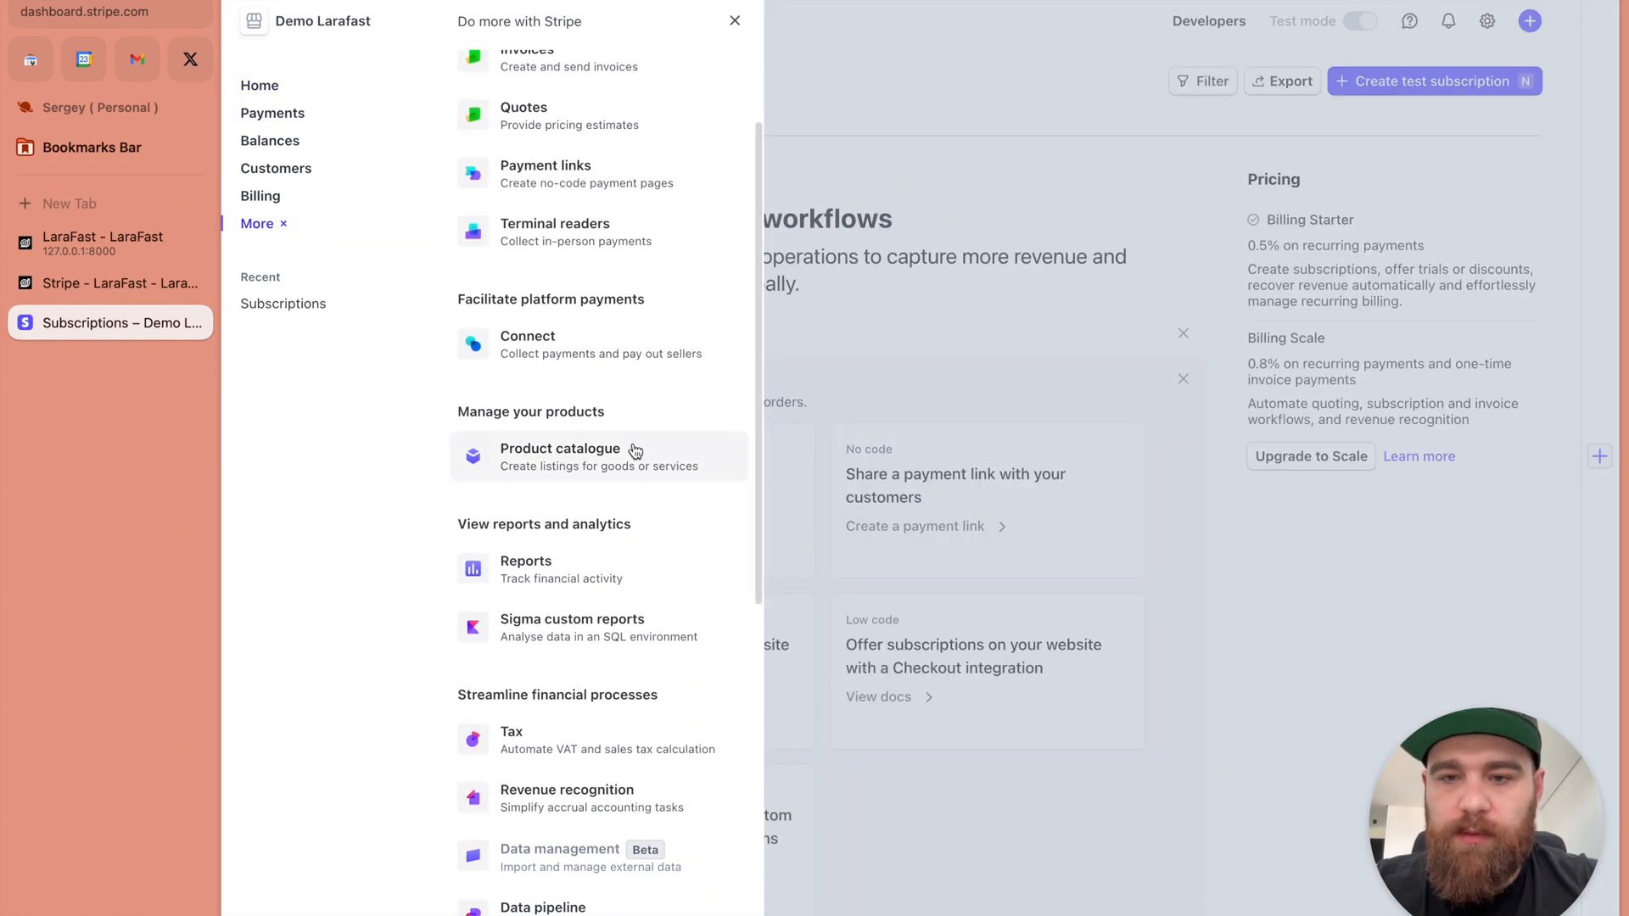
click(559, 457)
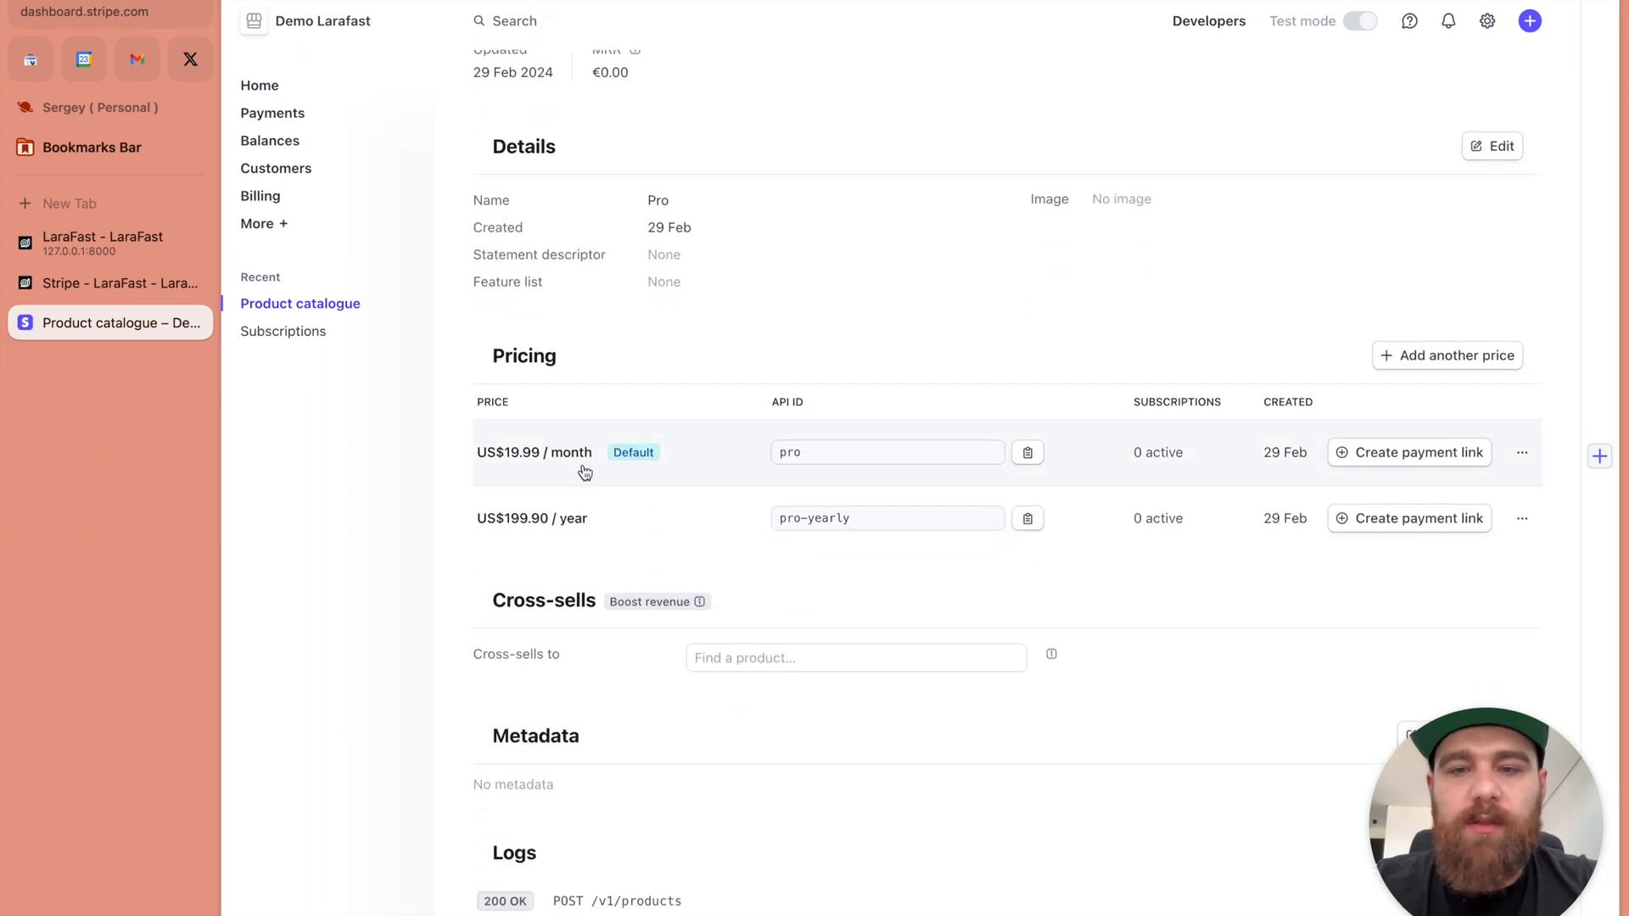
mouse_move(614, 519)
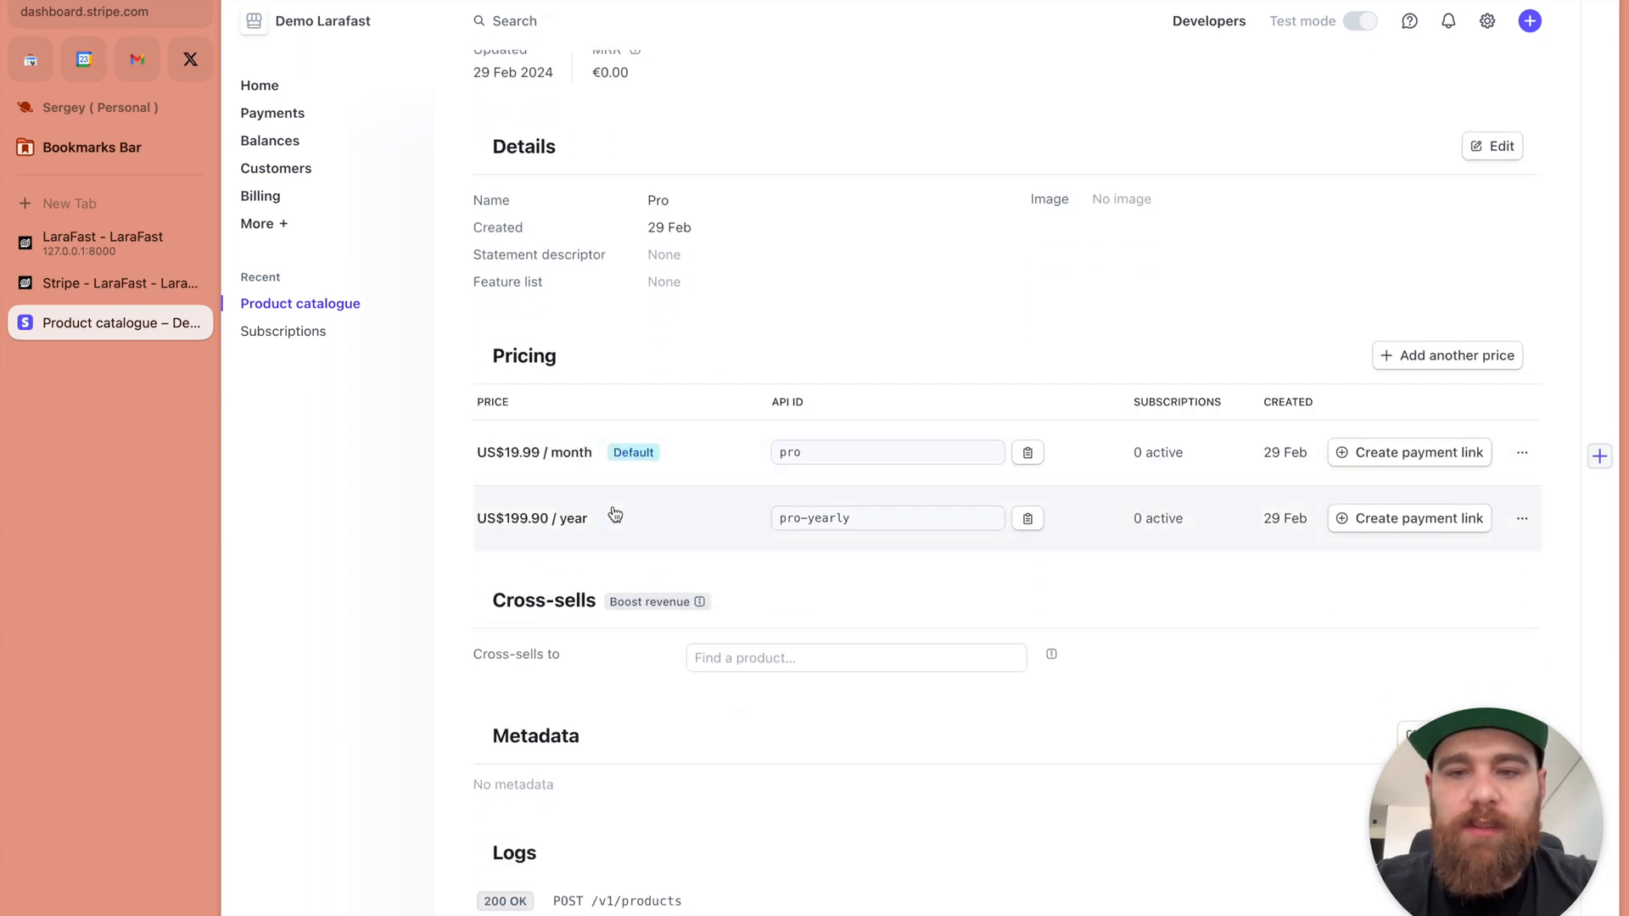
mouse_move(674, 531)
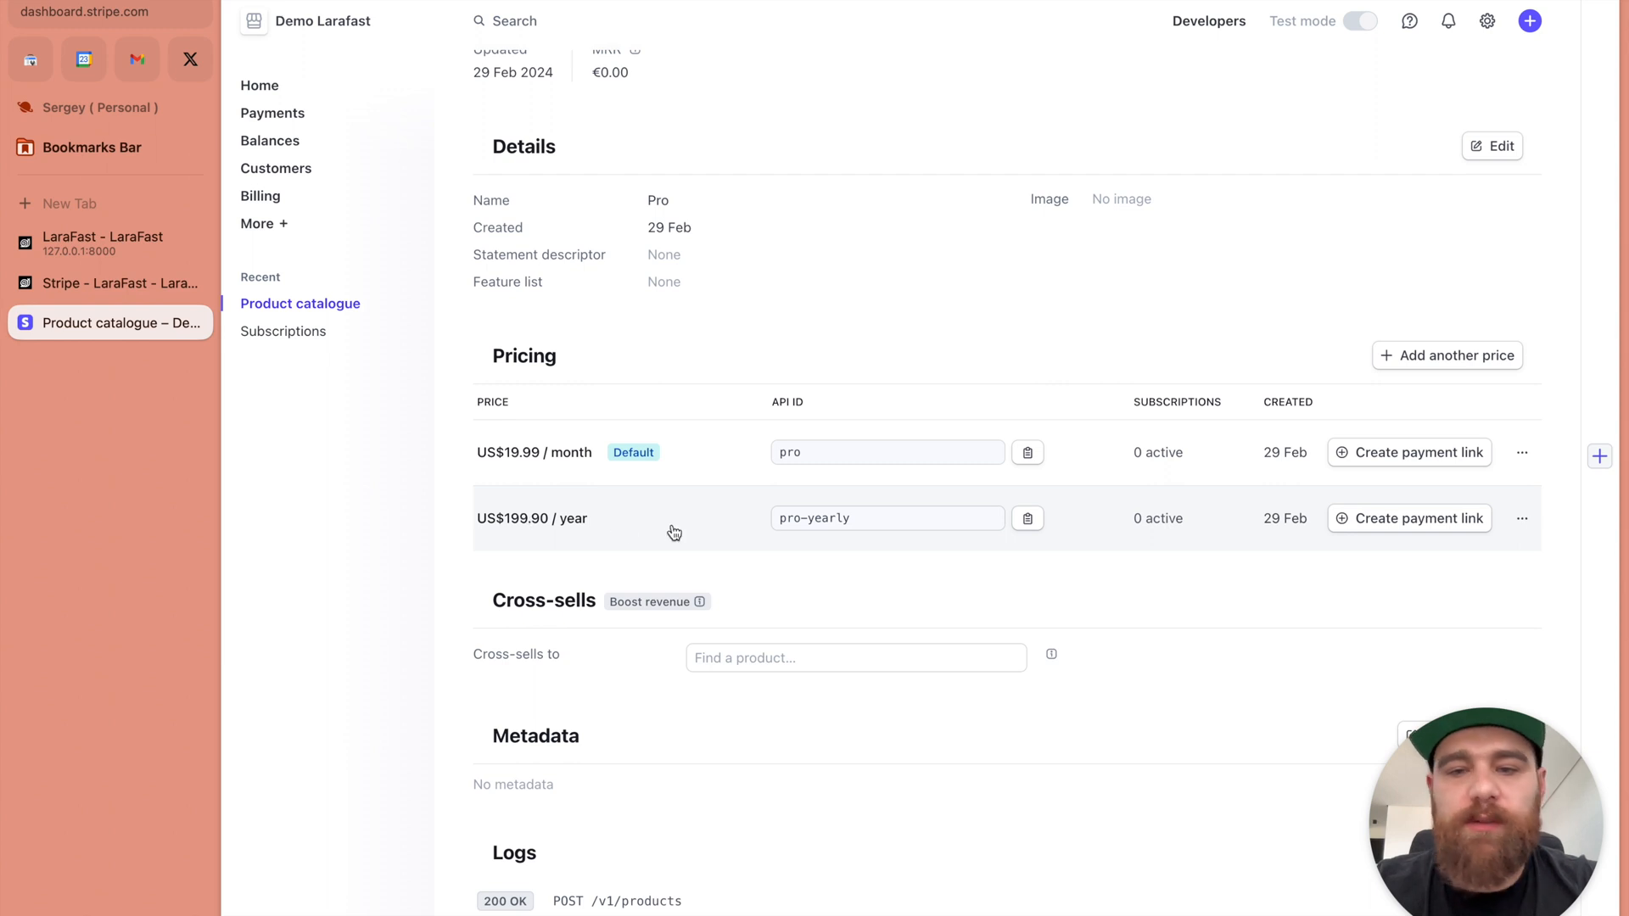
scroll(up, 3)
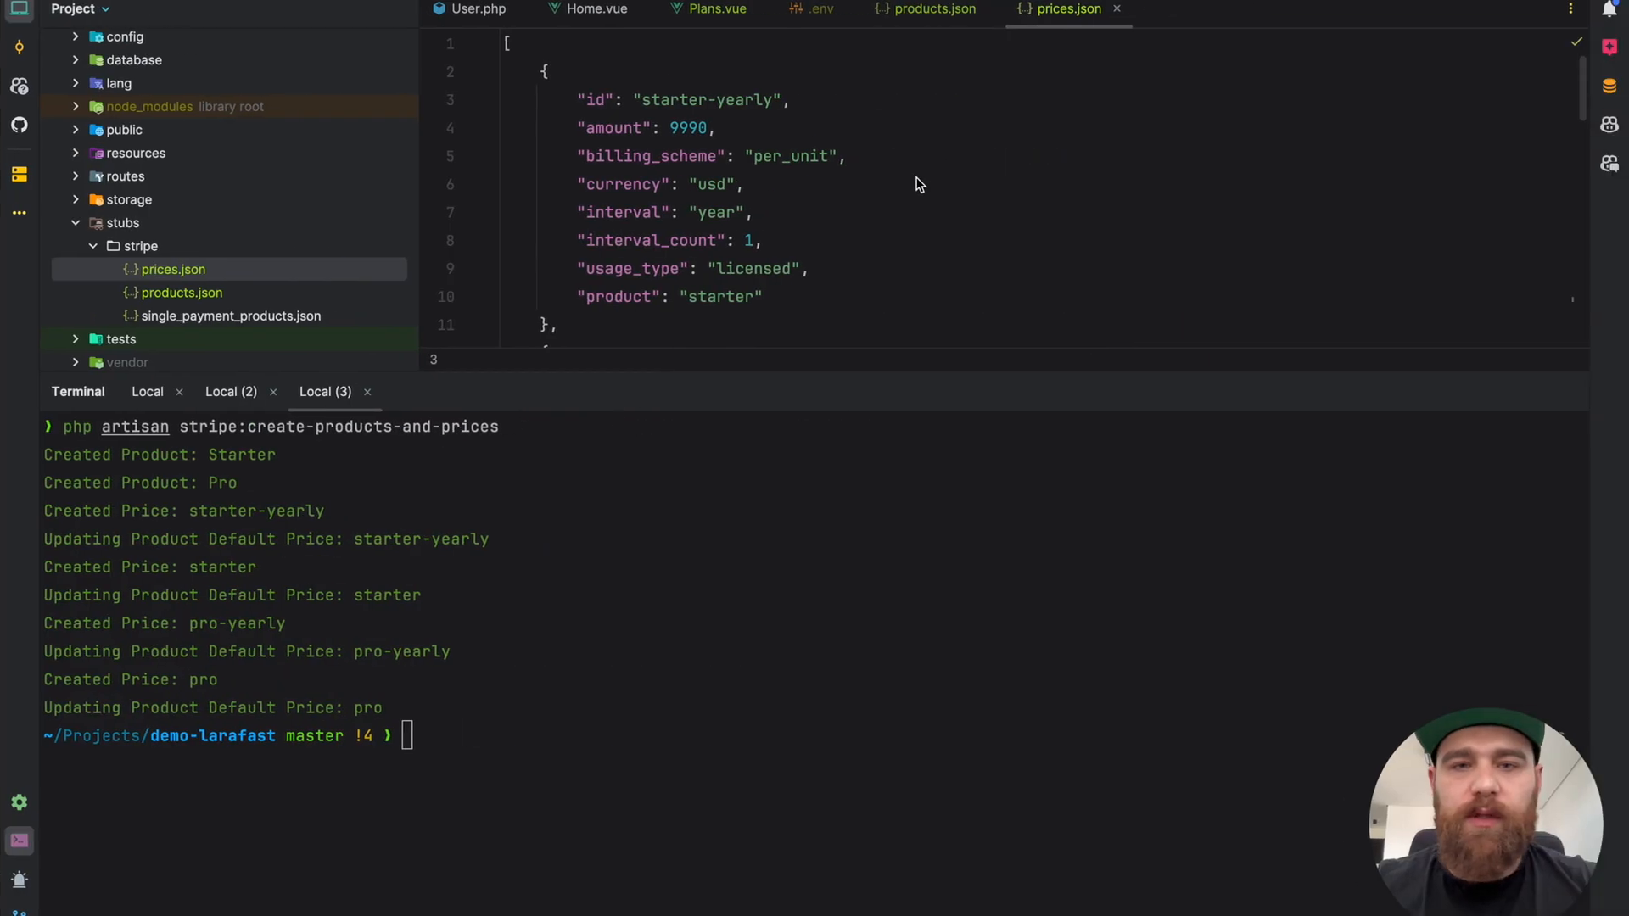
- Highlight the Plans.vue comment that the plan slug is the Stripe price id
click(714, 10)
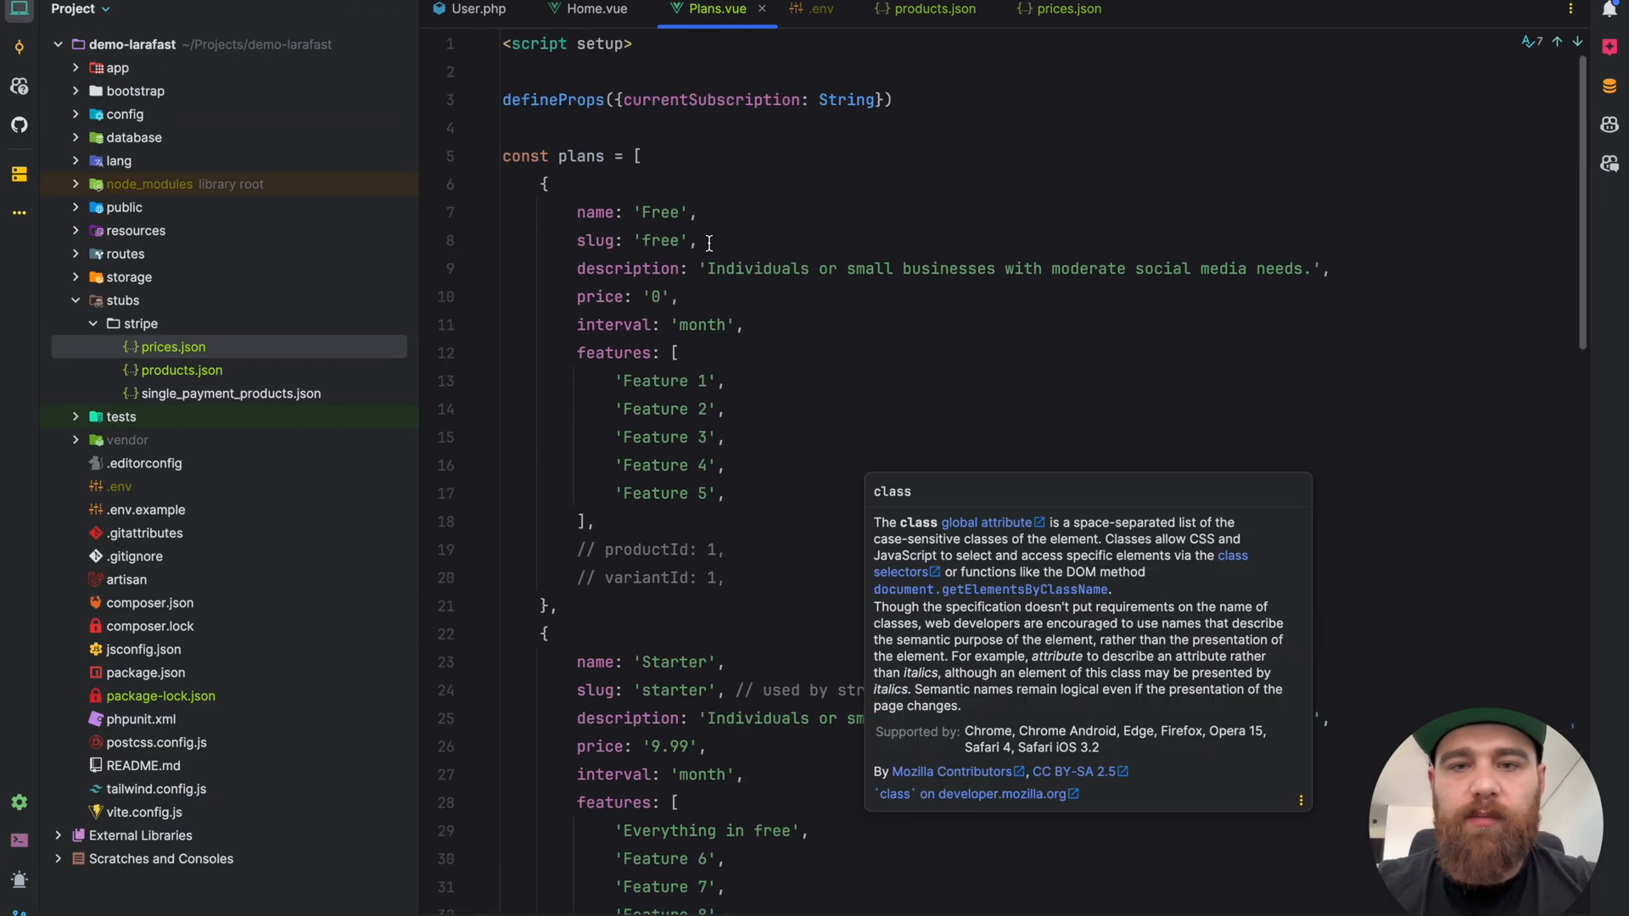
click(577, 212)
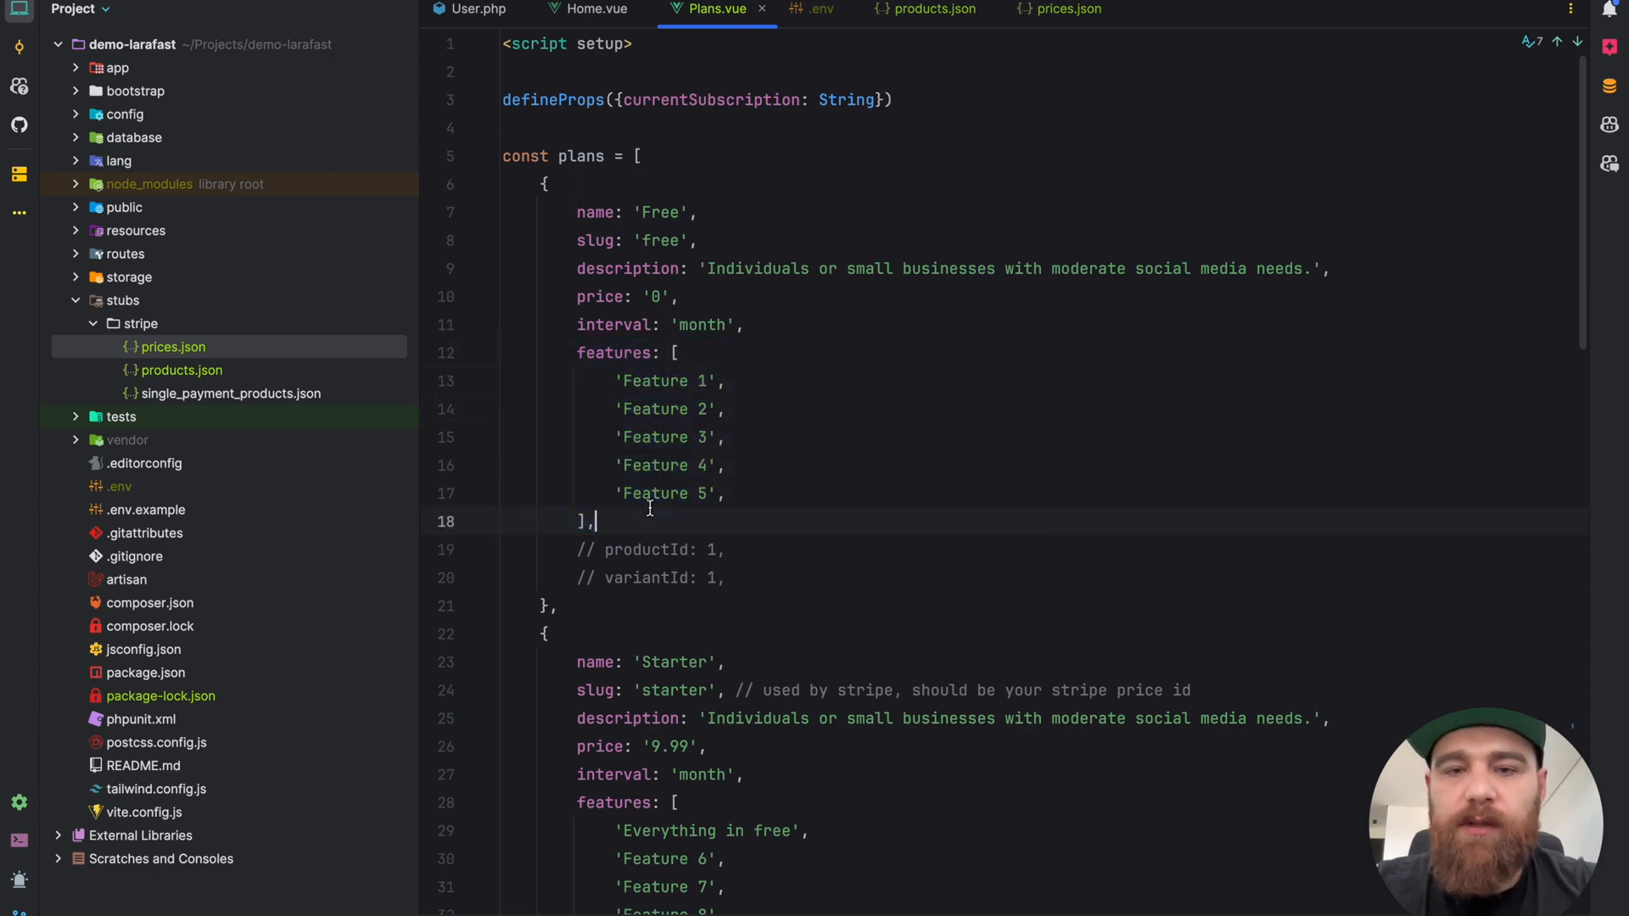
scroll(down, 3)
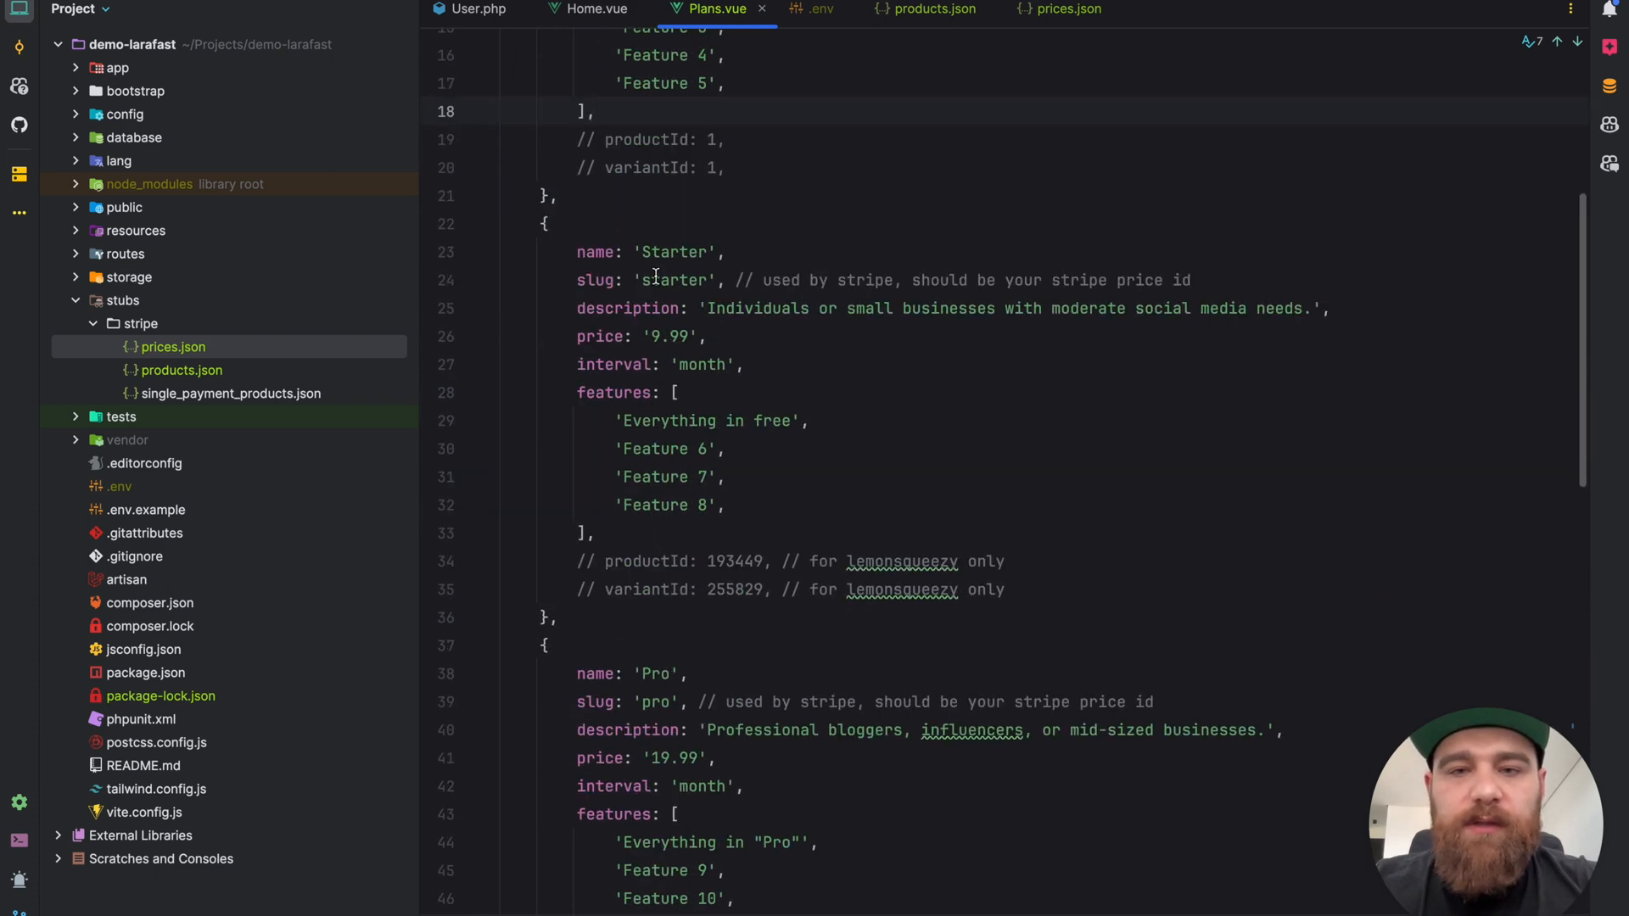
double_click(673, 280)
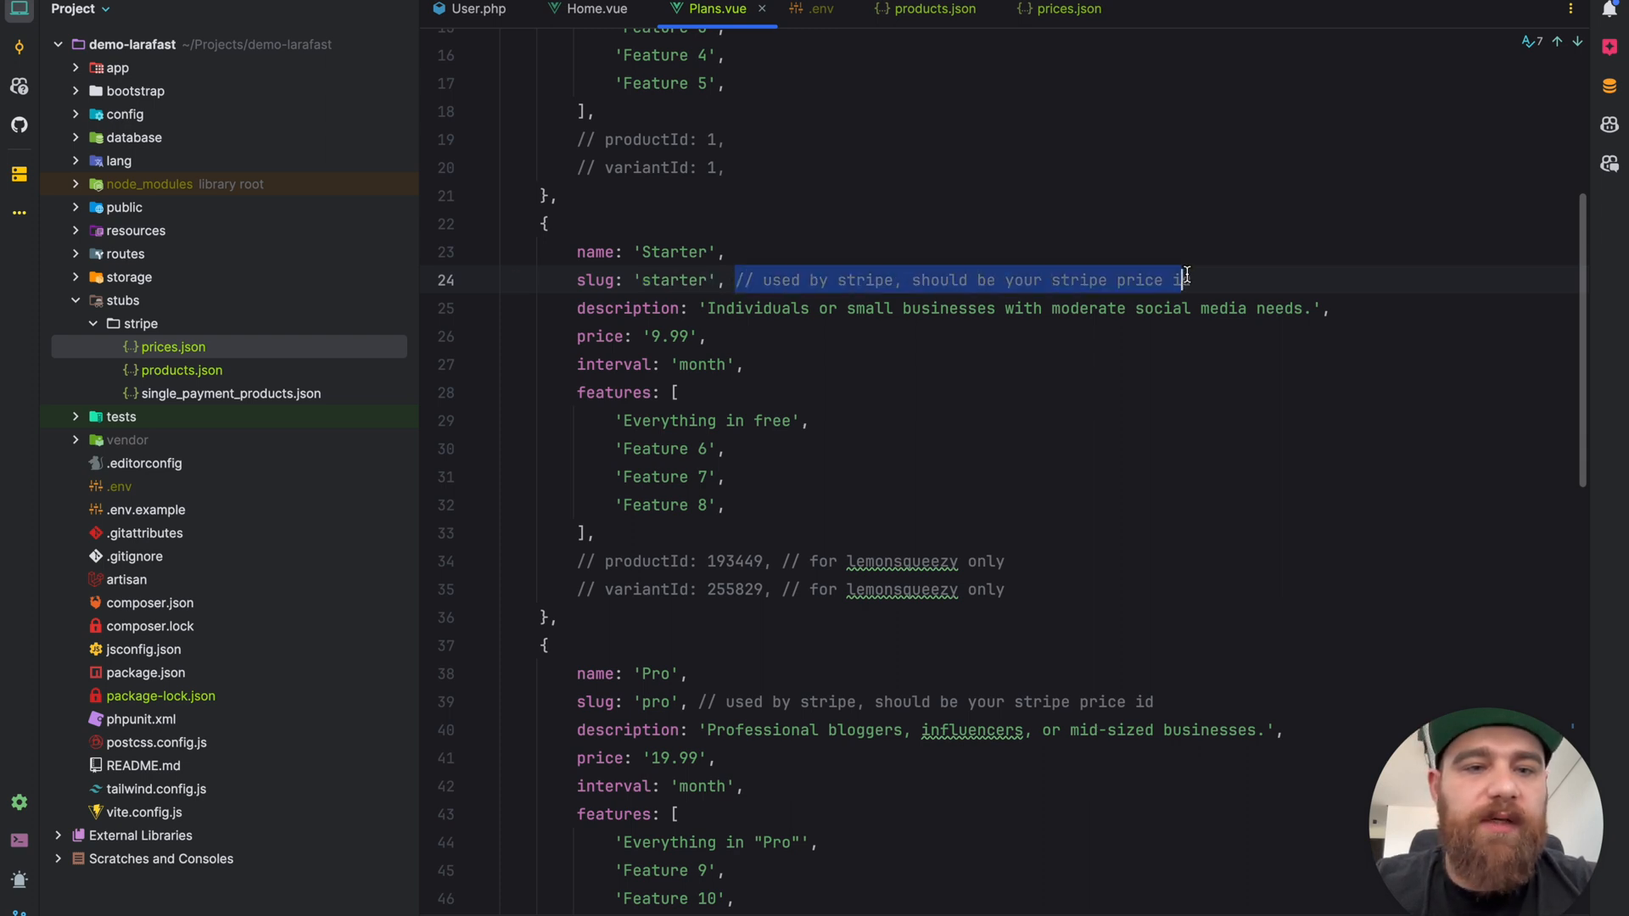
- Compare the price ids in prices.json, then return to the Plans.vue plan definitions
click(1067, 9)
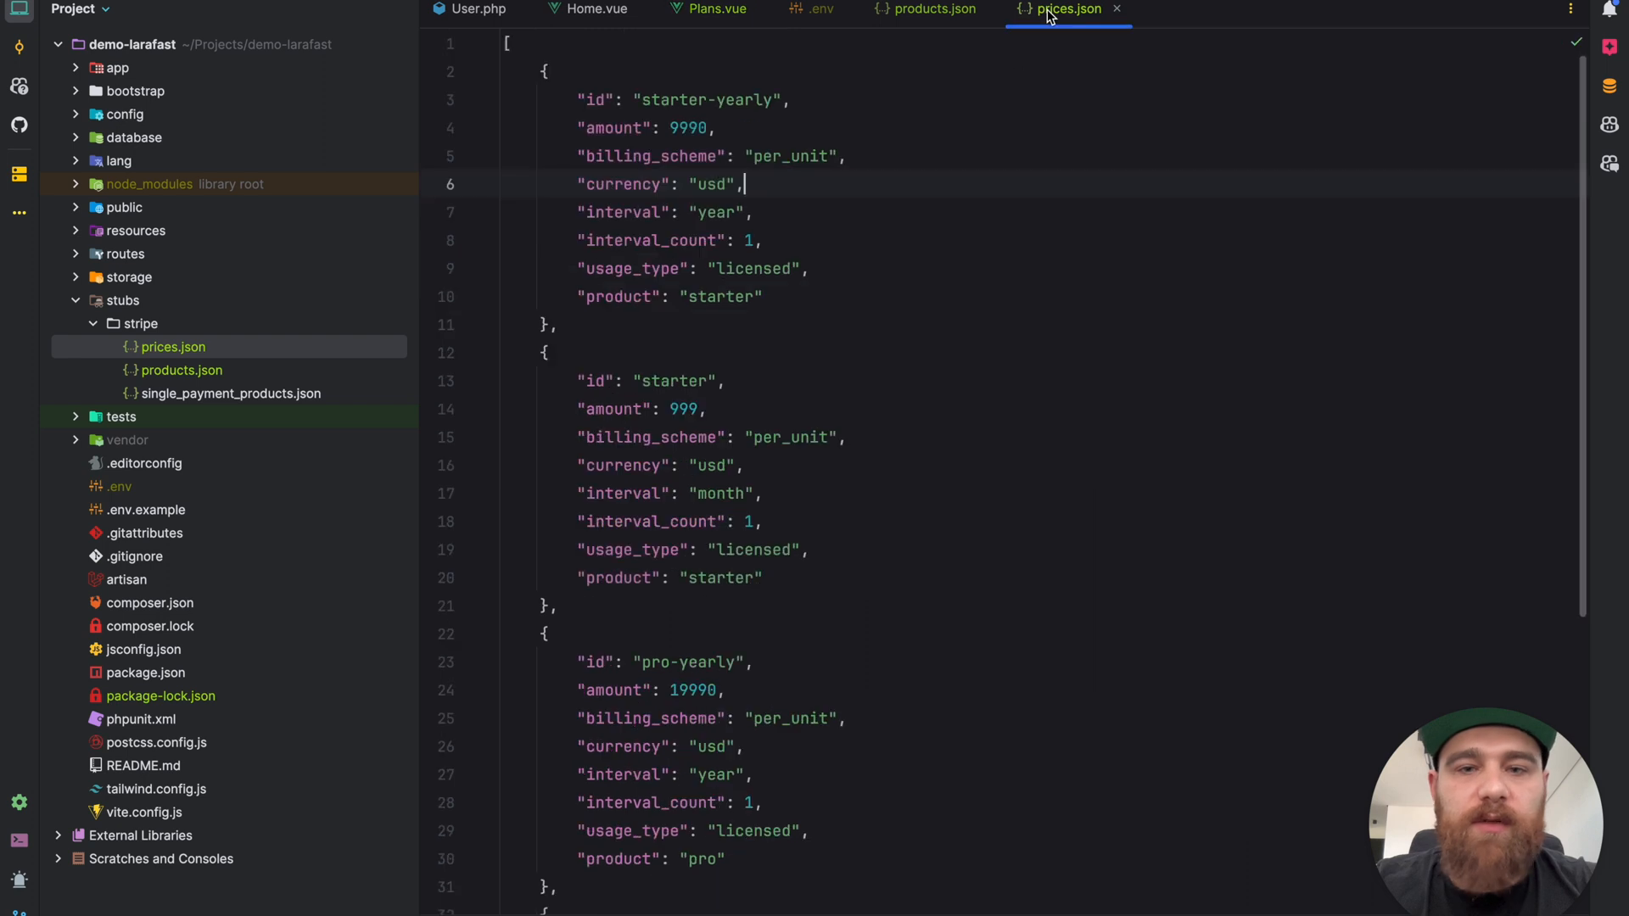
scroll(down, 3)
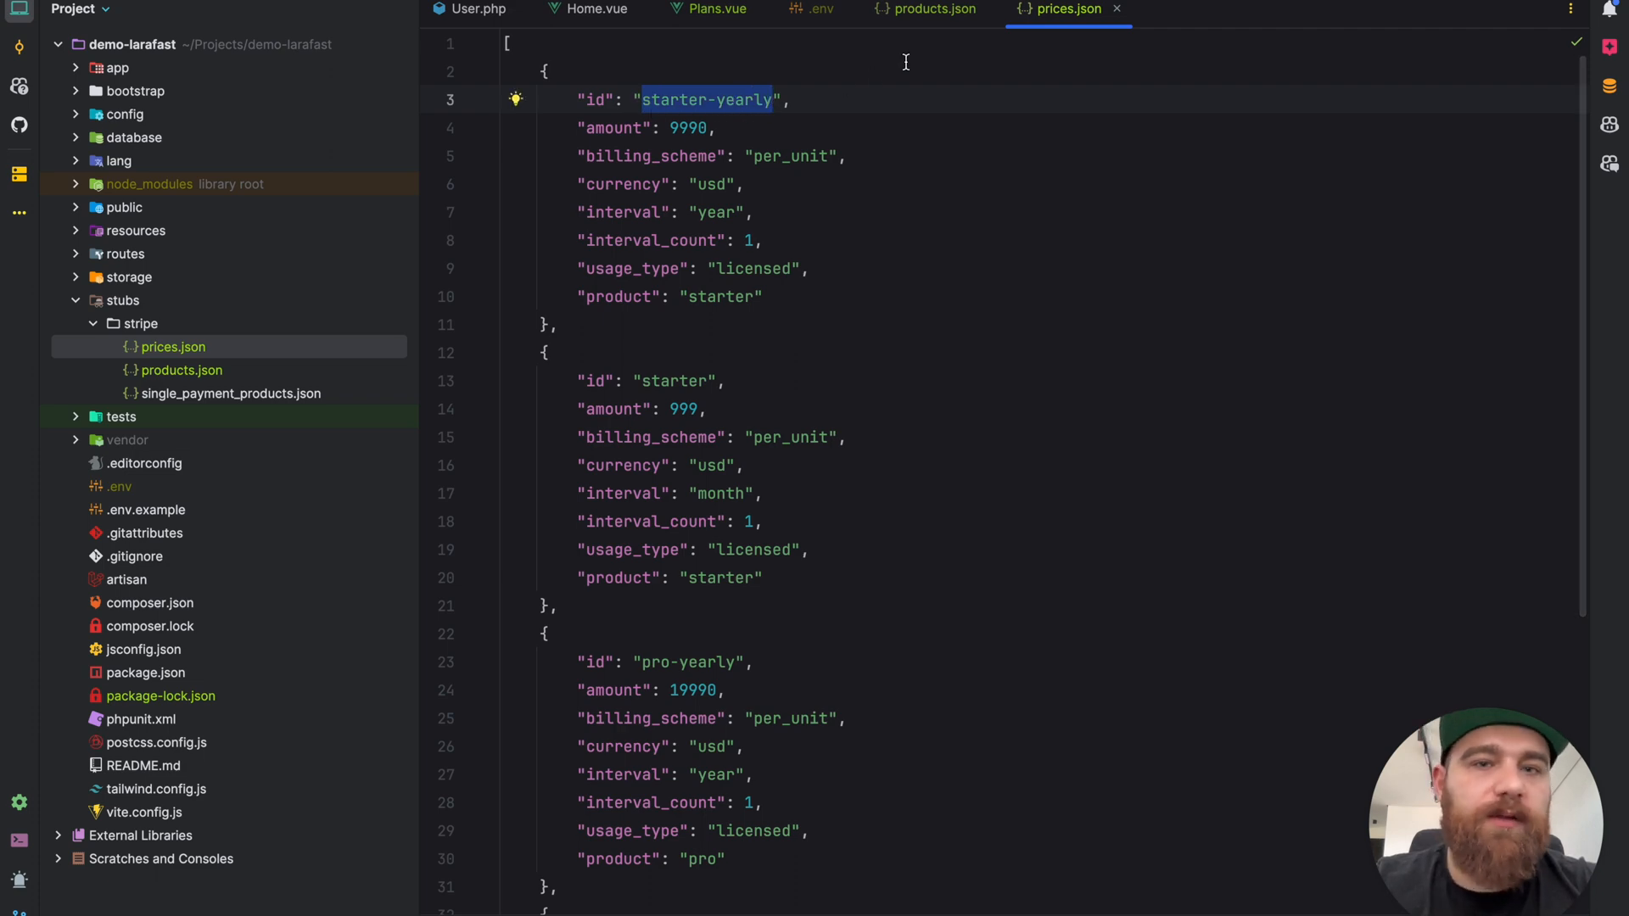
click(716, 8)
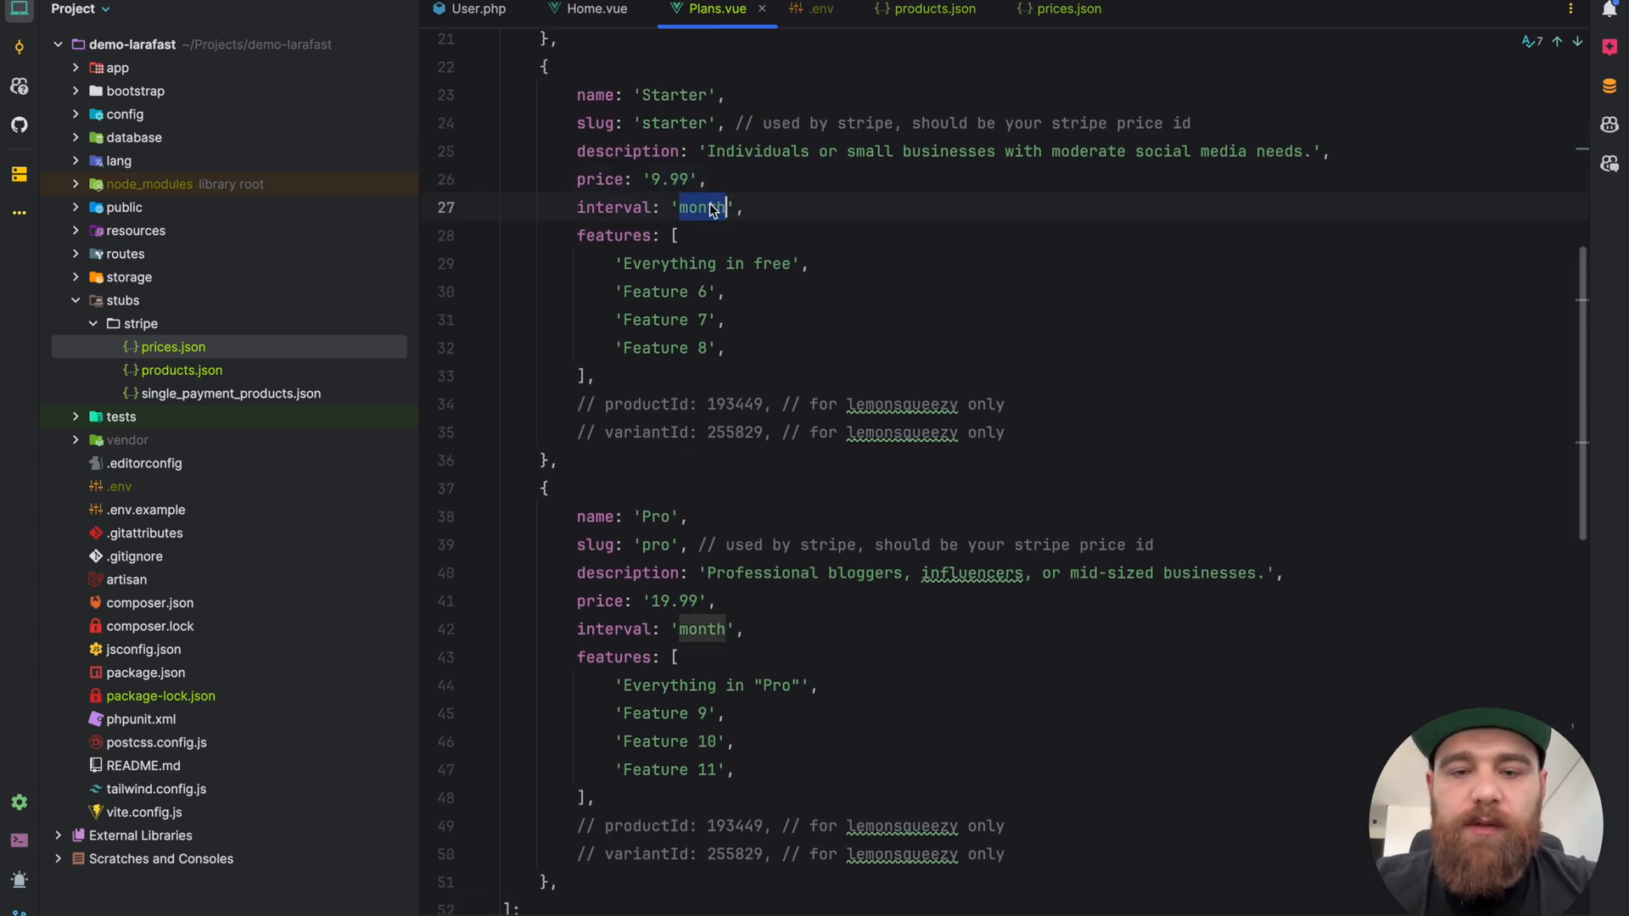
scroll(down, 3)
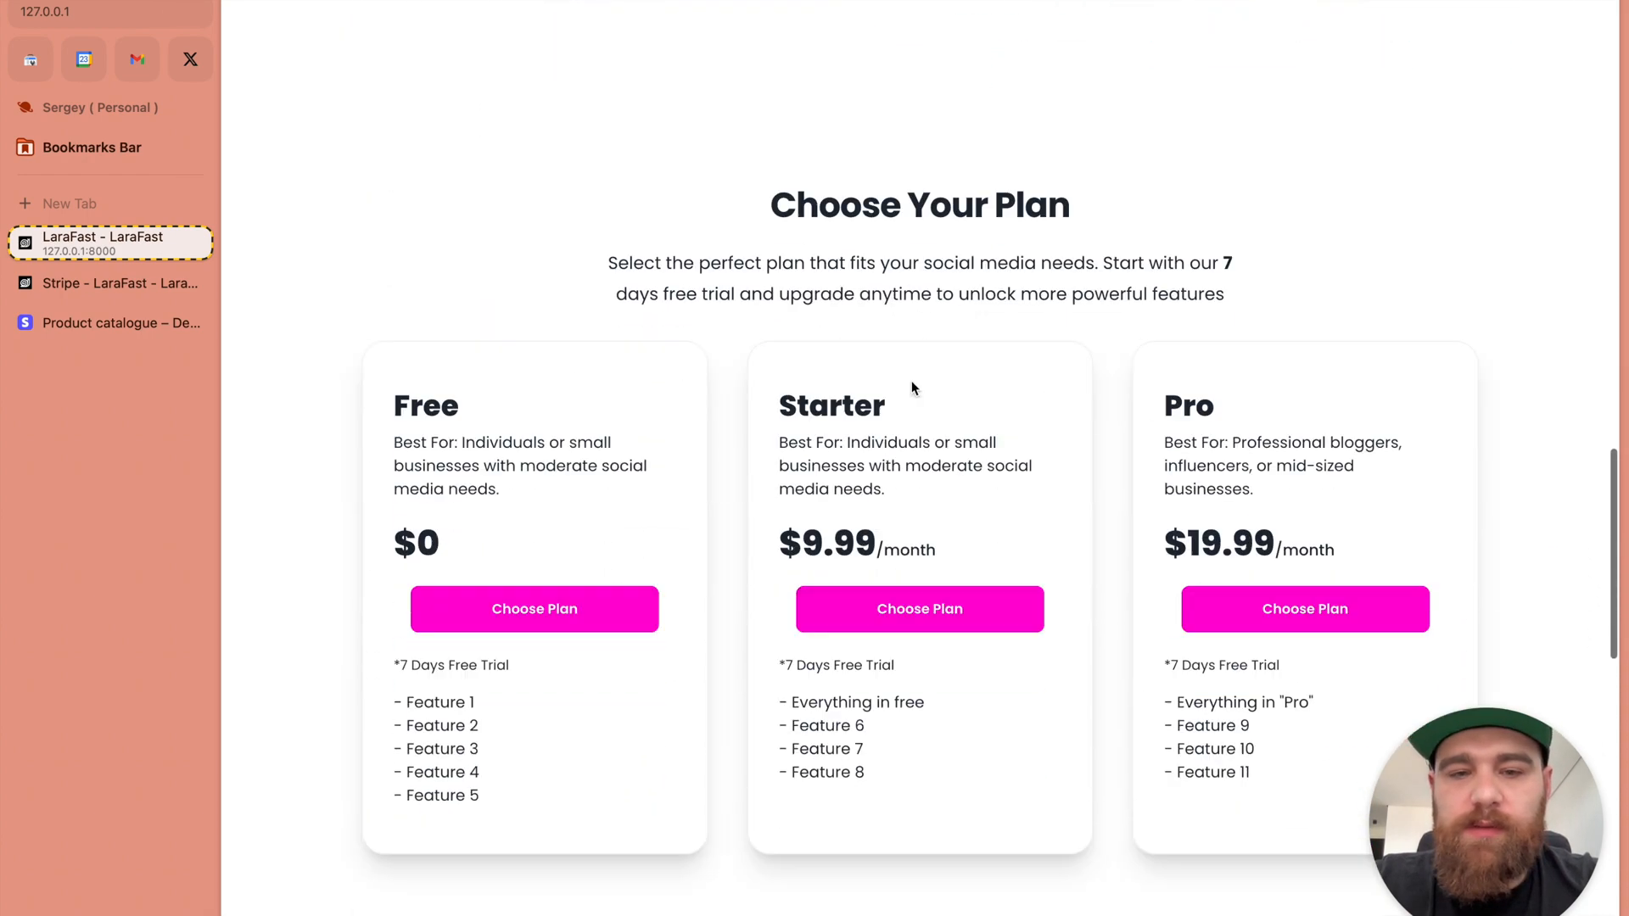
- Choose the Starter plan under Choose Your Plan to begin checkout
scroll(down, 3)
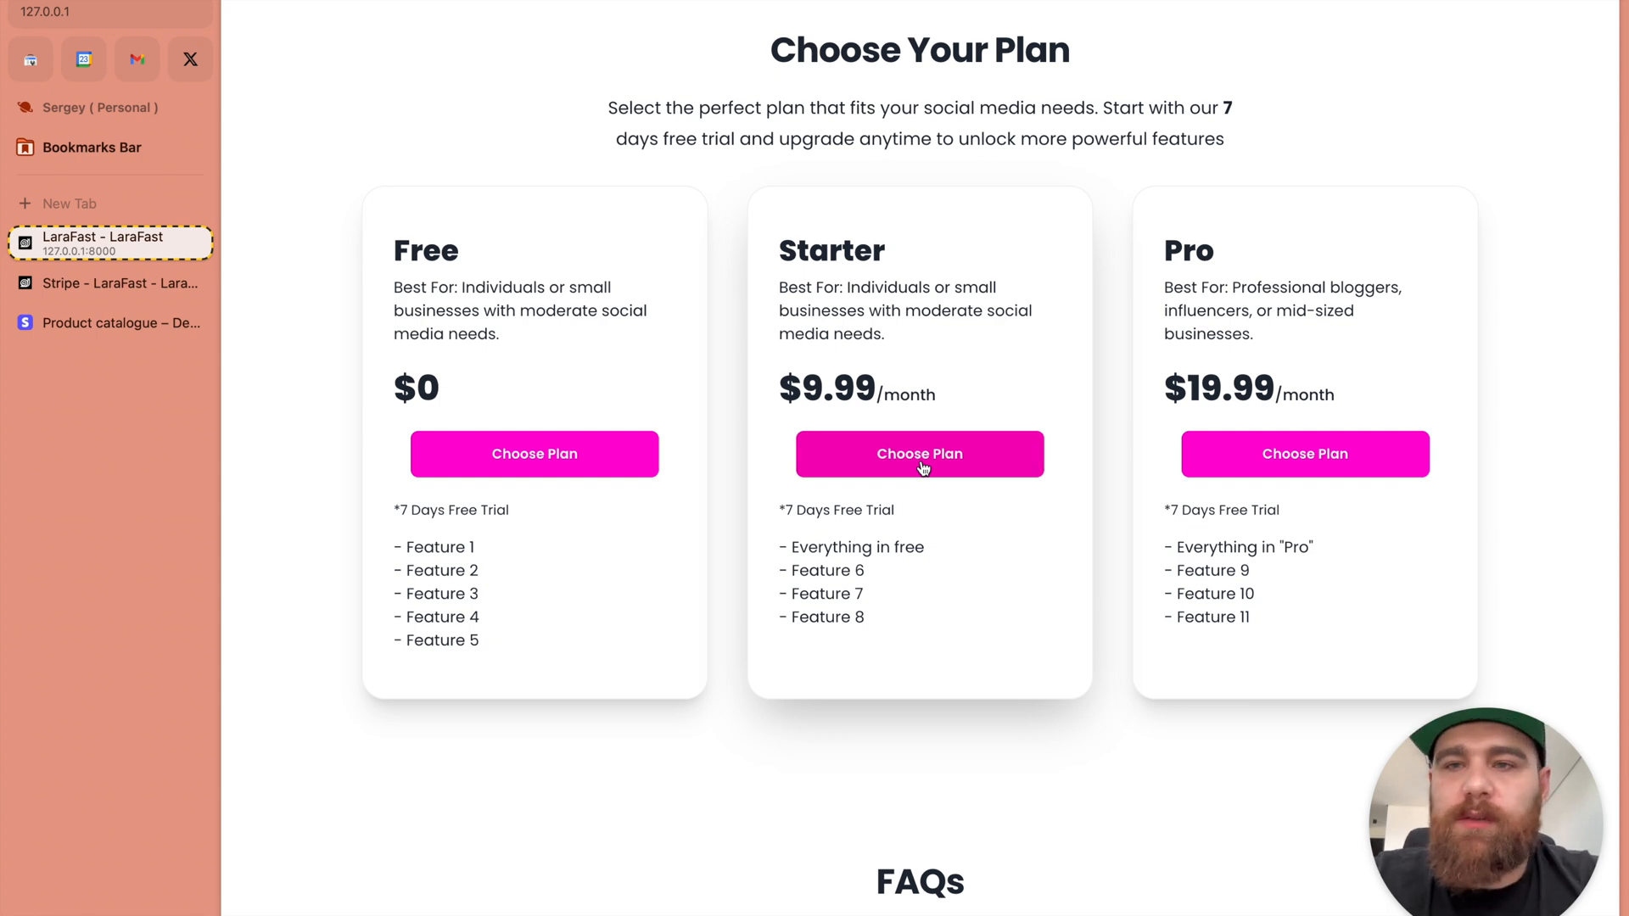
click(918, 455)
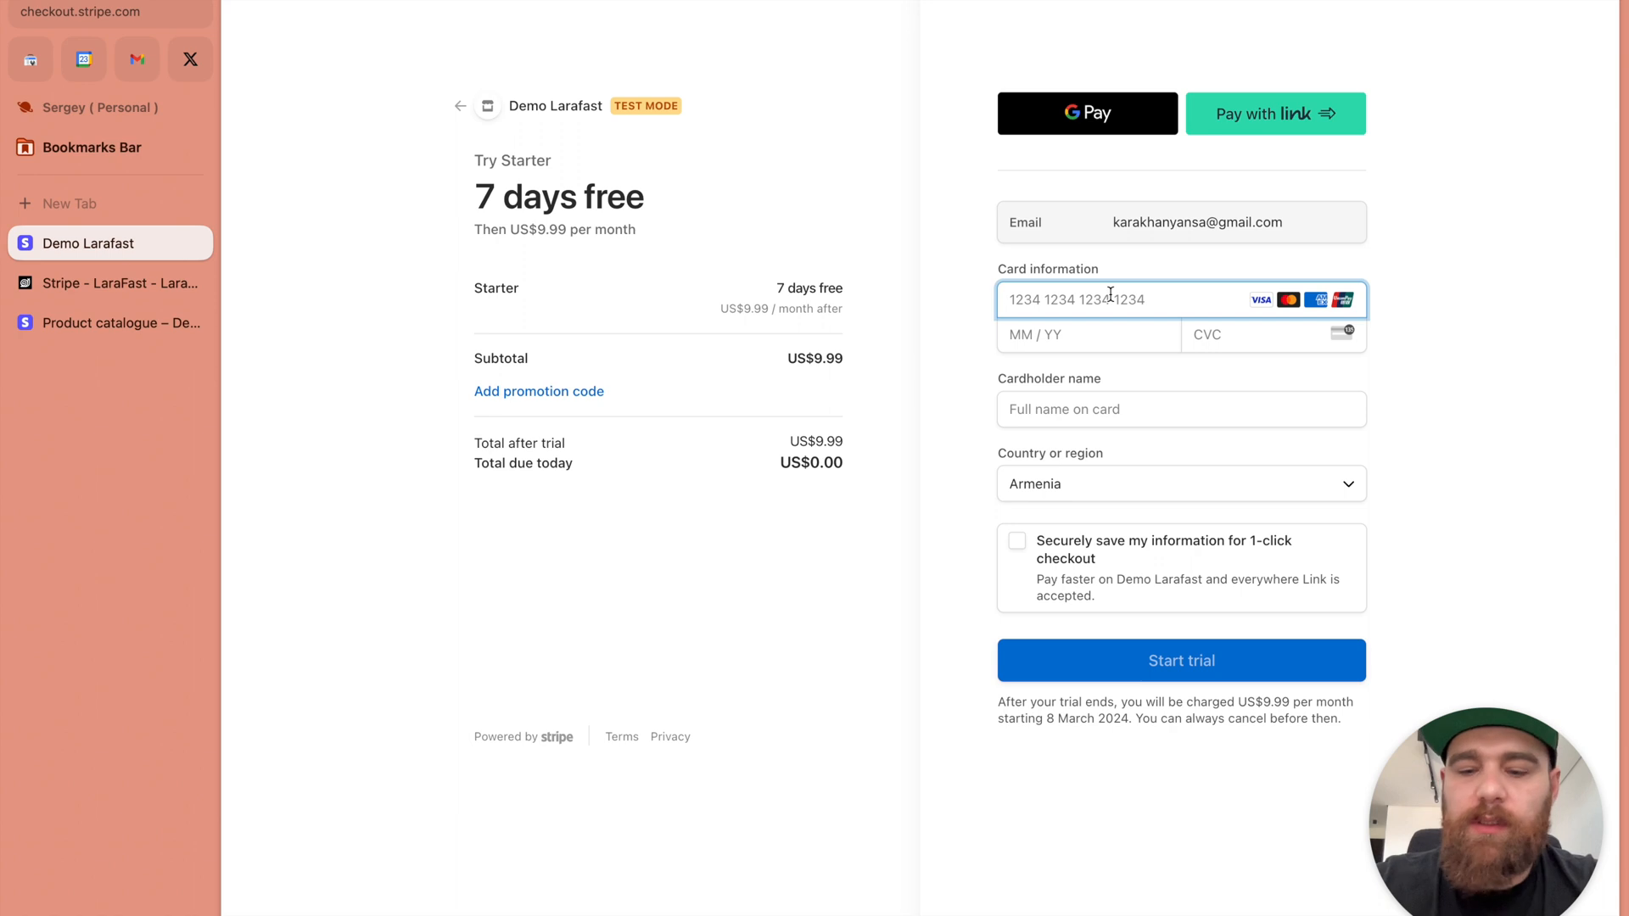
text(4242 4242 4242)
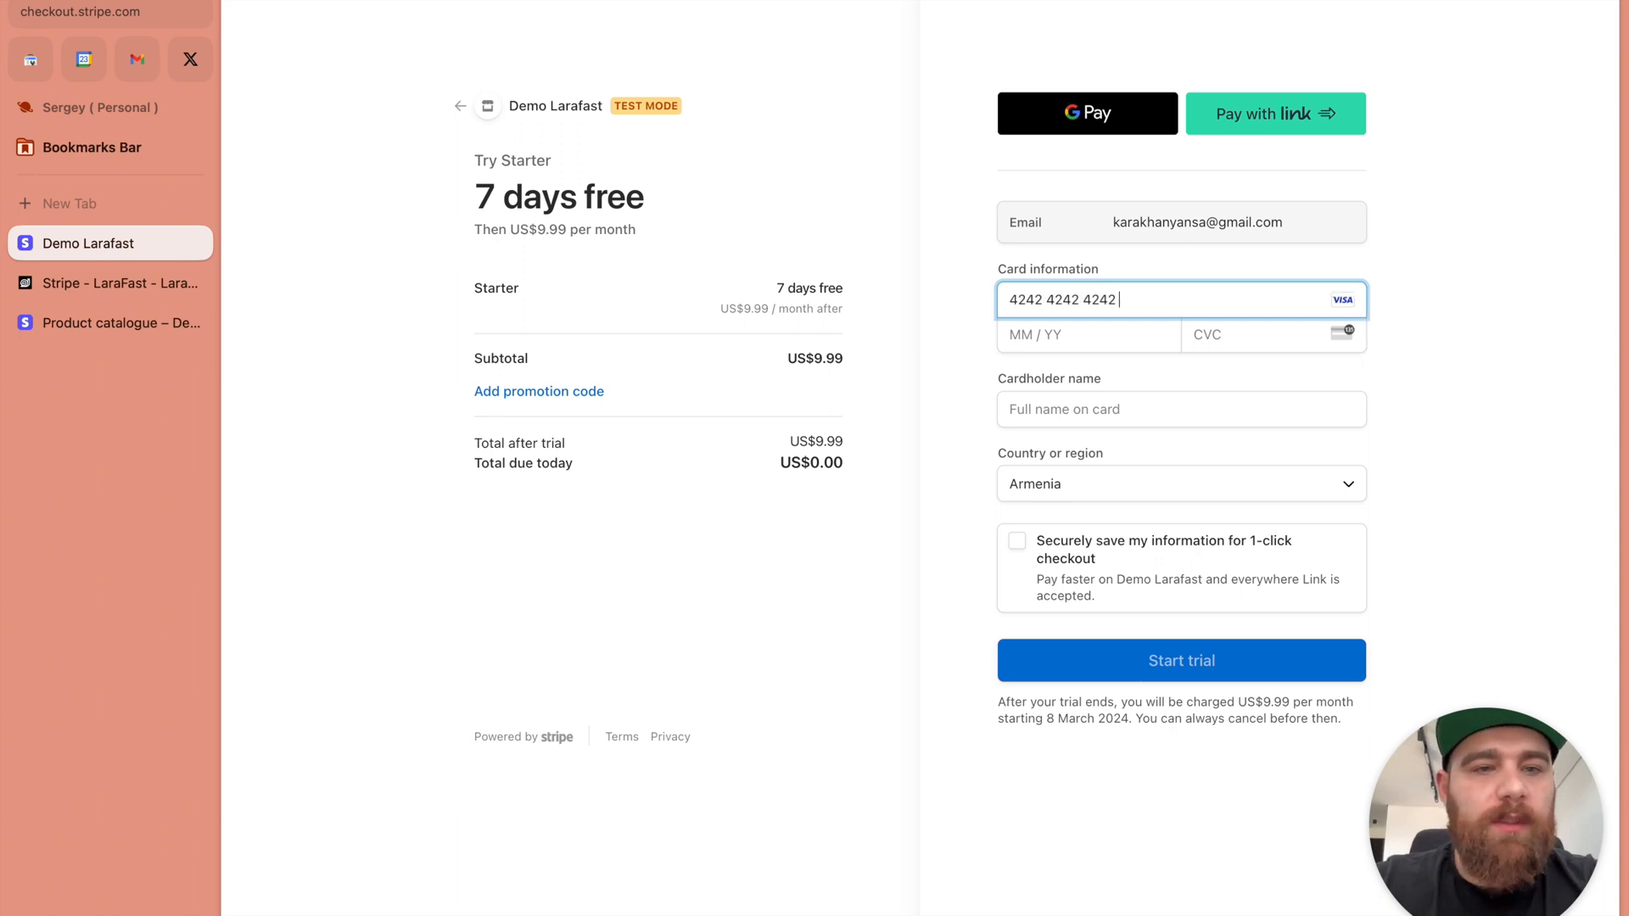
click(1088, 335)
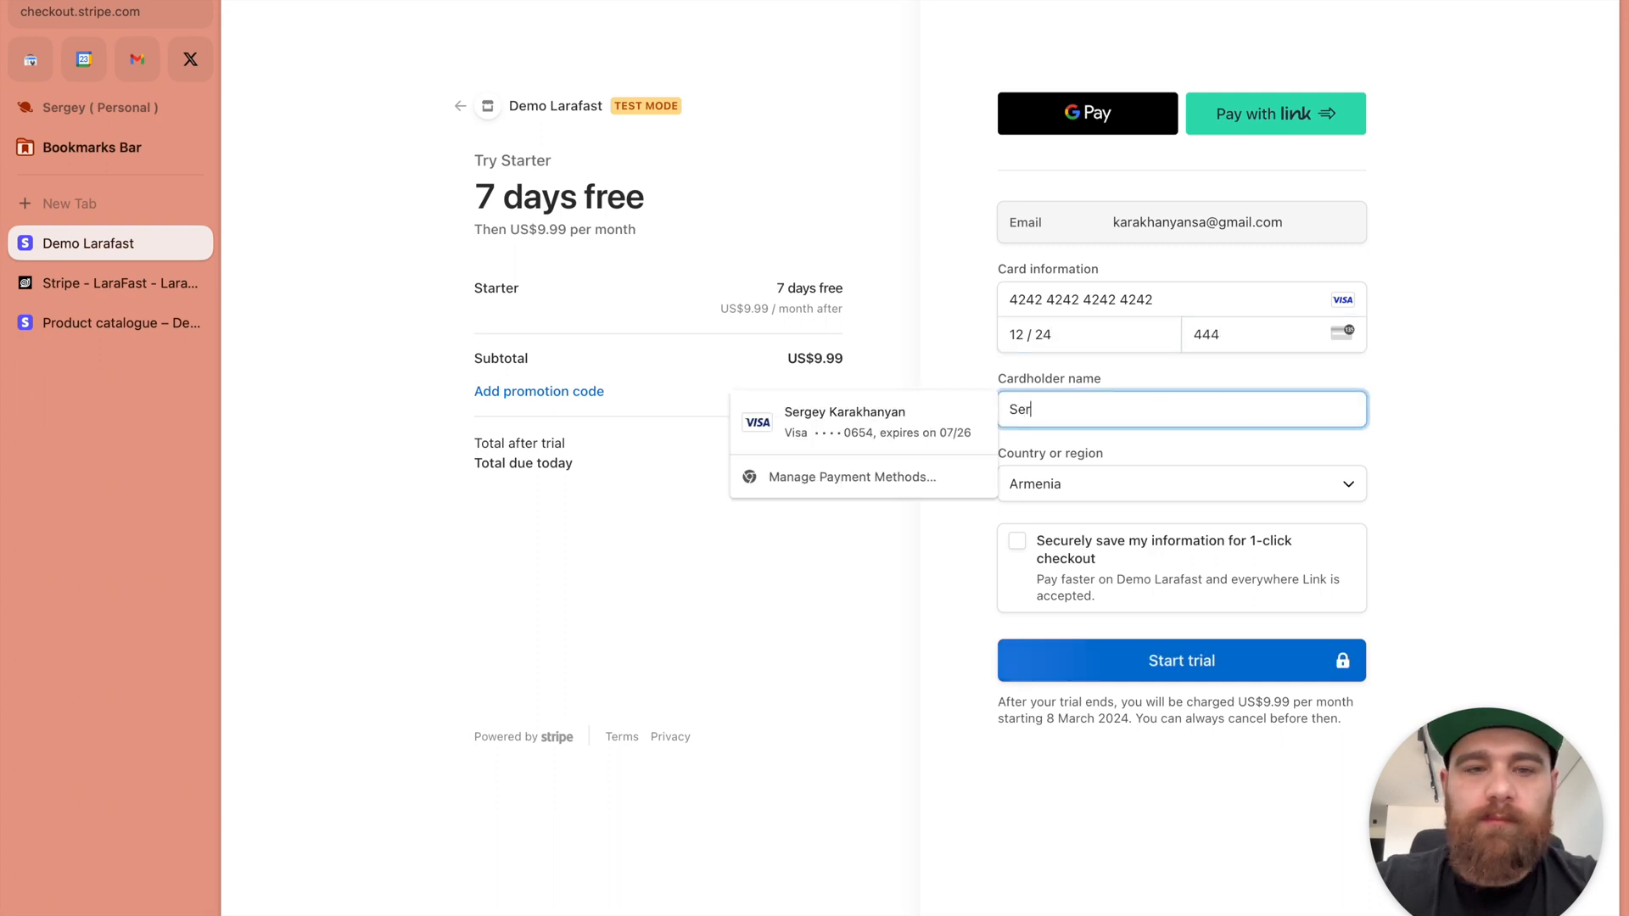
click(1179, 660)
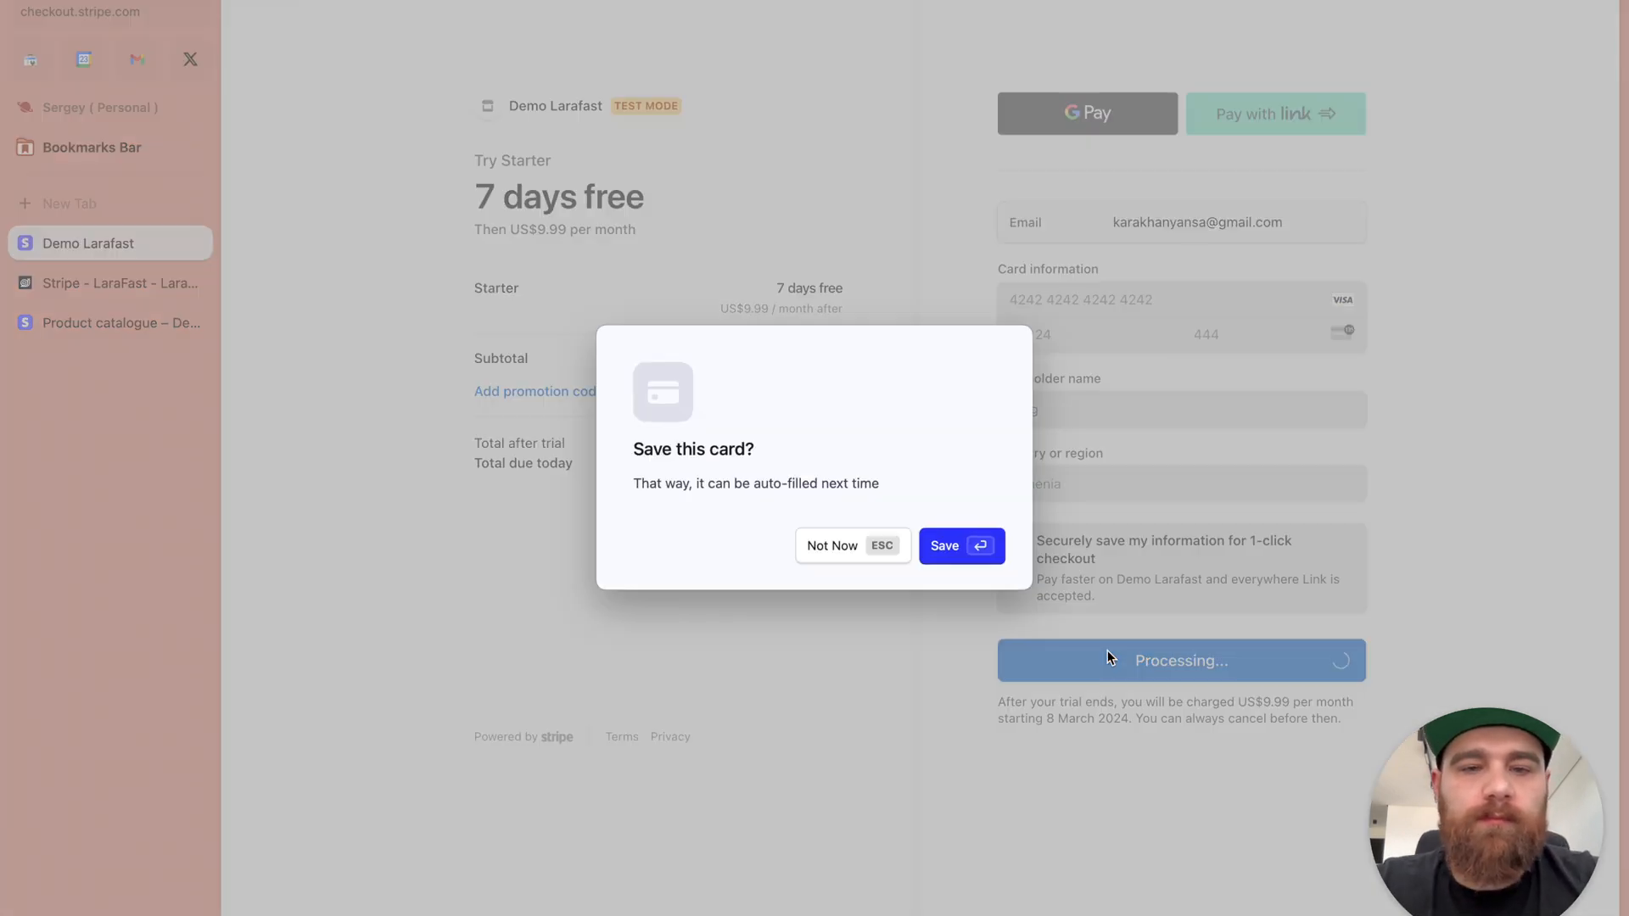
click(832, 544)
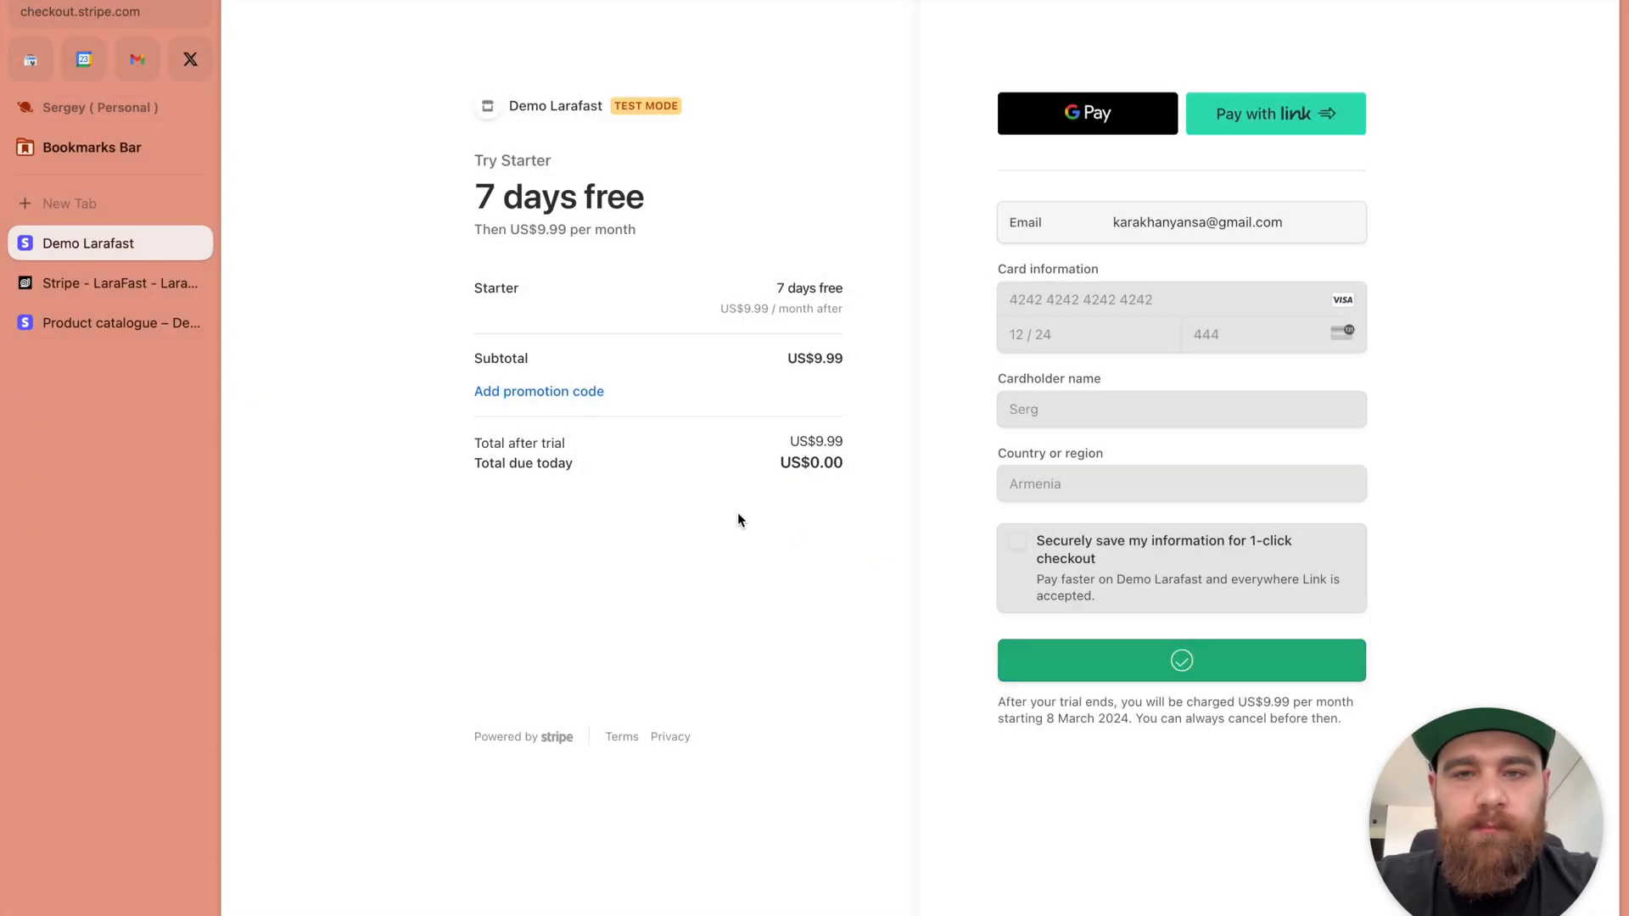
click(1182, 660)
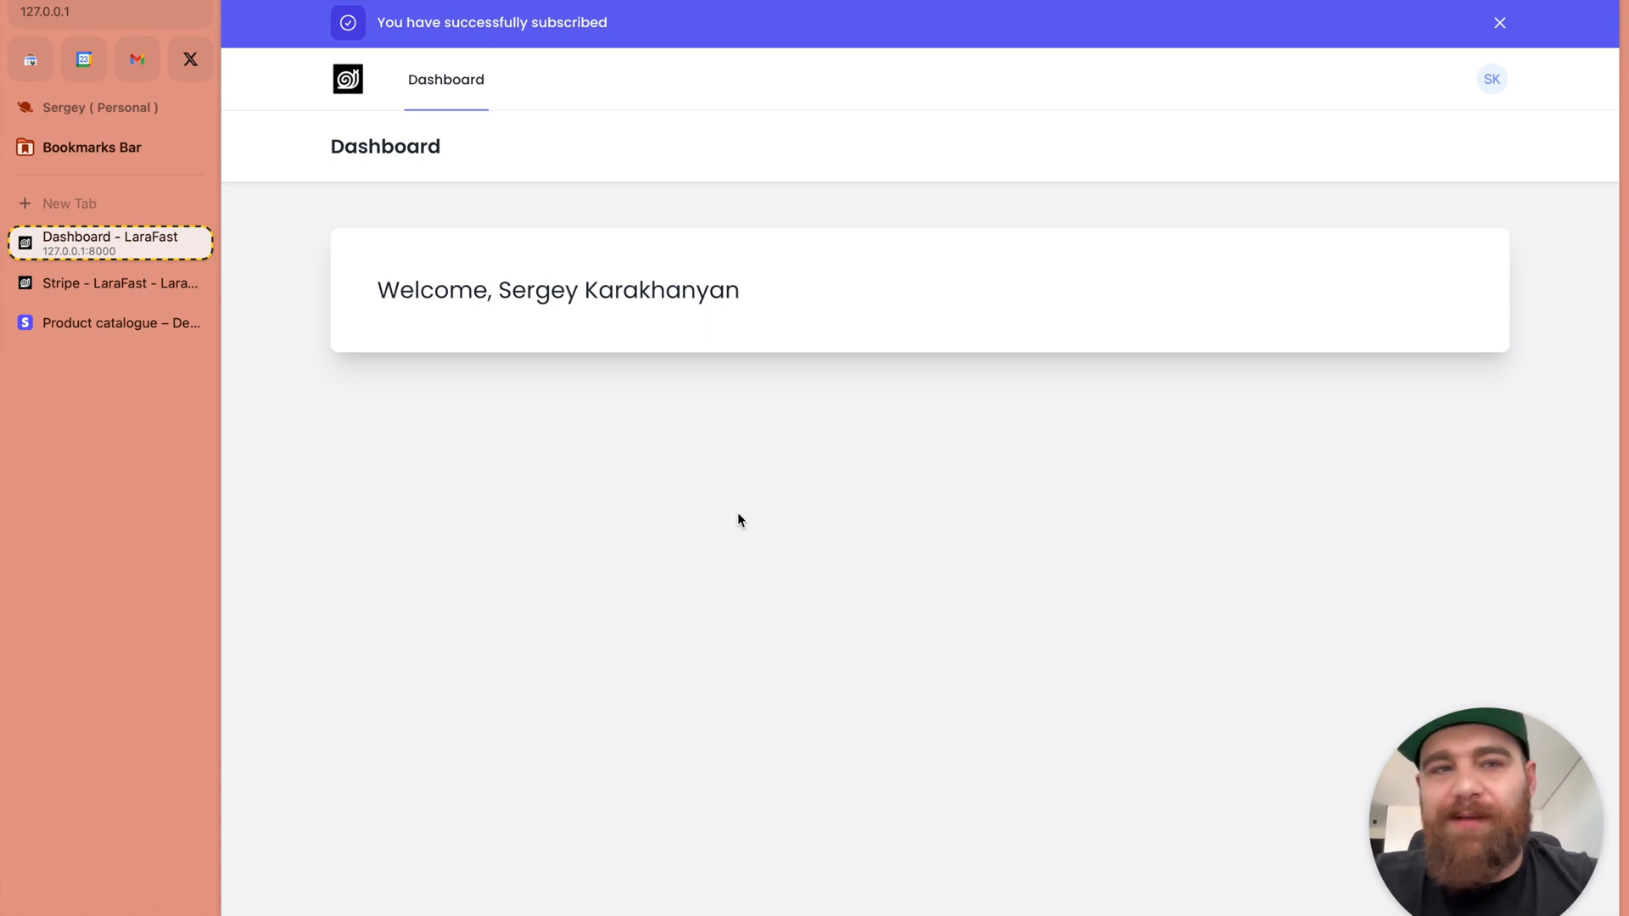
- Return to the Stripe dashboard and bring up the Developers overview of API requests
click(103, 322)
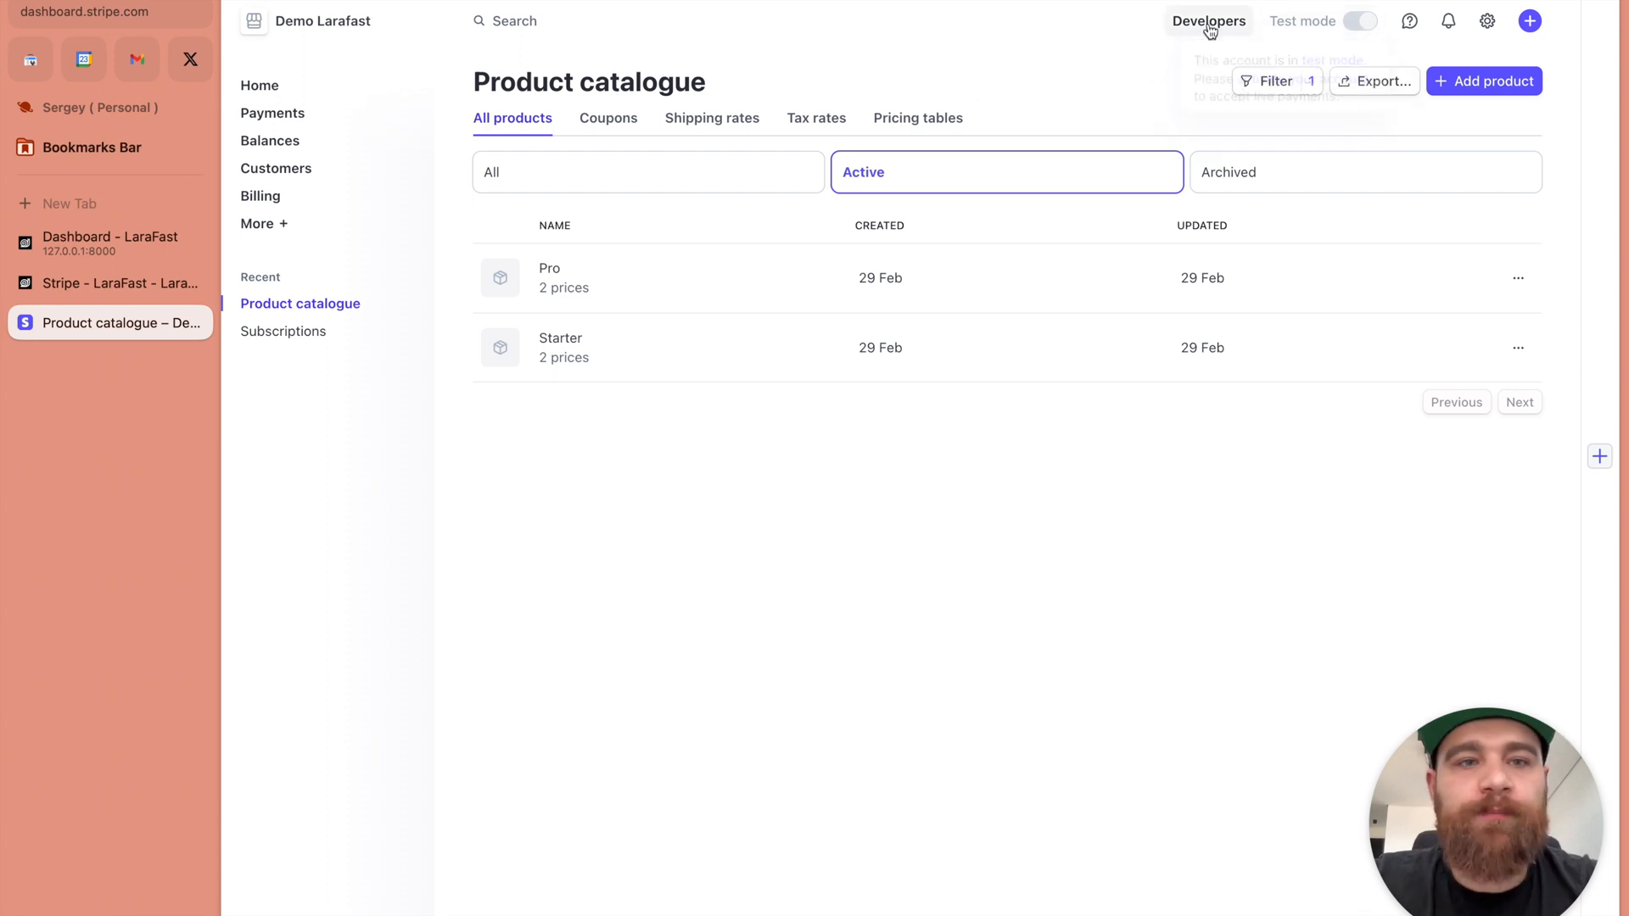
click(1207, 20)
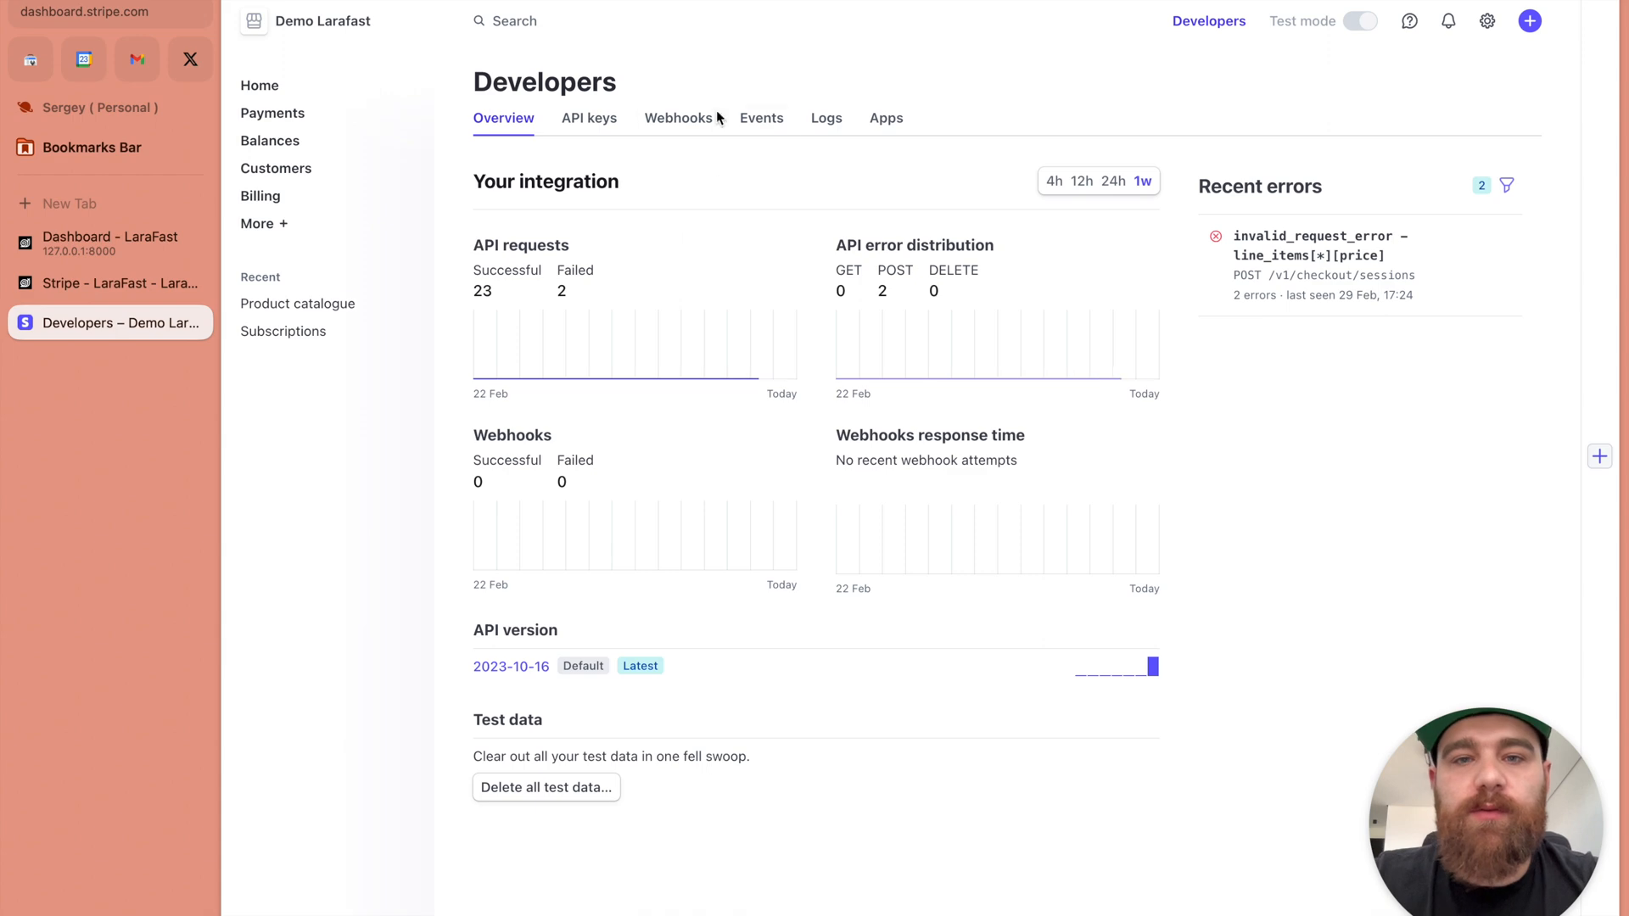